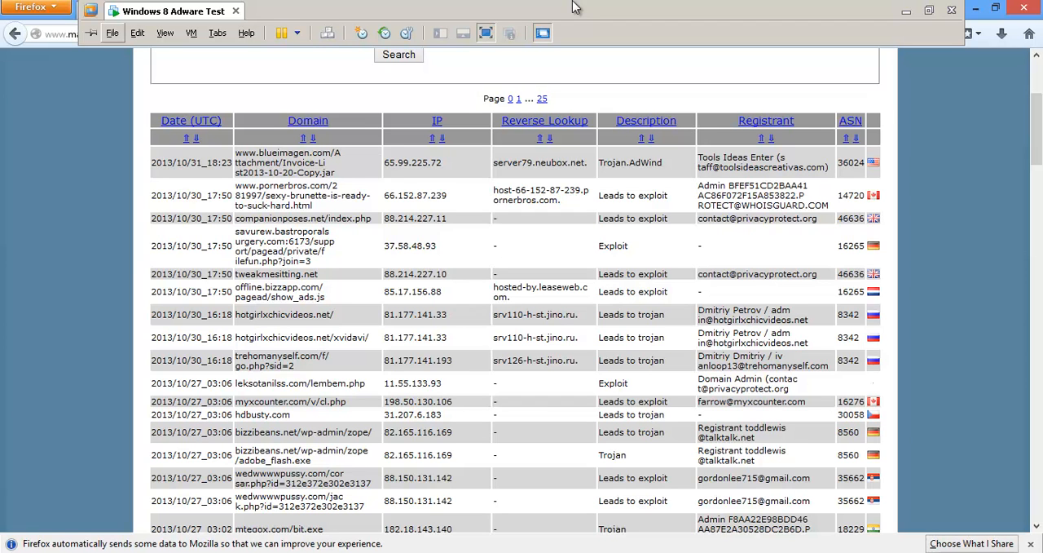
{"action": "mouse_move", "coordinate": [544, 24]}
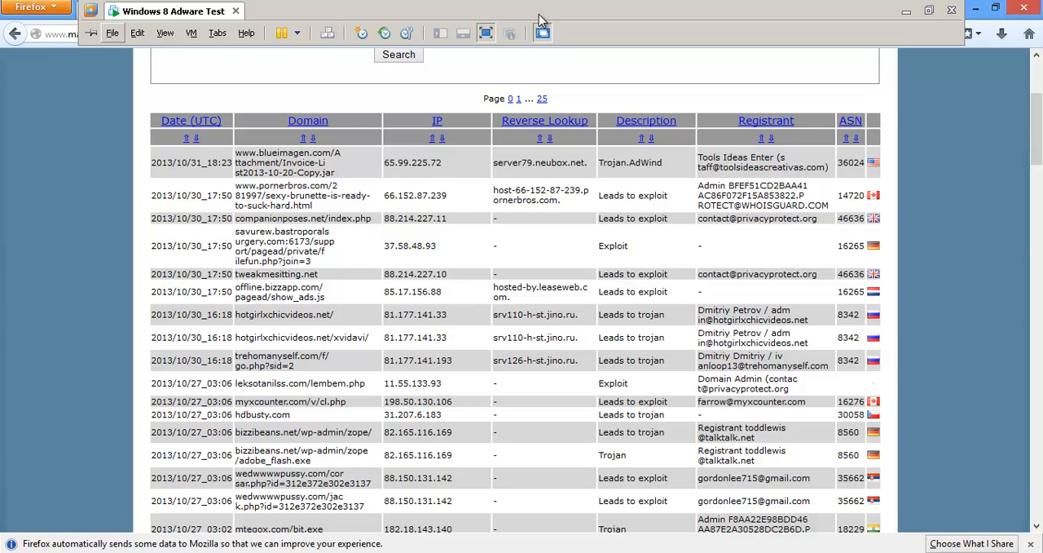
{"action": "mouse_move", "coordinate": [984, 70]}
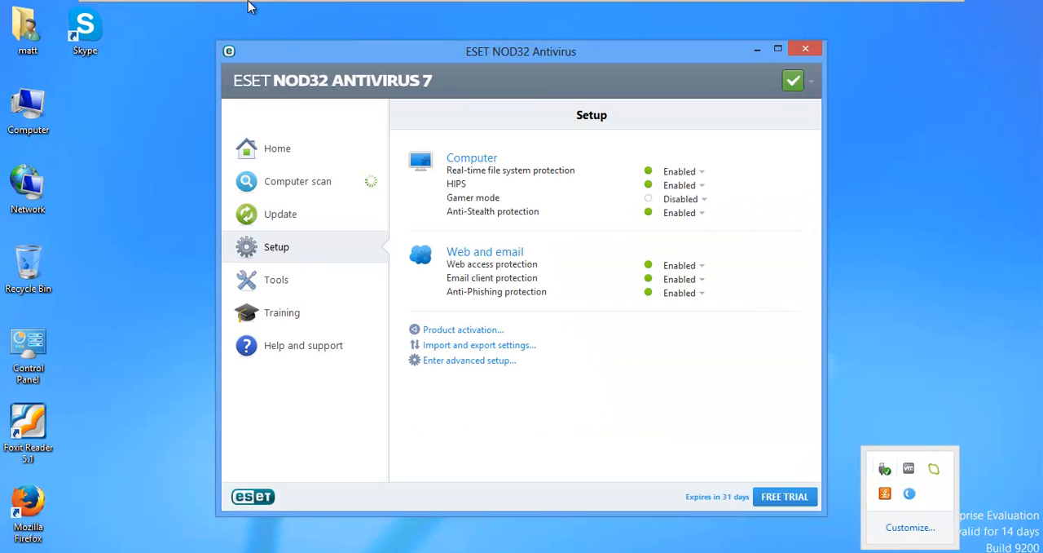
- Open the Computer scan page, briefly expanding and collapsing the First scan progress panel
{"action": "left_click", "coordinate": [298, 181]}
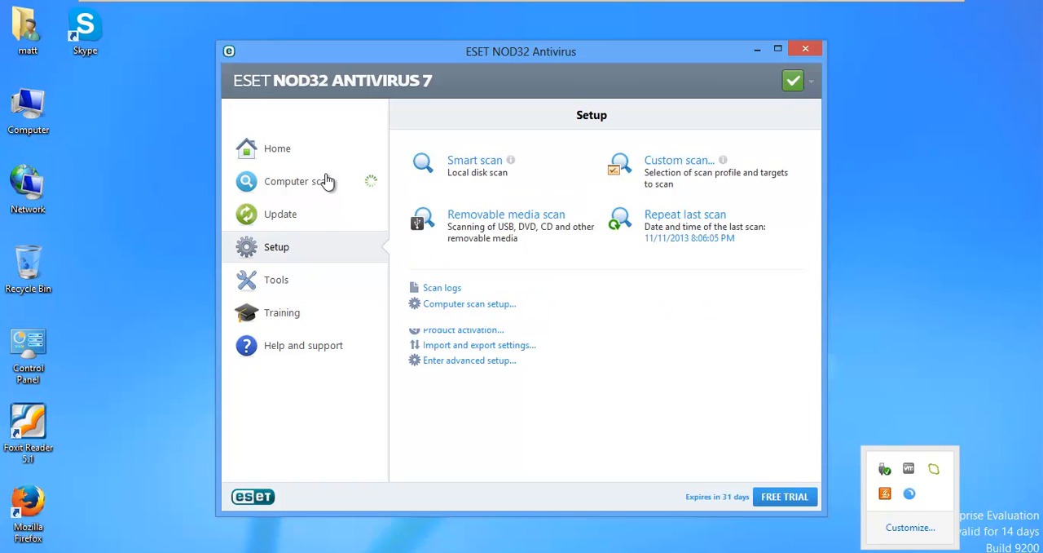
{"action": "left_click", "coordinate": [297, 181]}
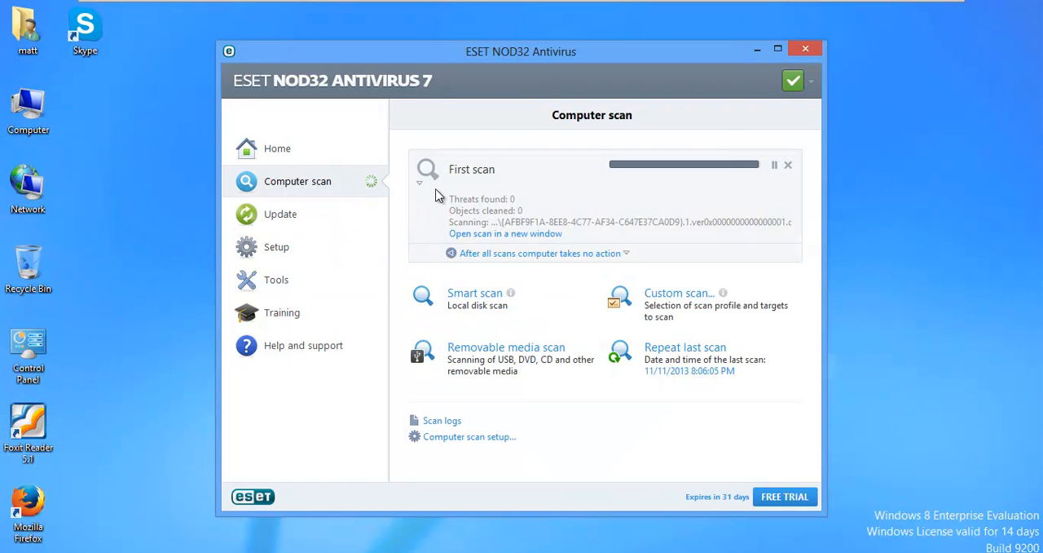
{"action": "left_click", "coordinate": [788, 165]}
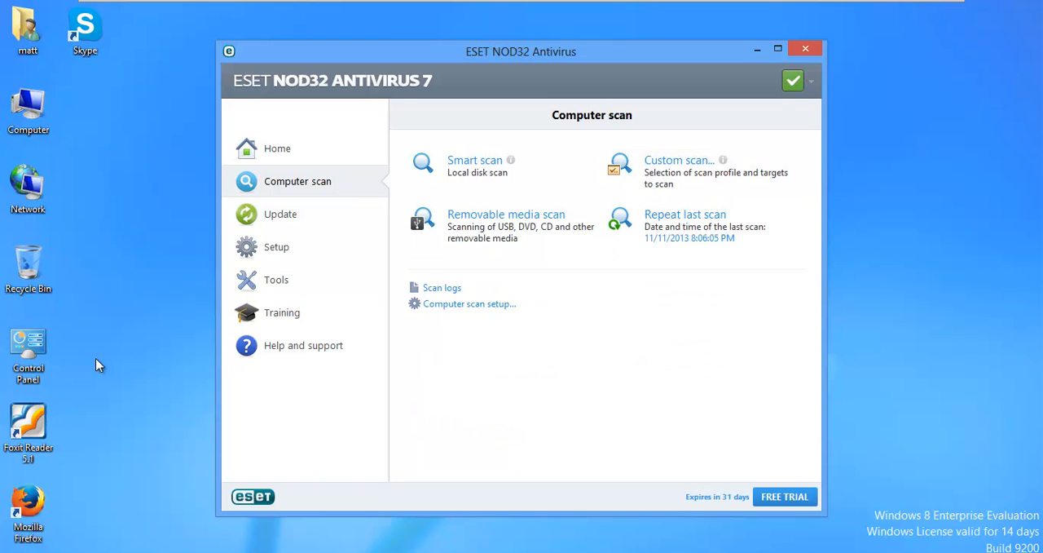
{"action": "mouse_move", "coordinate": [330, 318]}
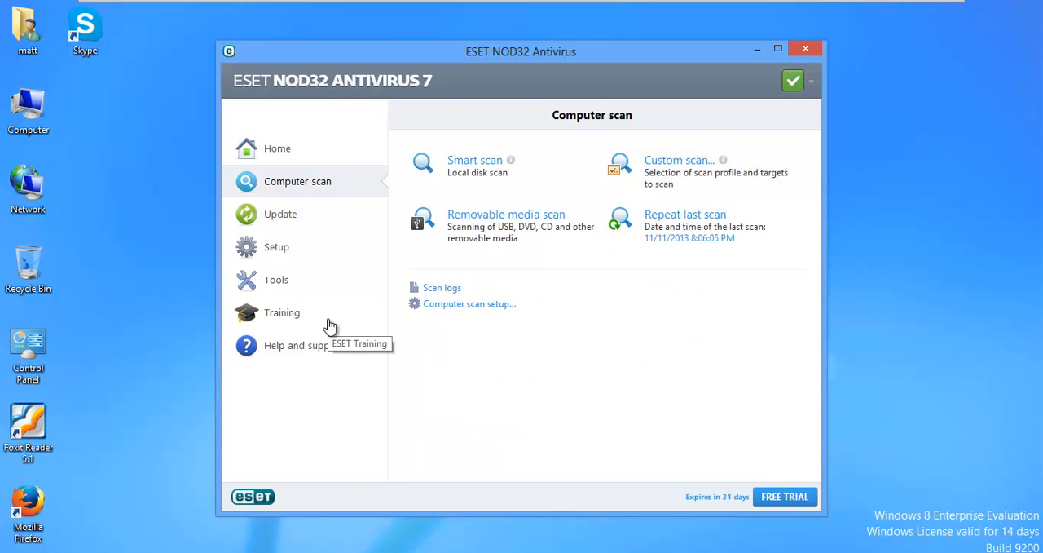
{"action": "mouse_move", "coordinate": [270, 308]}
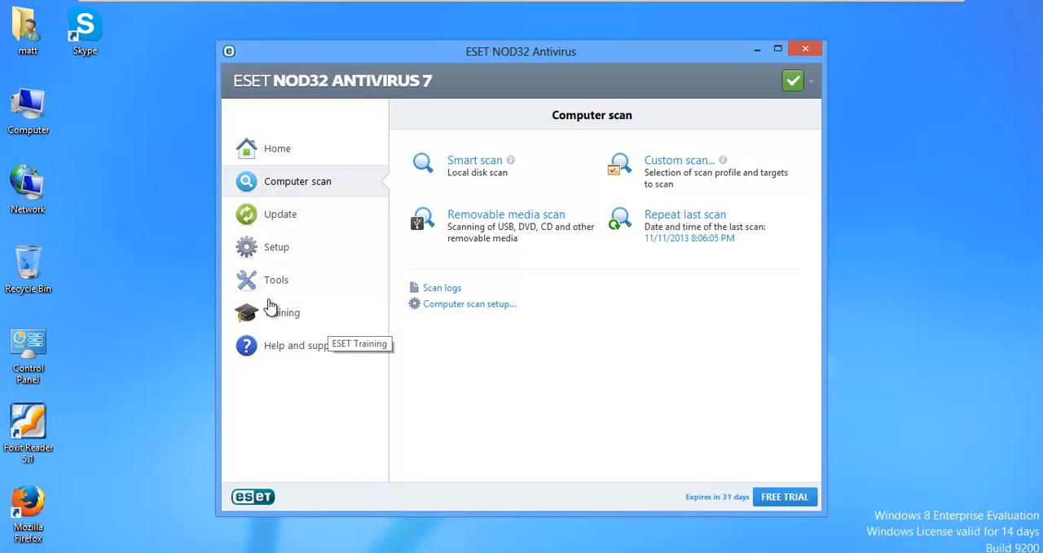
{"action": "mouse_move", "coordinate": [270, 291]}
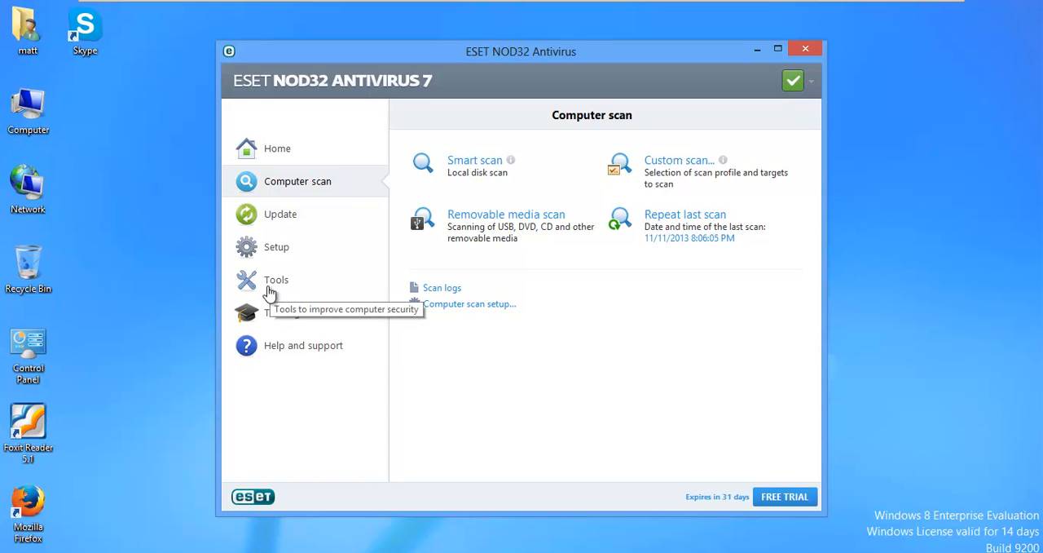
{"action": "mouse_move", "coordinate": [277, 285]}
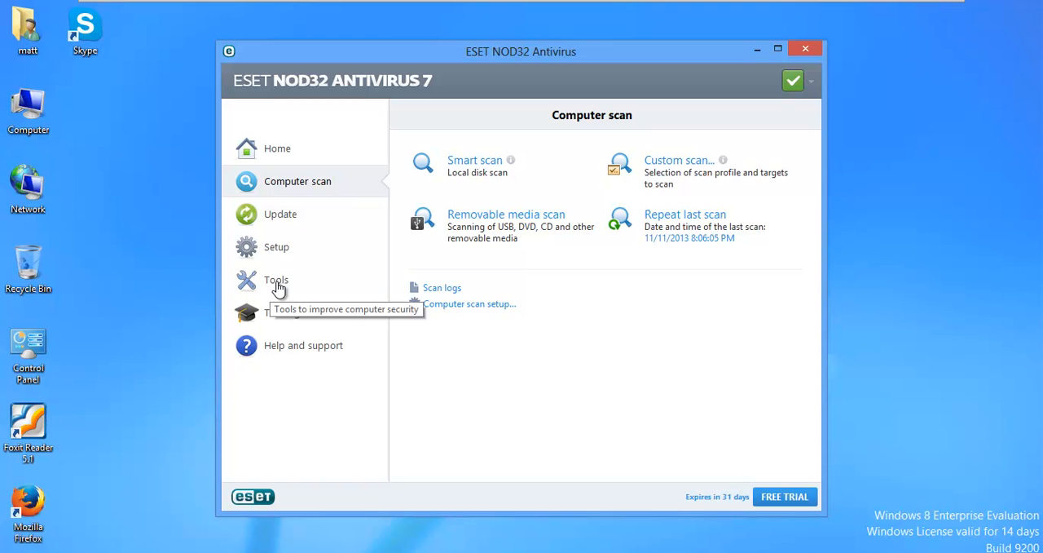
- Start a virus signature database update from ESET's Update page
{"action": "left_click", "coordinate": [280, 213]}
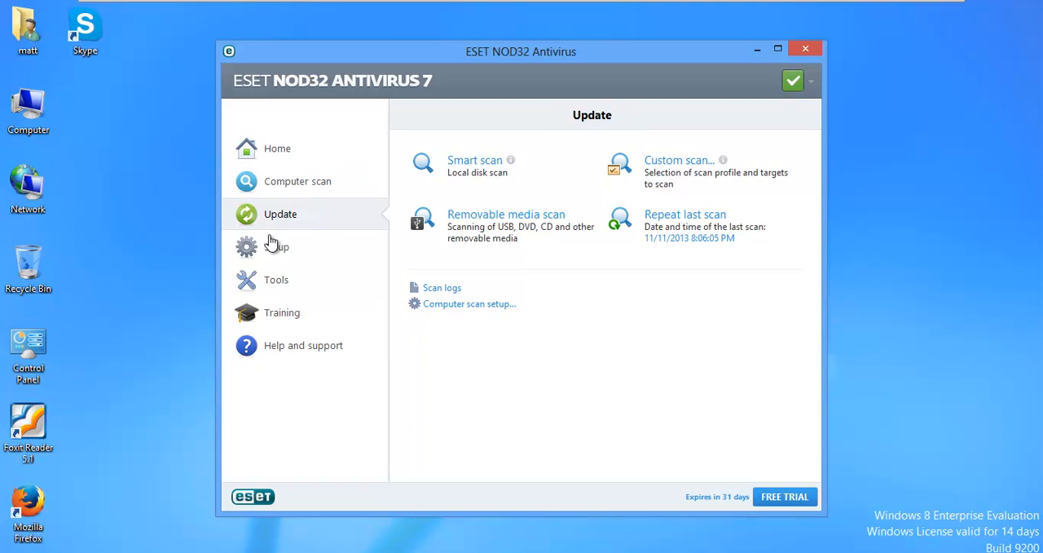
{"action": "left_click", "coordinate": [280, 214]}
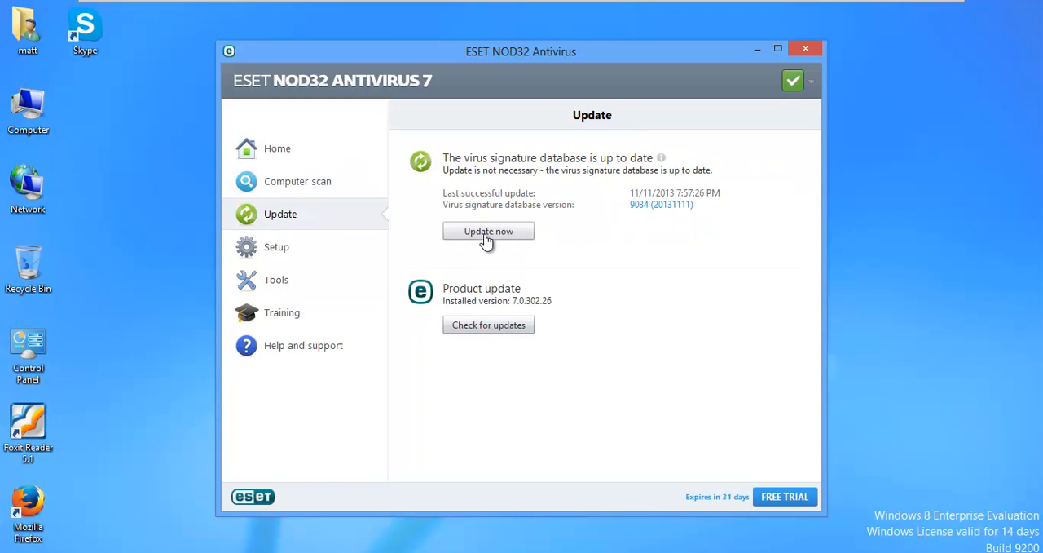
{"action": "left_click", "coordinate": [487, 230]}
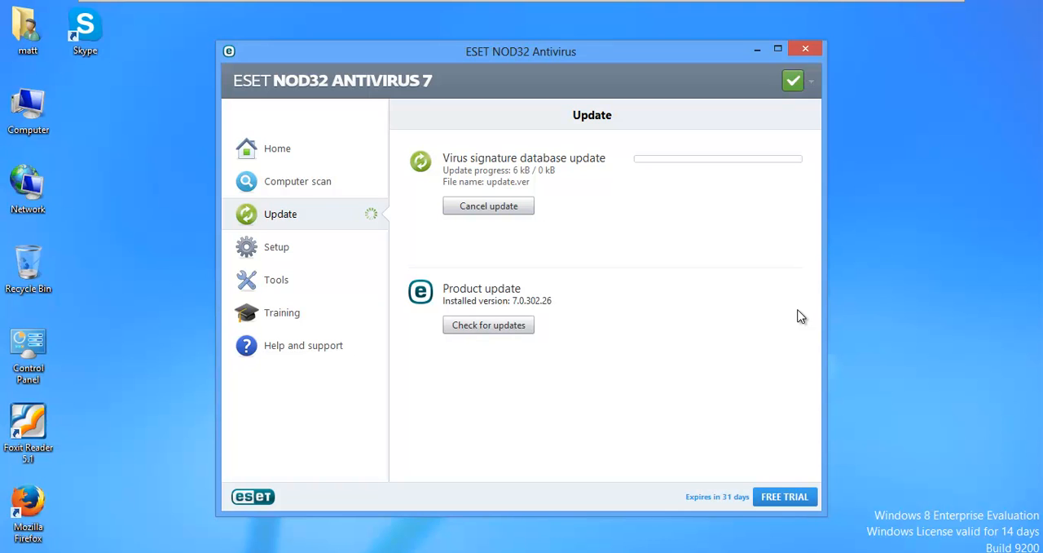
{"action": "mouse_move", "coordinate": [753, 274]}
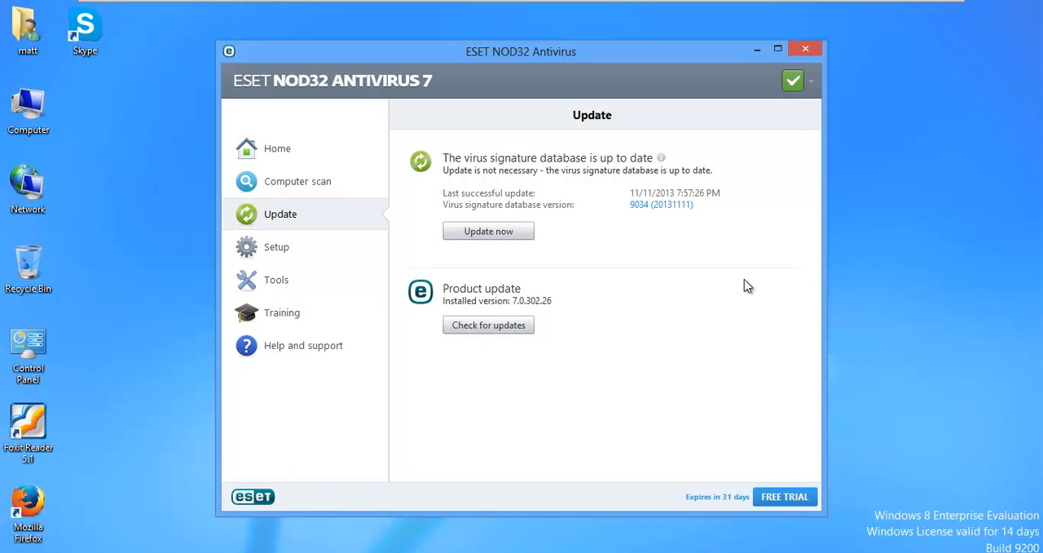
{"action": "mouse_move", "coordinate": [644, 248]}
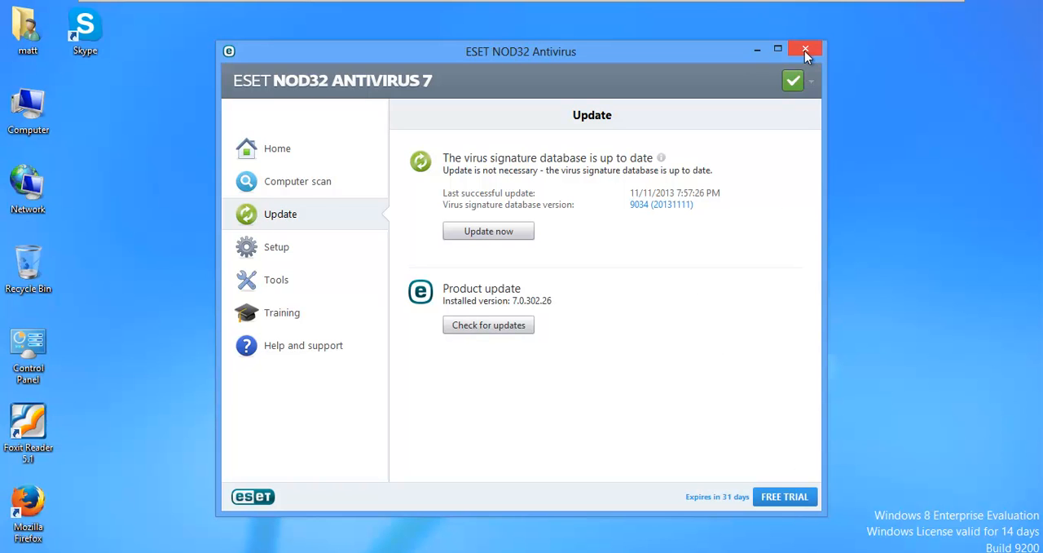
- Close the ESET window and bring back the Malware Domain List Firefox window
{"action": "left_click", "coordinate": [805, 49]}
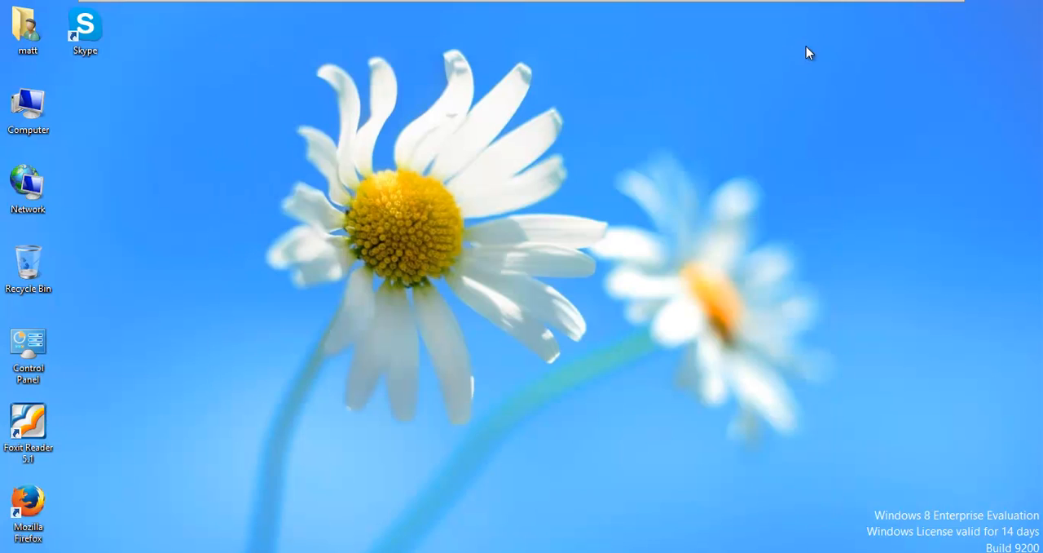
{"action": "mouse_move", "coordinate": [29, 505]}
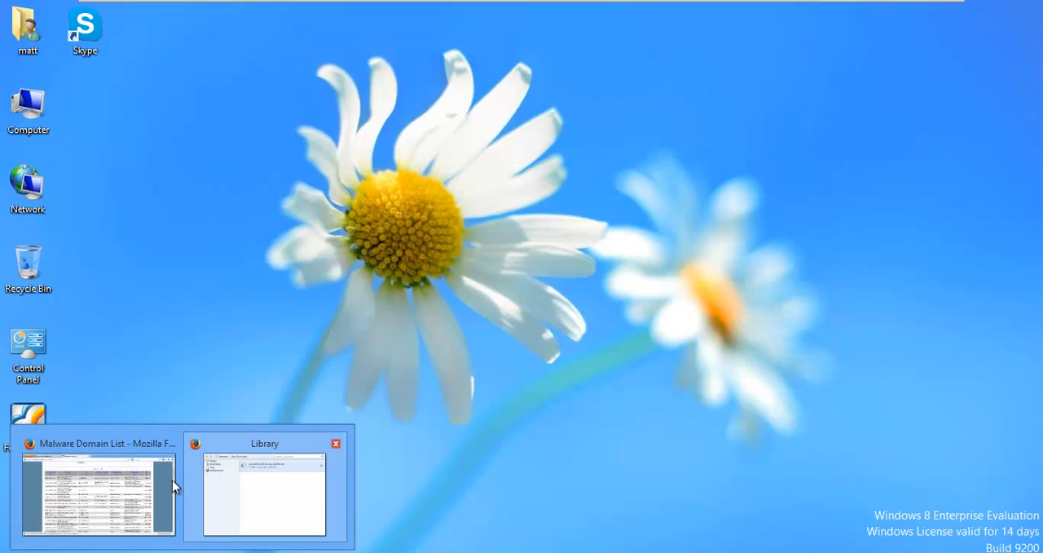
{"action": "left_click", "coordinate": [97, 495]}
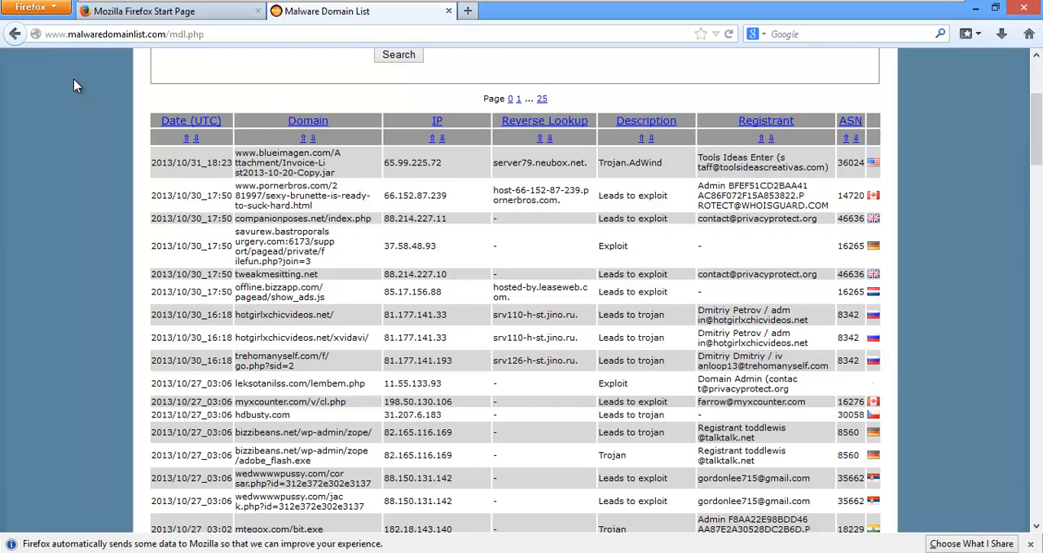
{"action": "mouse_move", "coordinate": [141, 177]}
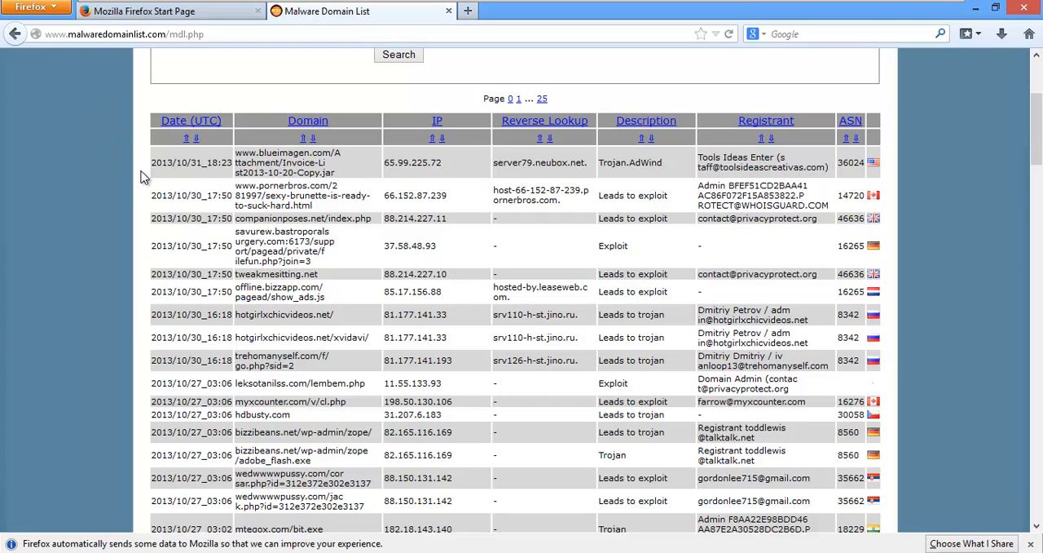
{"action": "mouse_move", "coordinate": [138, 147]}
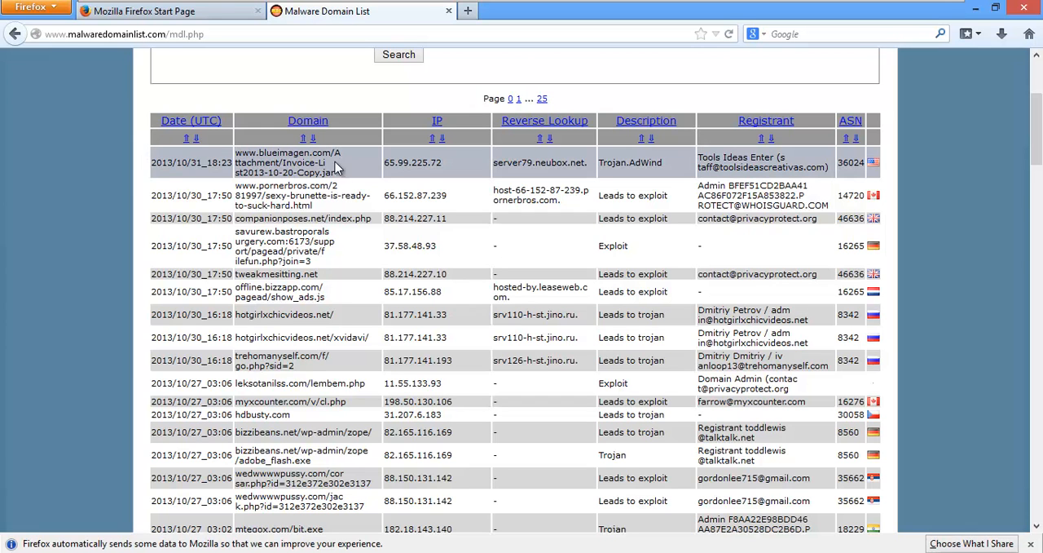
- Load the blueimagen.com invoice .jar address in a new tab, then close the blocked tab
{"action": "double_click", "coordinate": [294, 167]}
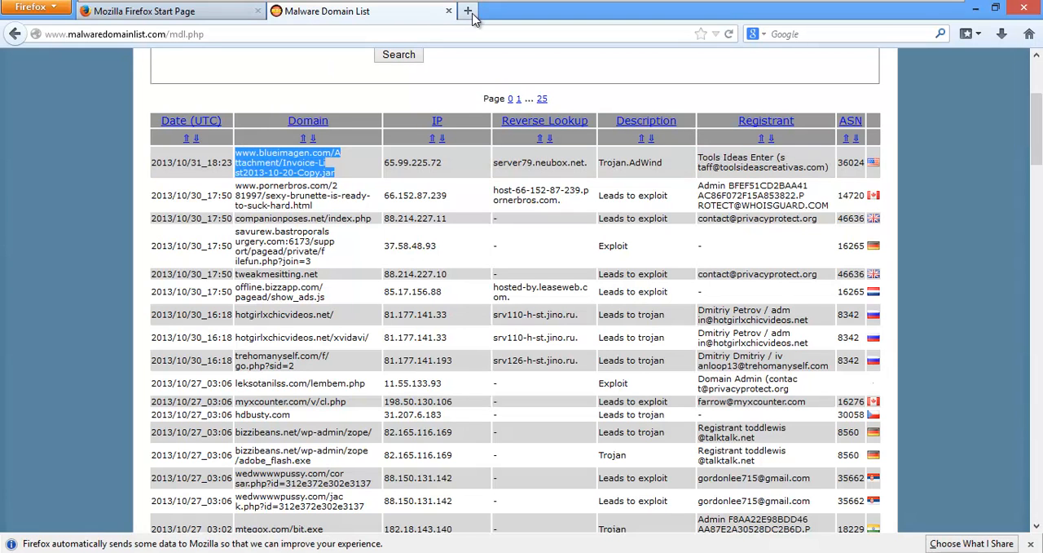
{"action": "left_click", "coordinate": [468, 10]}
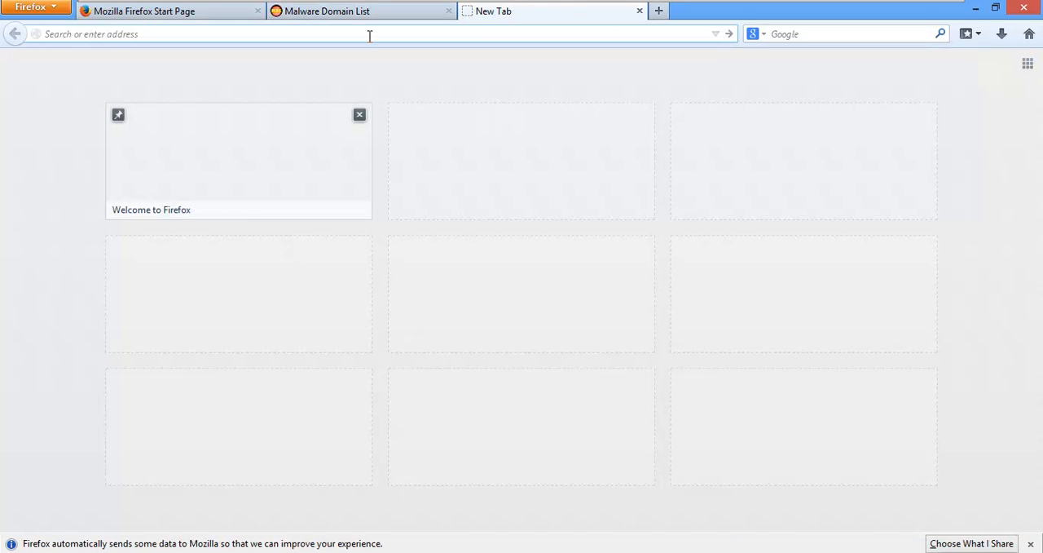
{"action": "type", "text": "http:"}
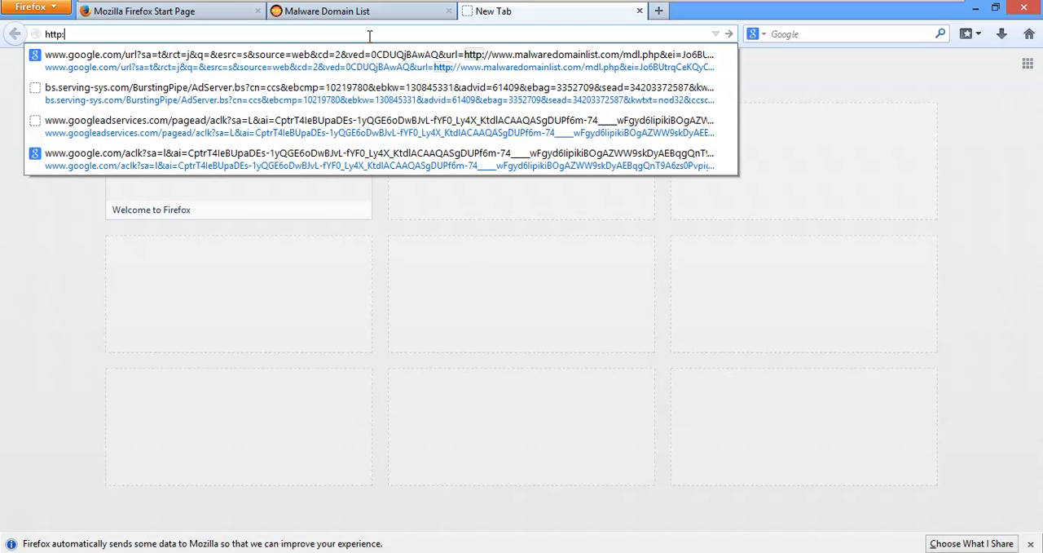
{"action": "type", "text": "//"}
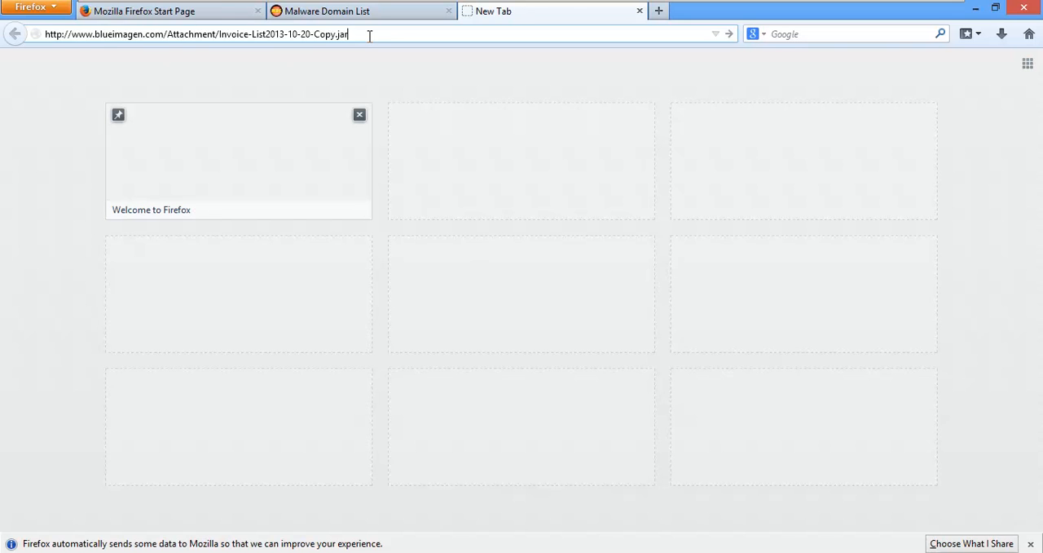
{"action": "key", "text": "Return"}
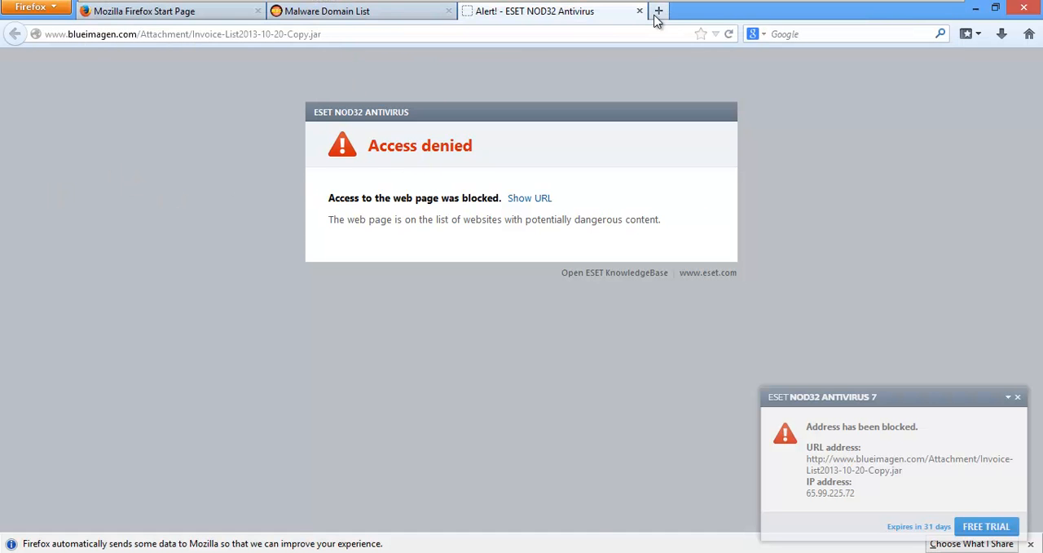
{"action": "left_click", "coordinate": [639, 10]}
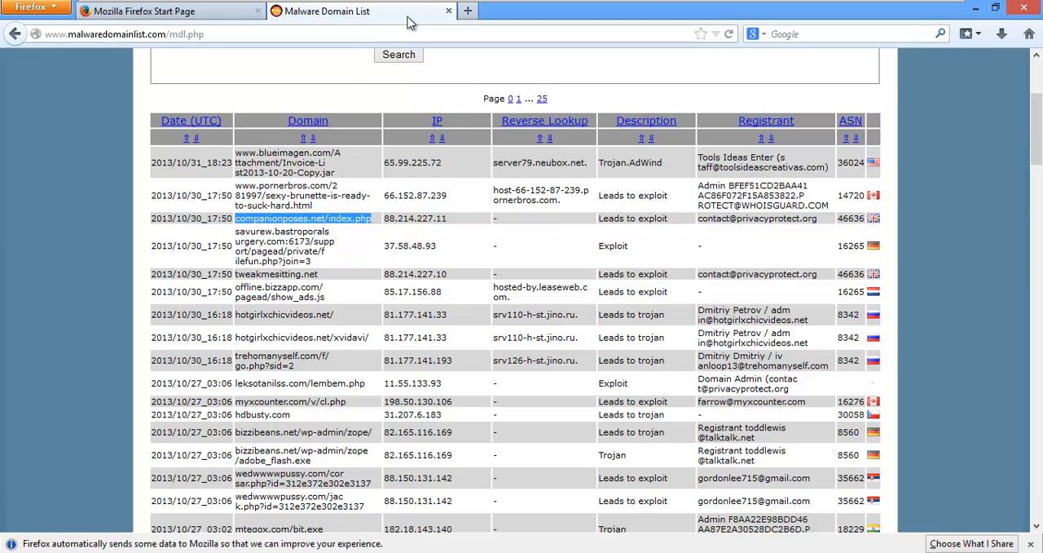
- Load the companionposes.net address in a new tab so ESET blocks it
{"action": "left_click", "coordinate": [467, 11]}
{"action": "type", "text": "http:/"}
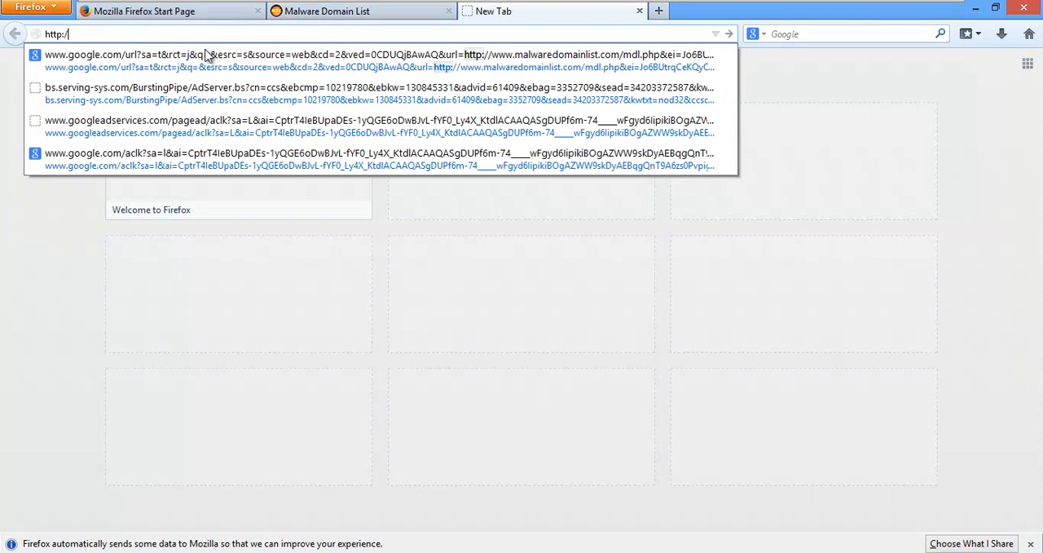
{"action": "key", "text": "Return"}
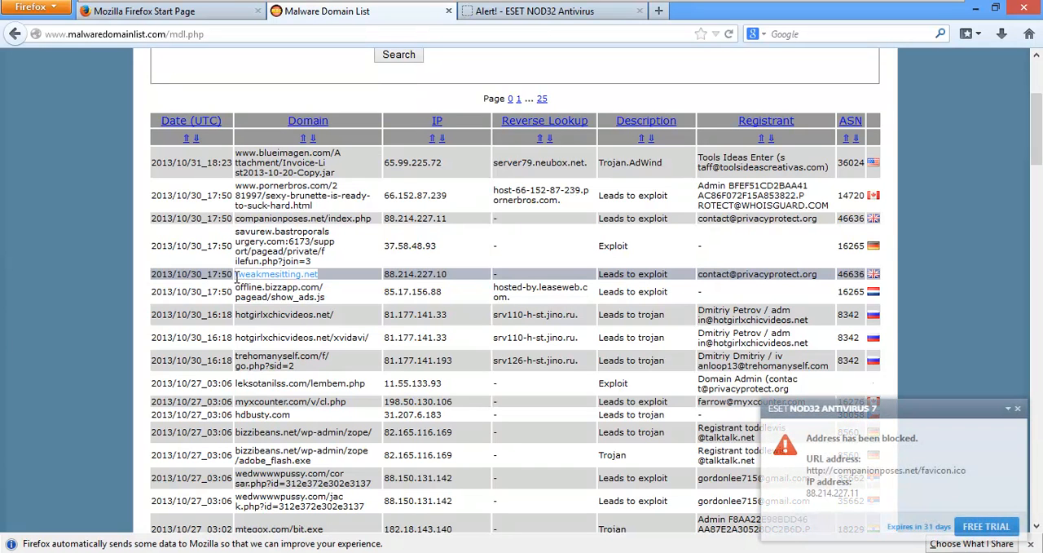
- Scroll the domain list, sort by date ascending then descending, and go to google.com
{"action": "double_click", "coordinate": [277, 273]}
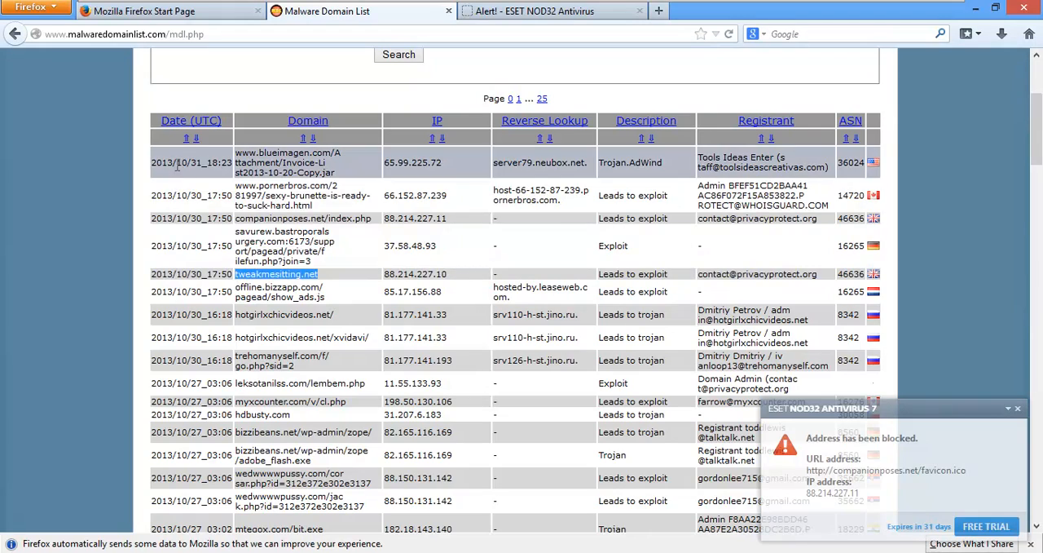
{"action": "scroll", "scroll_direction": "down", "scroll_amount": 3}
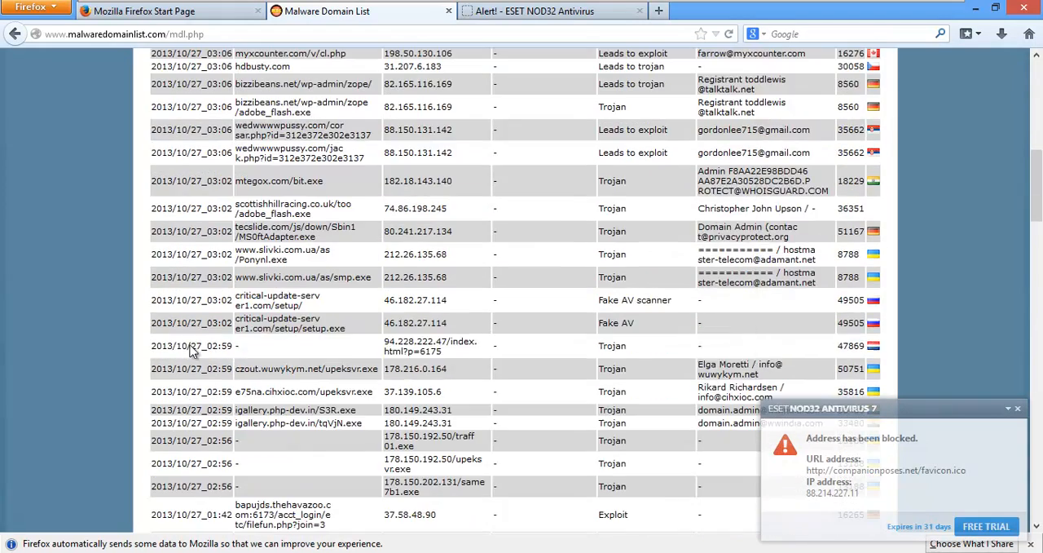
{"action": "scroll", "scroll_direction": "up", "scroll_amount": 3}
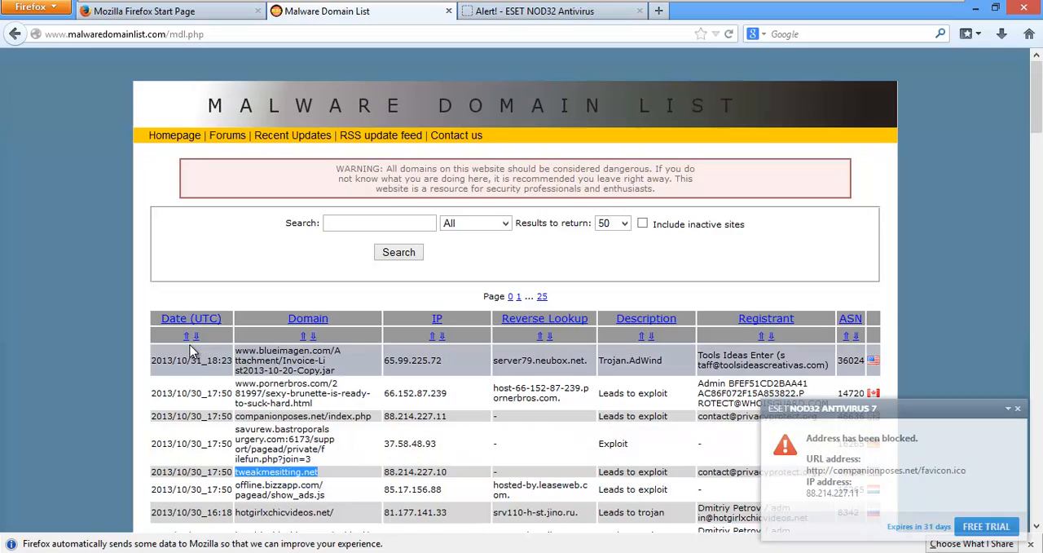
{"action": "scroll", "scroll_direction": "down", "scroll_amount": 3}
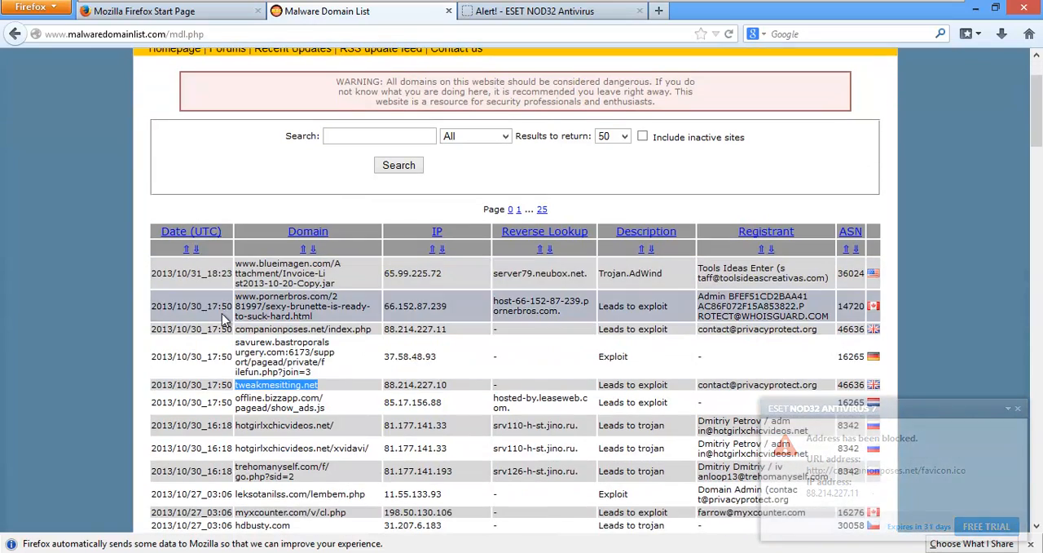
{"action": "scroll", "scroll_direction": "down", "scroll_amount": 3}
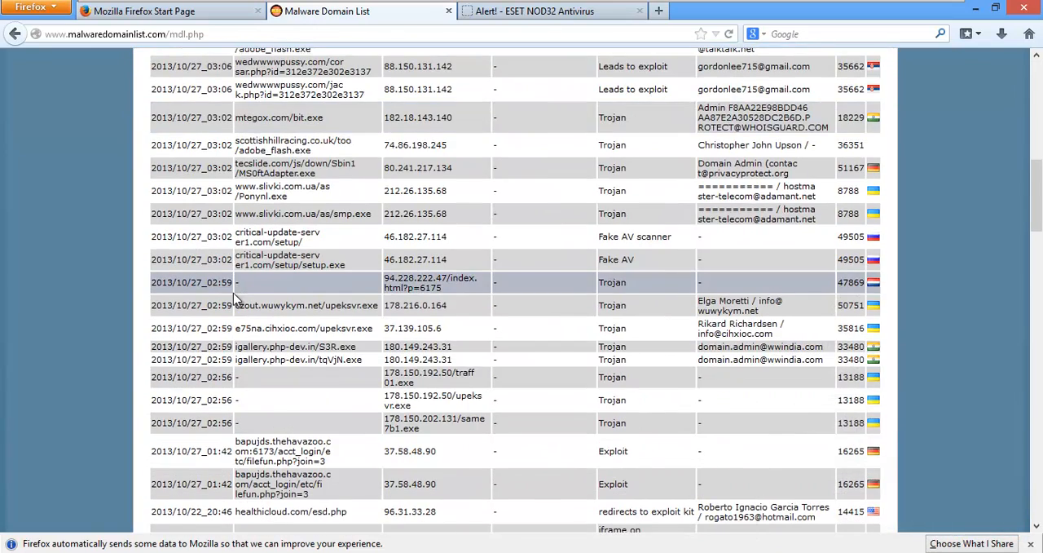
{"action": "scroll", "scroll_direction": "down", "scroll_amount": 3}
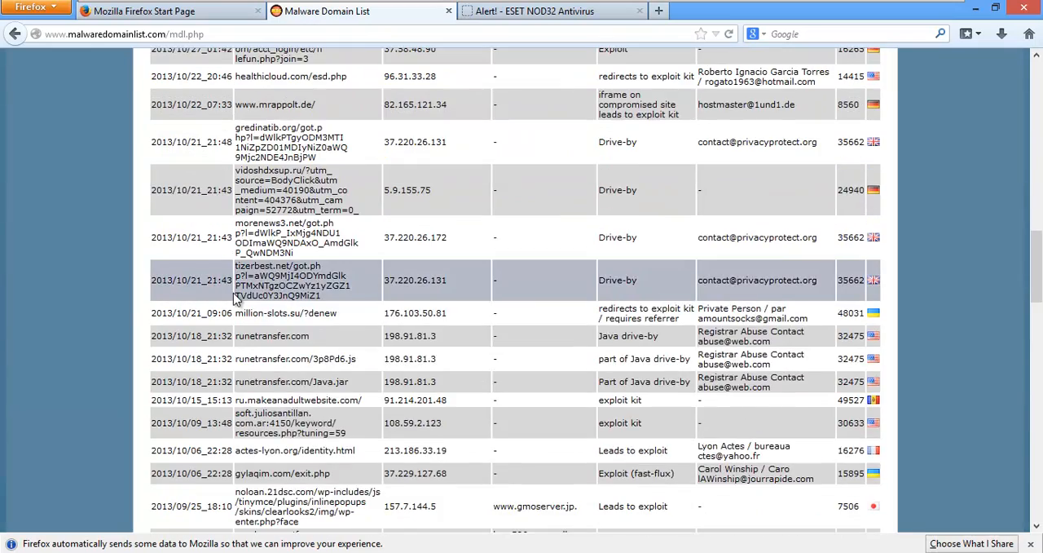
{"action": "scroll", "scroll_direction": "up", "scroll_amount": 3}
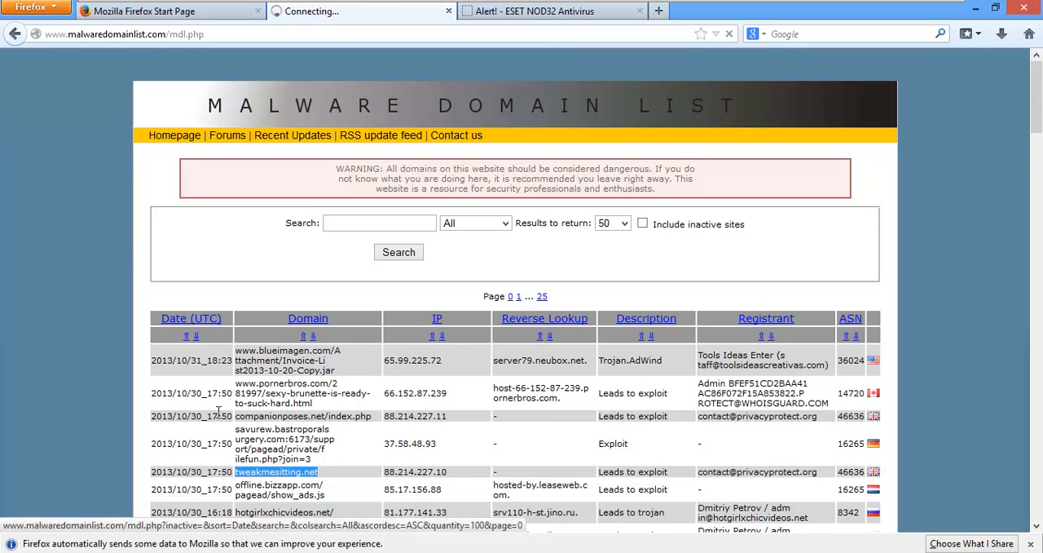
{"action": "left_click", "coordinate": [186, 336]}
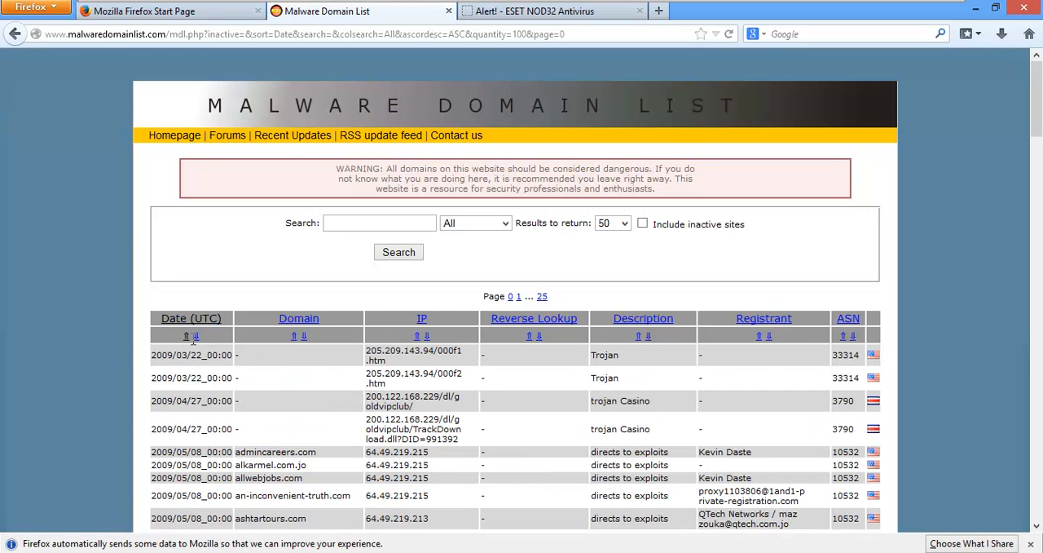
{"action": "left_click", "coordinate": [186, 336]}
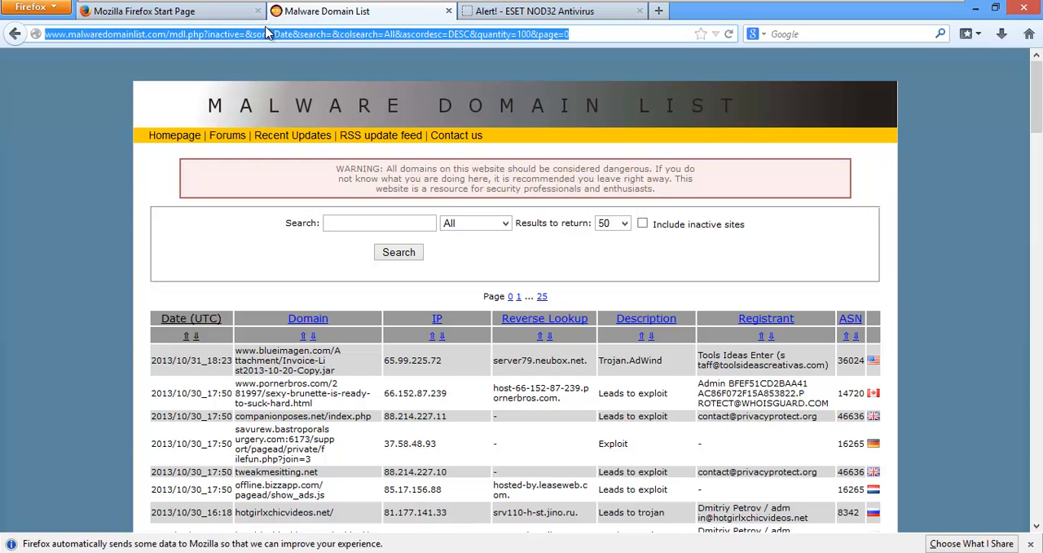
{"action": "type", "text": "google.com"}
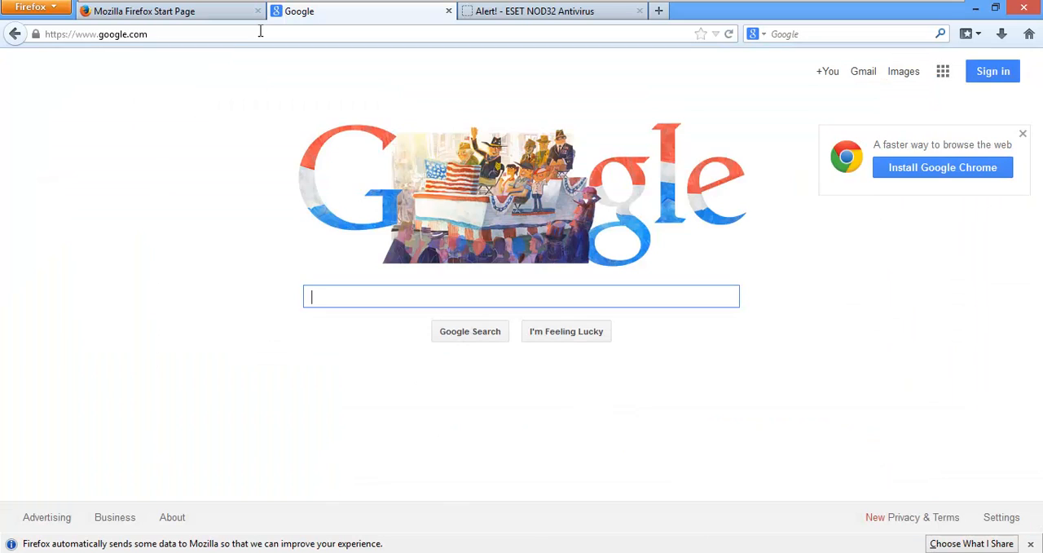
- Search Google for 'malcode', then refine the search to 'malc0de database'
{"action": "type", "text": "malcode"}
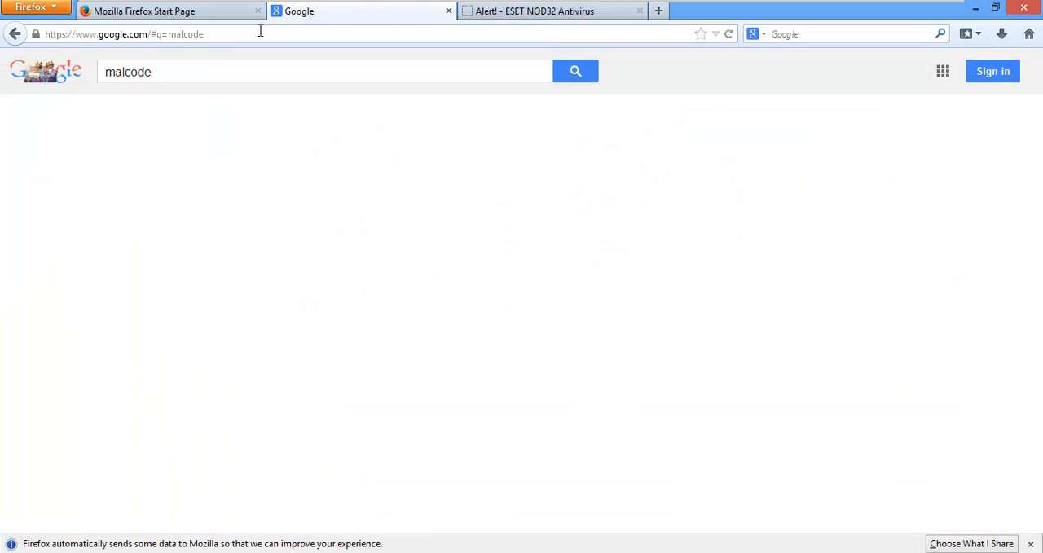
{"action": "left_click", "coordinate": [575, 71]}
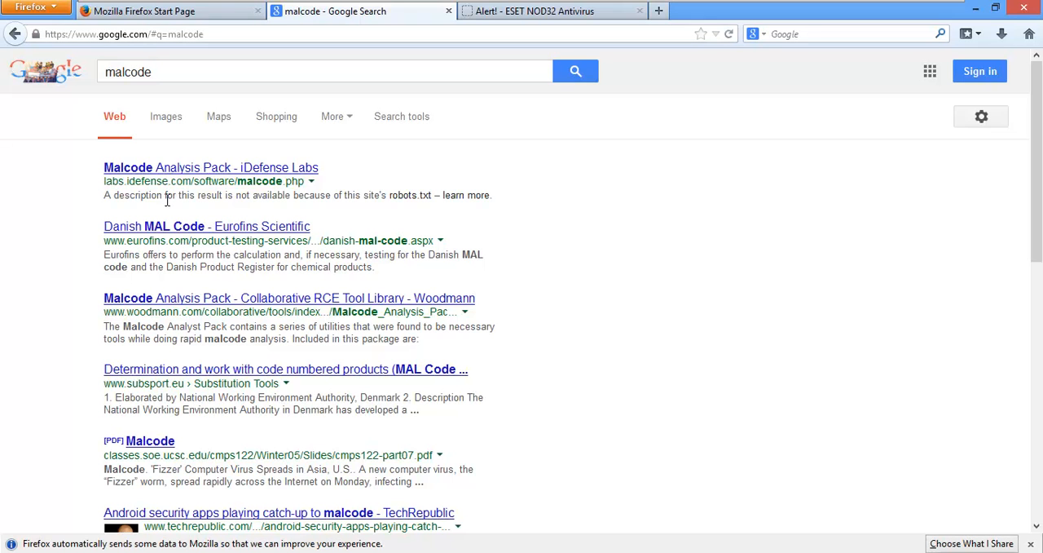
{"action": "left_click", "coordinate": [326, 72]}
{"action": "type", "text": "0de twitter"}
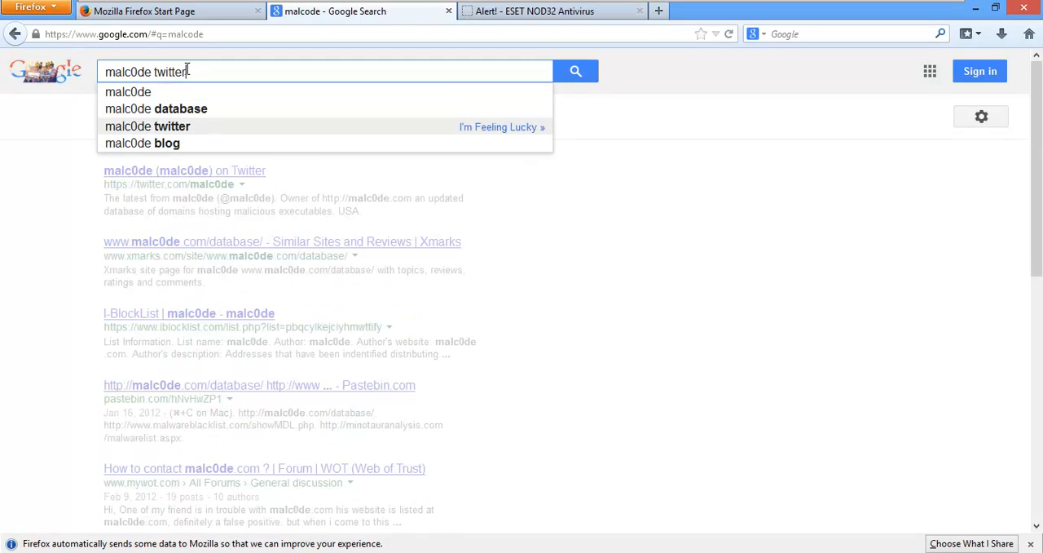
{"action": "left_click", "coordinate": [156, 108]}
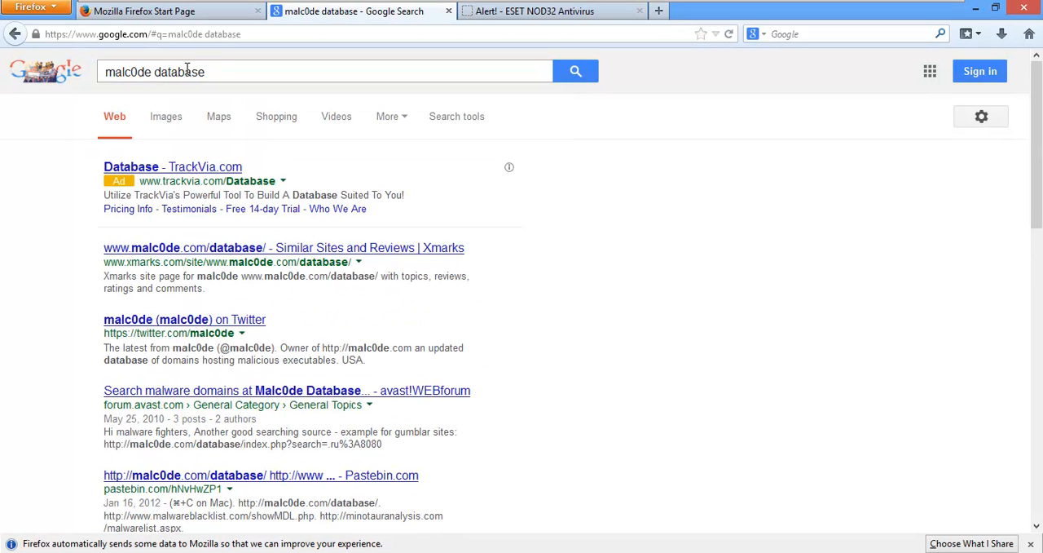
{"action": "mouse_move", "coordinate": [314, 71]}
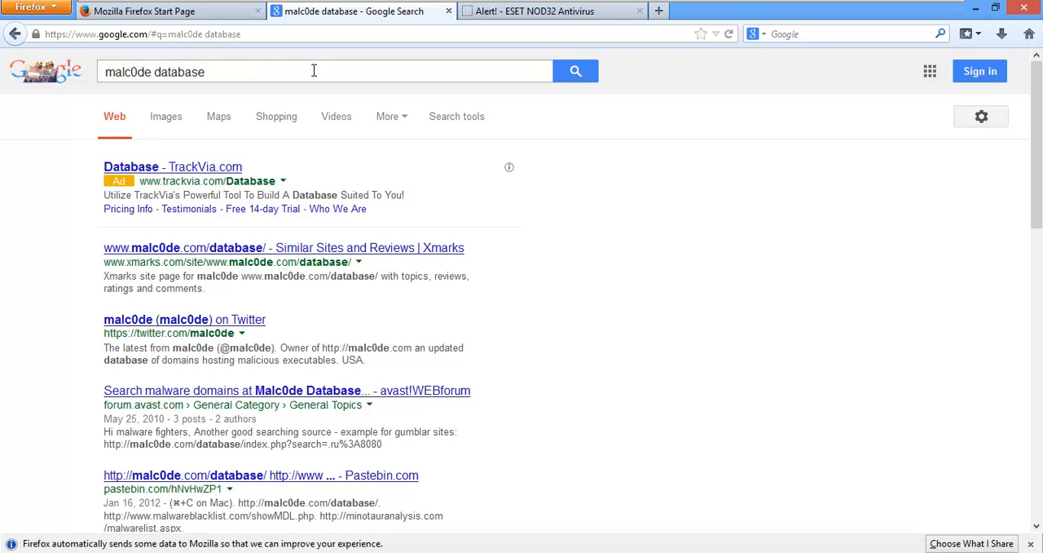
{"action": "mouse_move", "coordinate": [8, 232]}
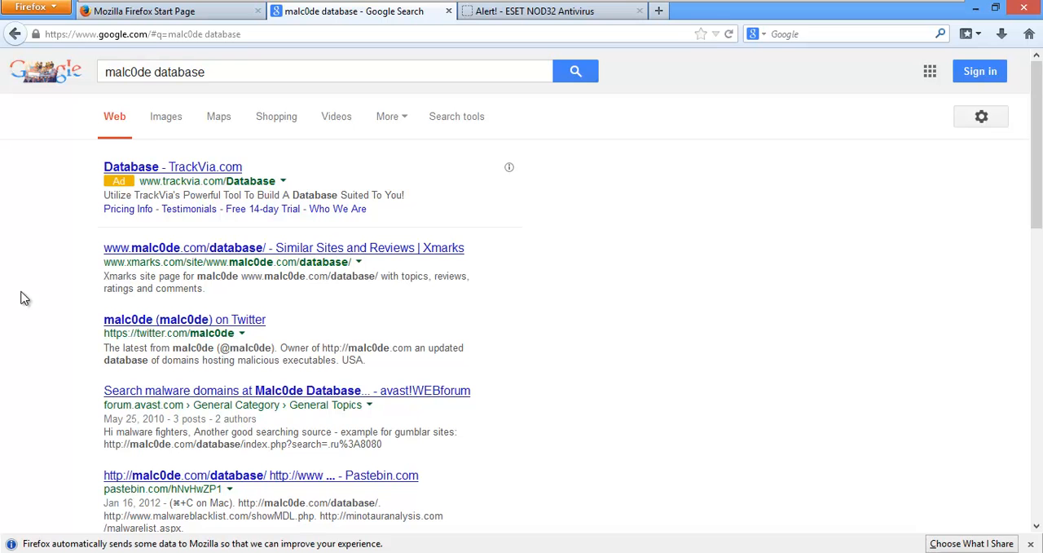
{"action": "mouse_move", "coordinate": [183, 248]}
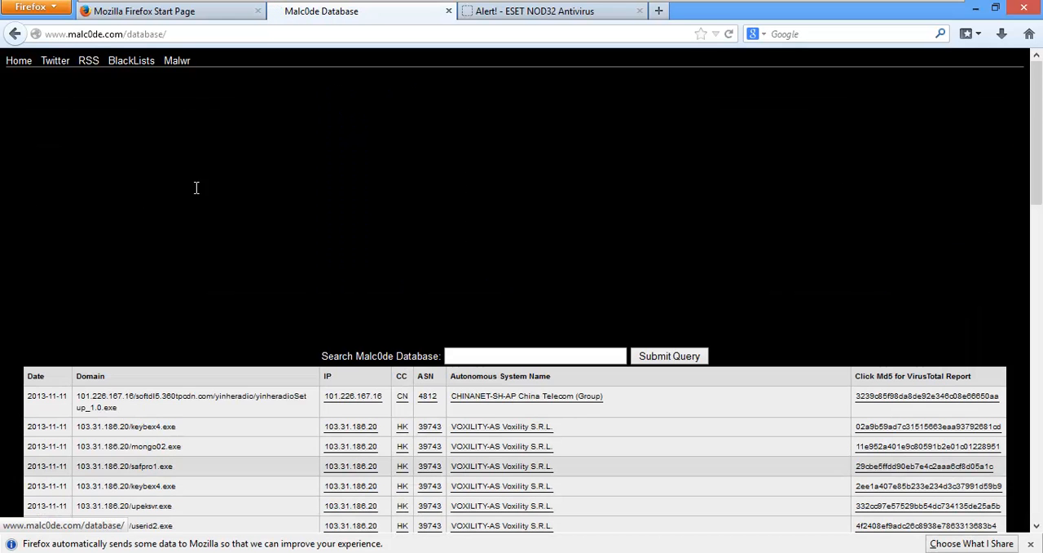
- Scroll the Malc0de table and select the first row's yinheradioSetup download address
{"action": "scroll", "scroll_direction": "down", "scroll_amount": 3}
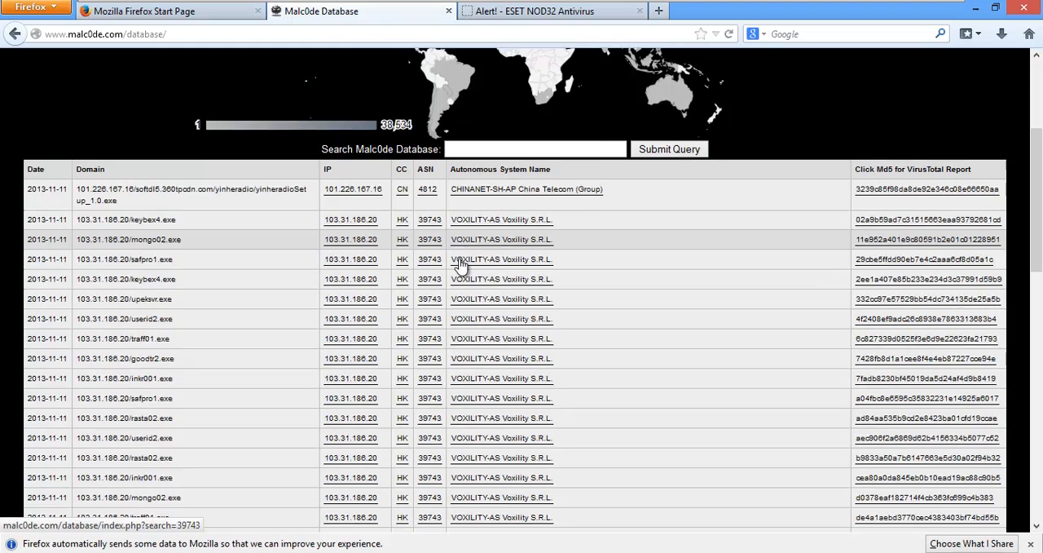
{"action": "scroll", "scroll_direction": "down", "scroll_amount": 3}
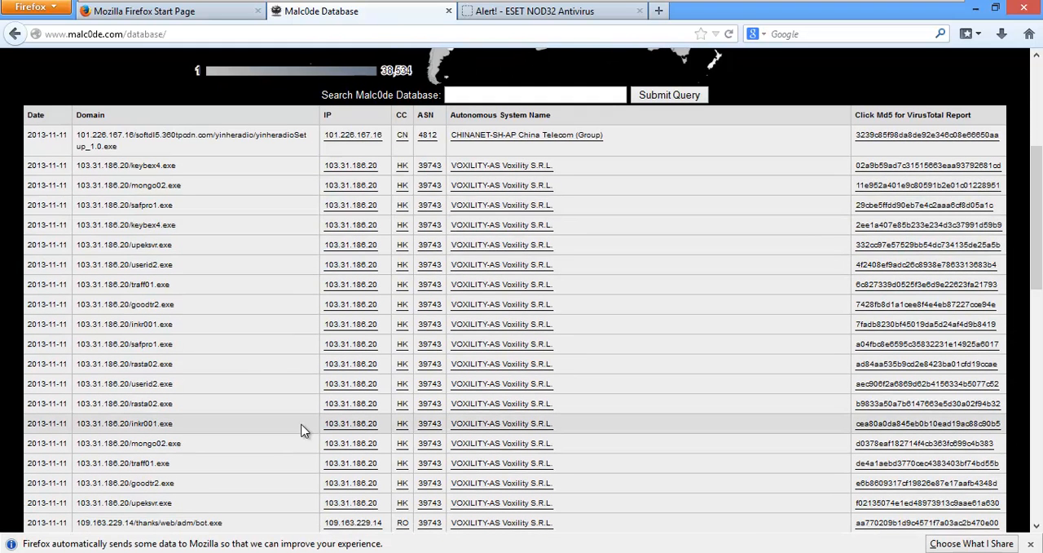
{"action": "mouse_move", "coordinate": [230, 277]}
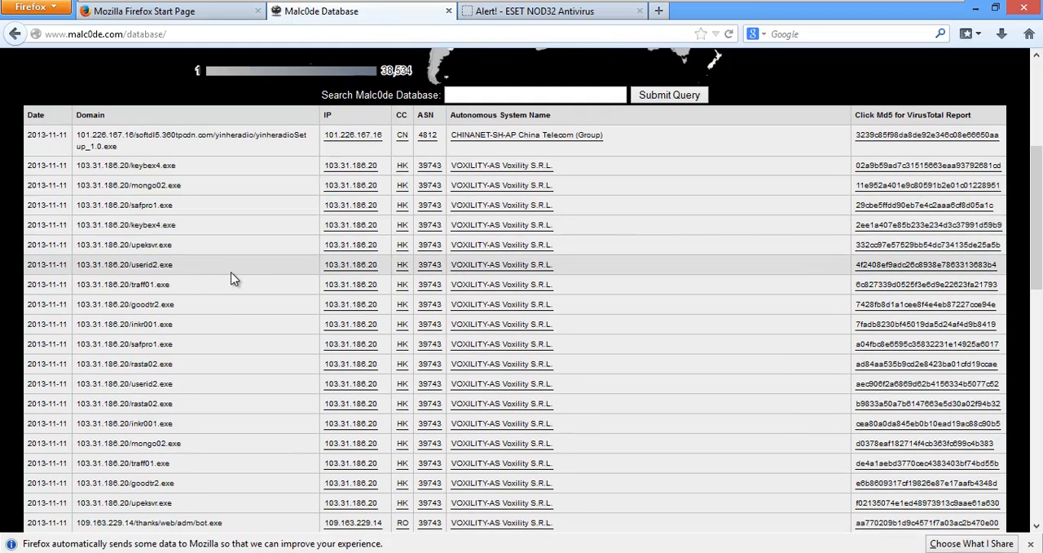
{"action": "scroll", "scroll_direction": "down", "scroll_amount": 3}
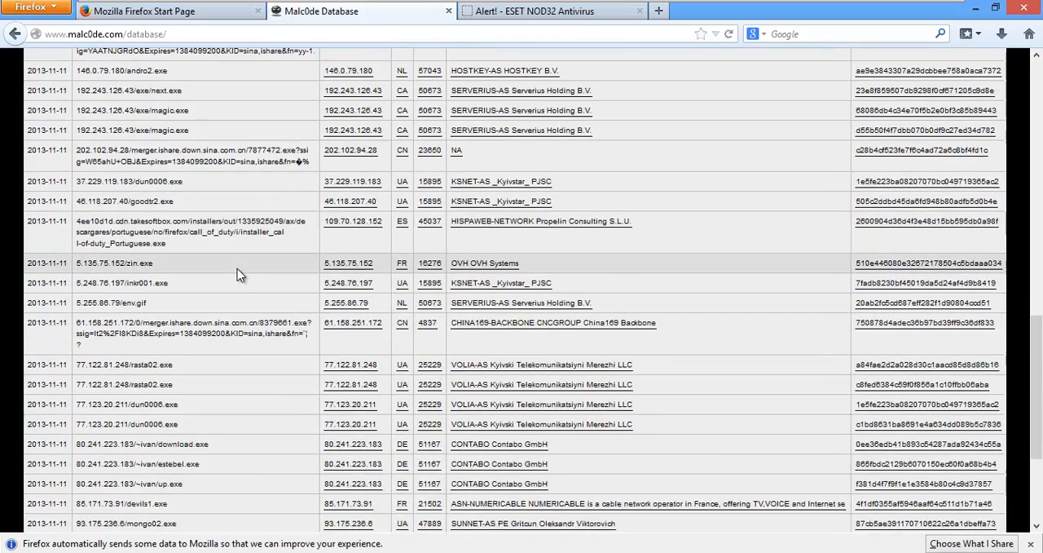
{"action": "scroll", "scroll_direction": "up", "scroll_amount": 3}
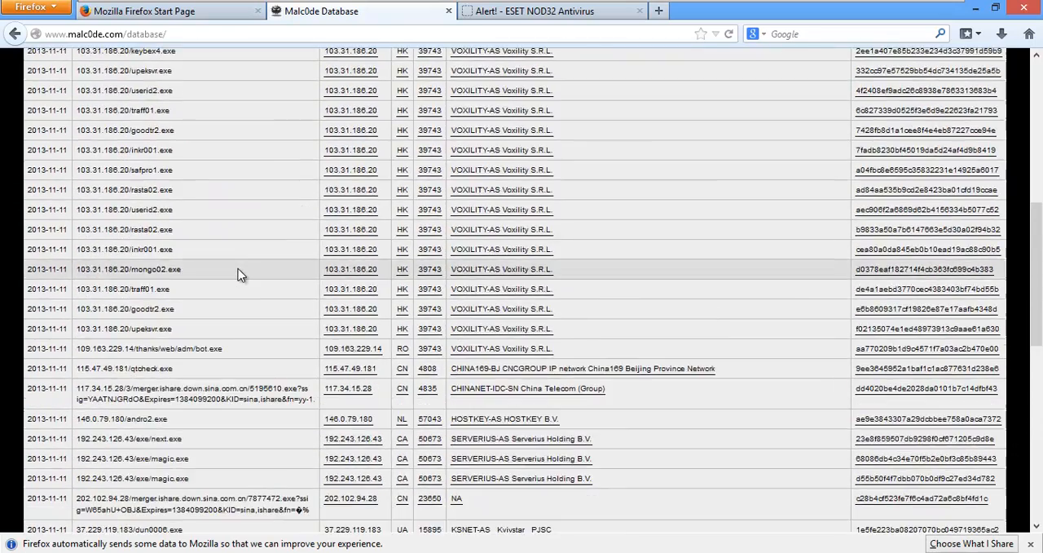
{"action": "scroll", "scroll_direction": "up", "scroll_amount": 3}
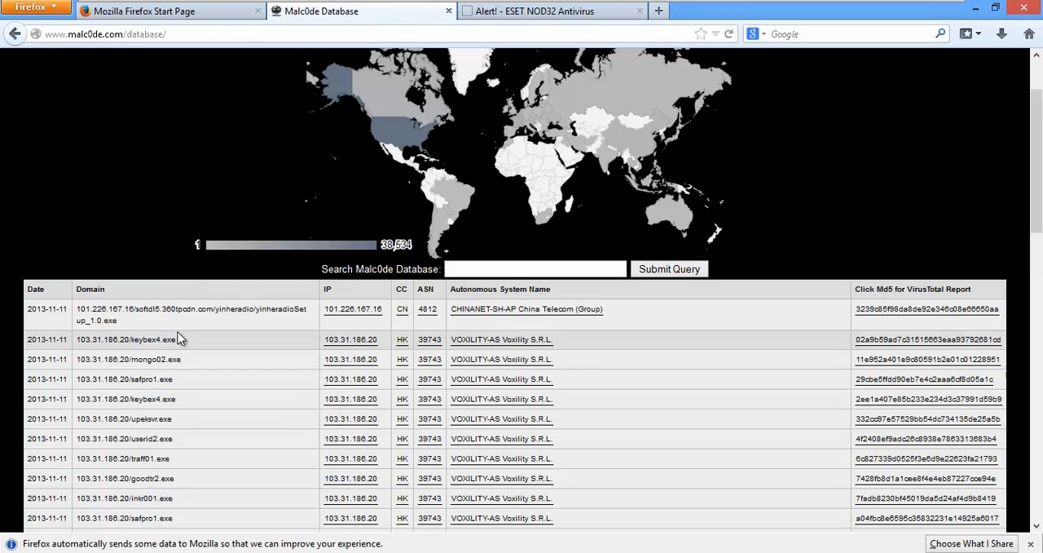
{"action": "mouse_move", "coordinate": [202, 358]}
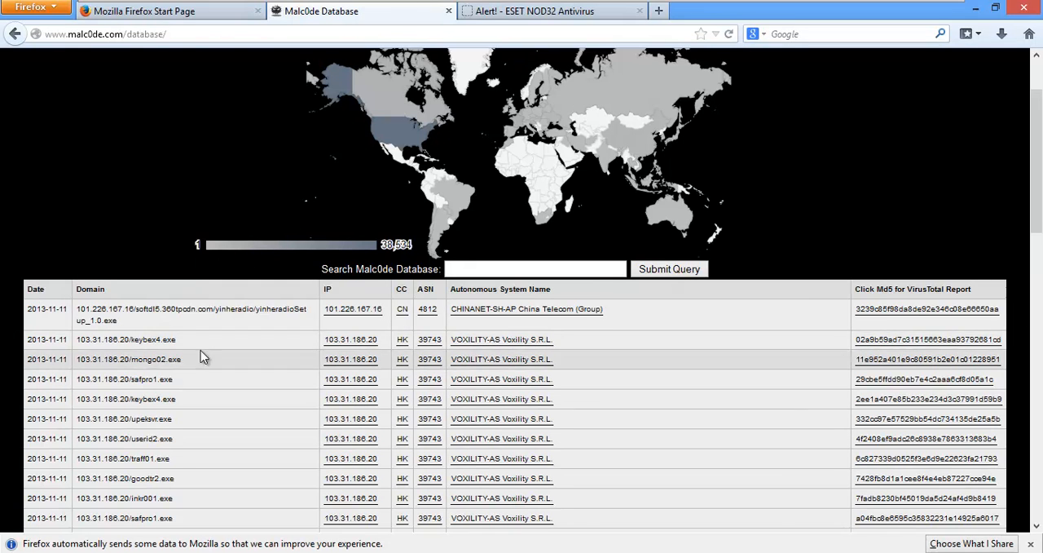
{"action": "double_click", "coordinate": [191, 308]}
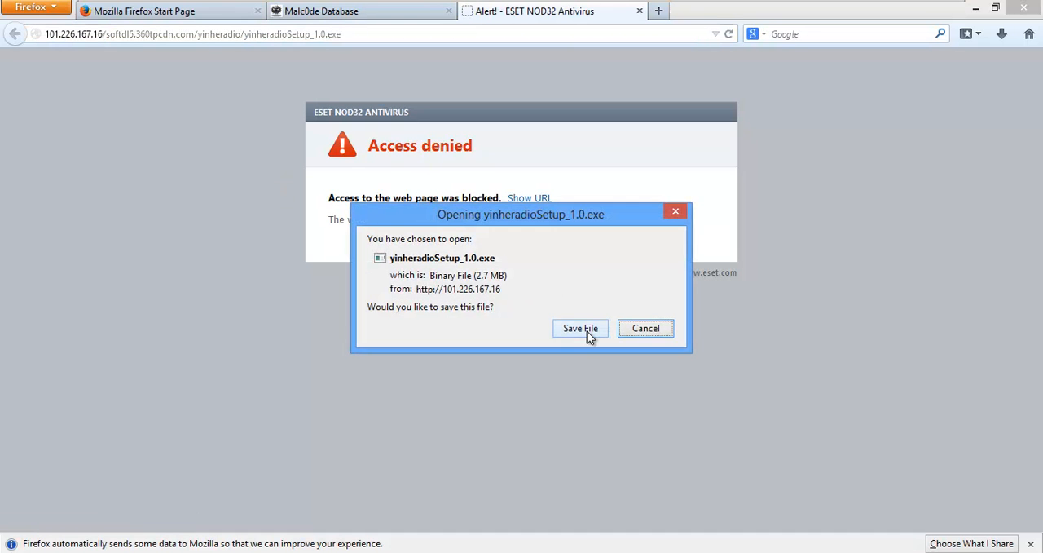
- Save yinheradioSetup_1.0.exe and check the Firefox downloads list
{"action": "left_click", "coordinate": [580, 327]}
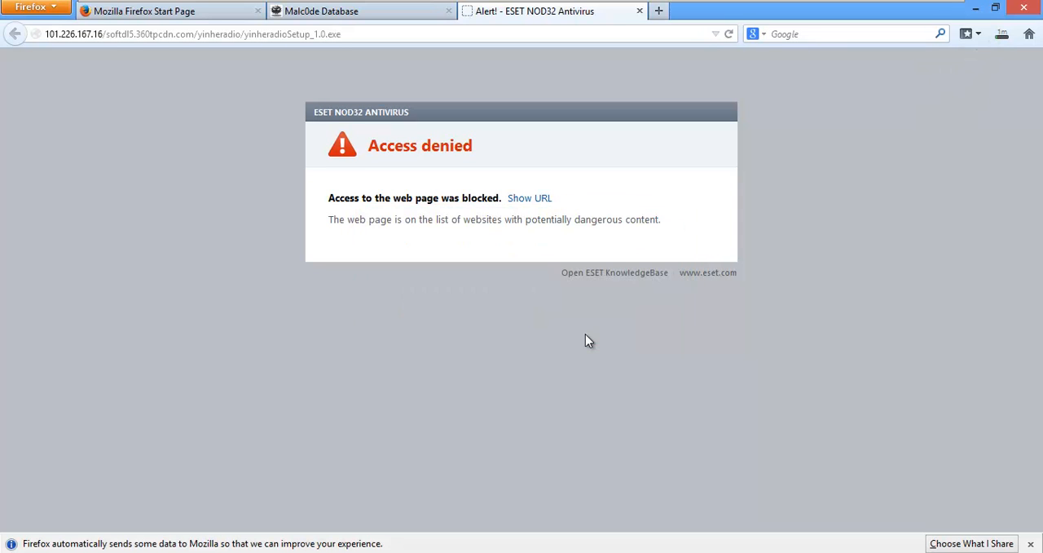
{"action": "mouse_move", "coordinate": [578, 337]}
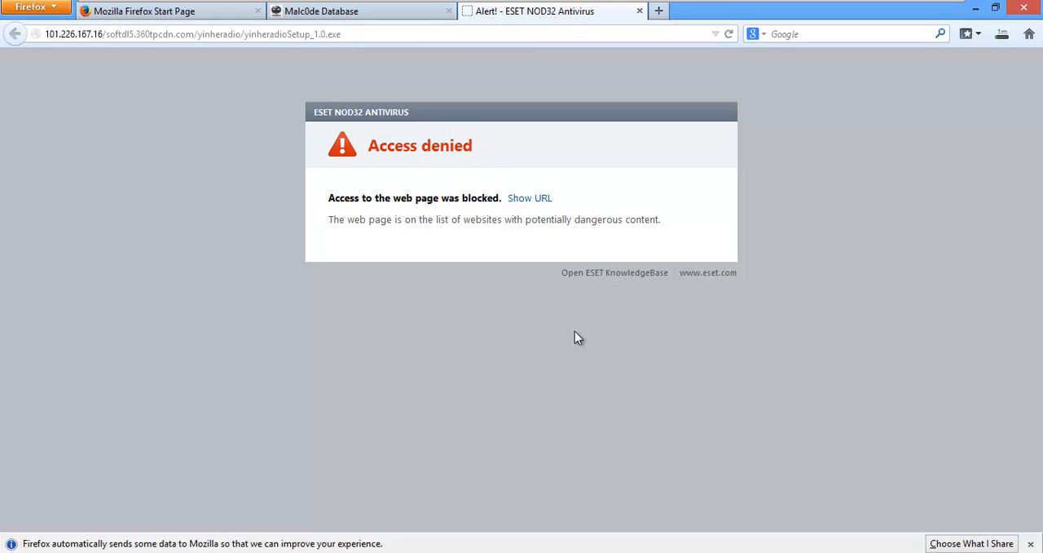
{"action": "mouse_move", "coordinate": [851, 151]}
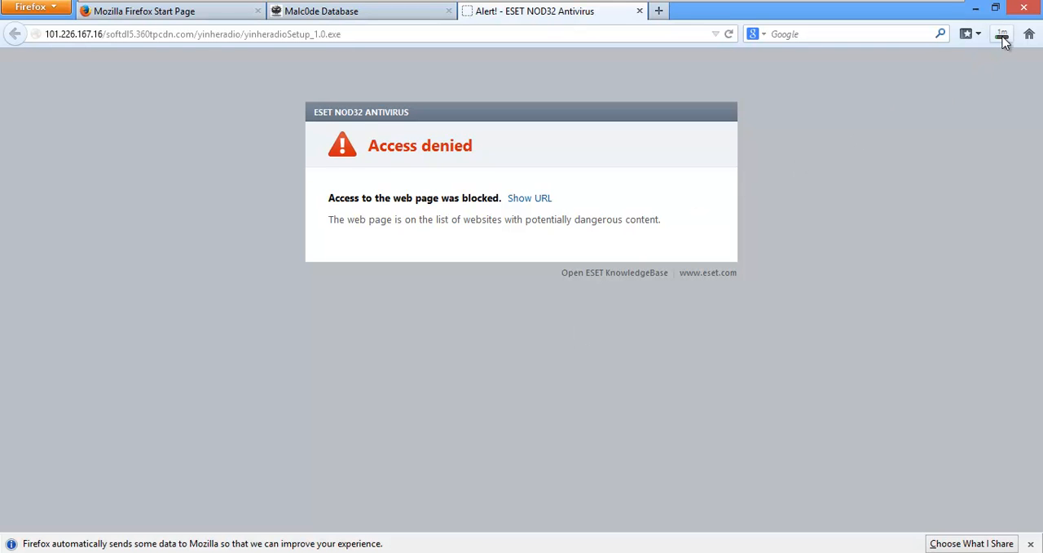
{"action": "left_click", "coordinate": [1001, 34]}
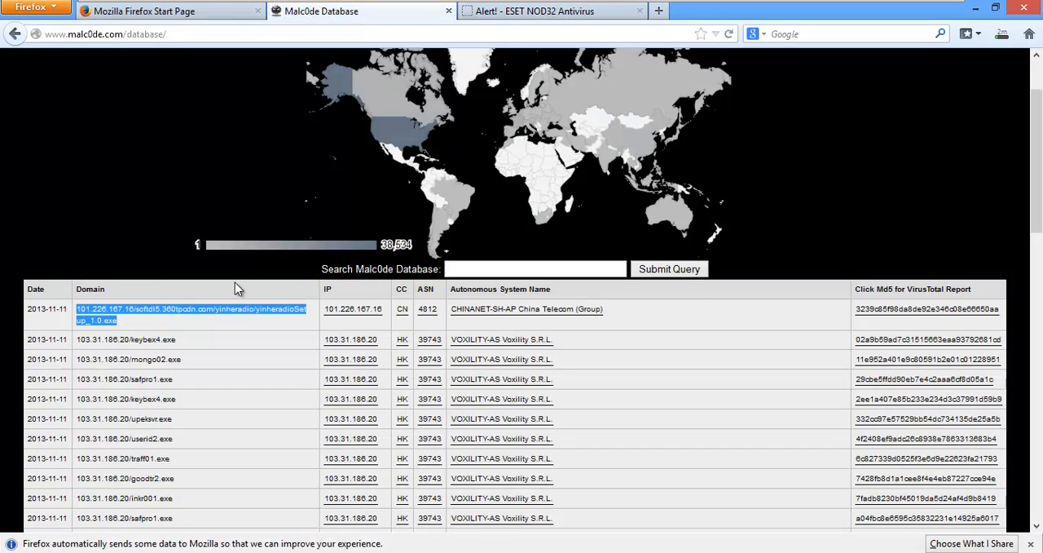
- Load 103.31.186.20/keybex4.exe in a new tab so ESET blocks it, then scroll the Malc0de table
{"action": "scroll", "scroll_direction": "down", "scroll_amount": 3}
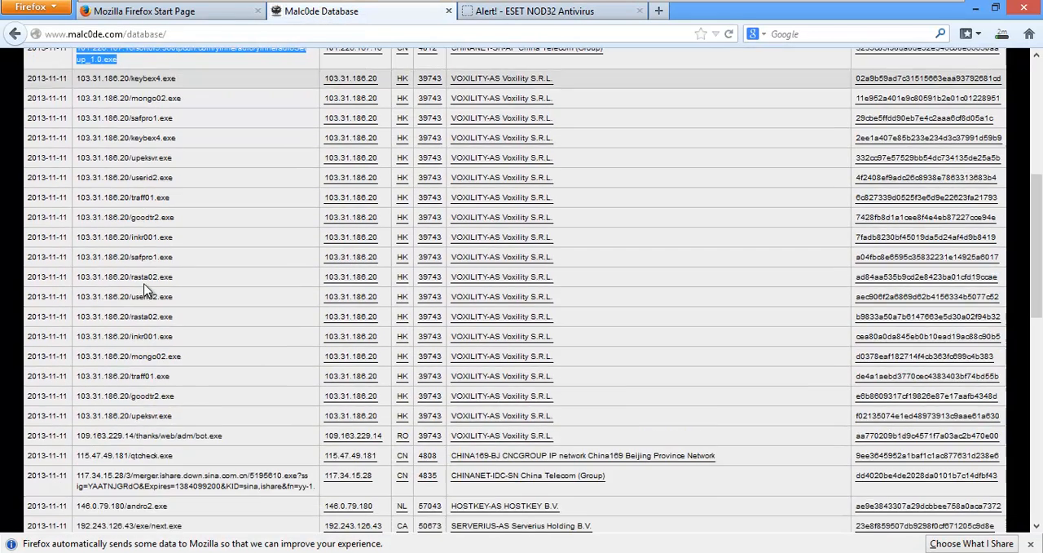
{"action": "scroll", "scroll_direction": "up", "scroll_amount": 3}
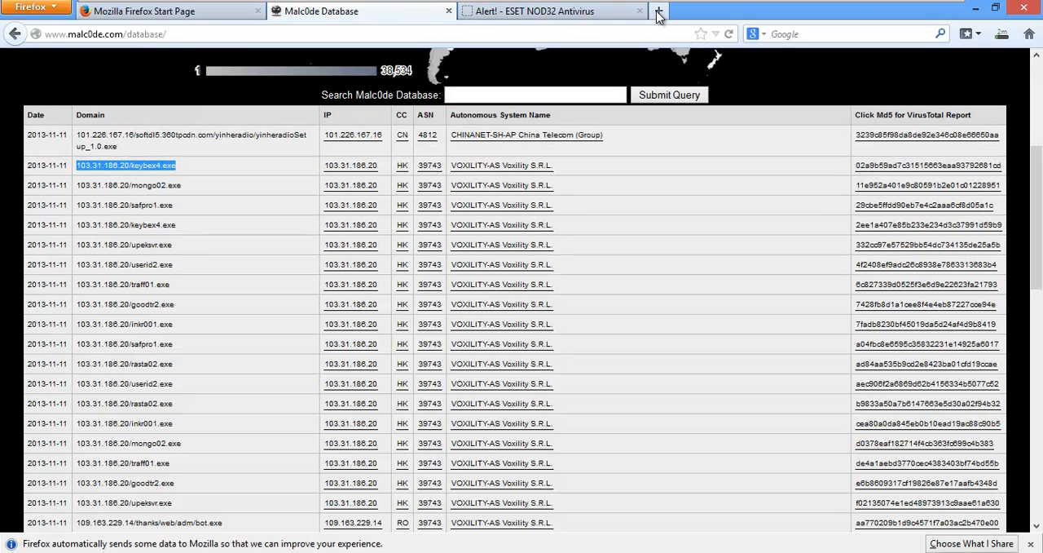
{"action": "left_click", "coordinate": [657, 10]}
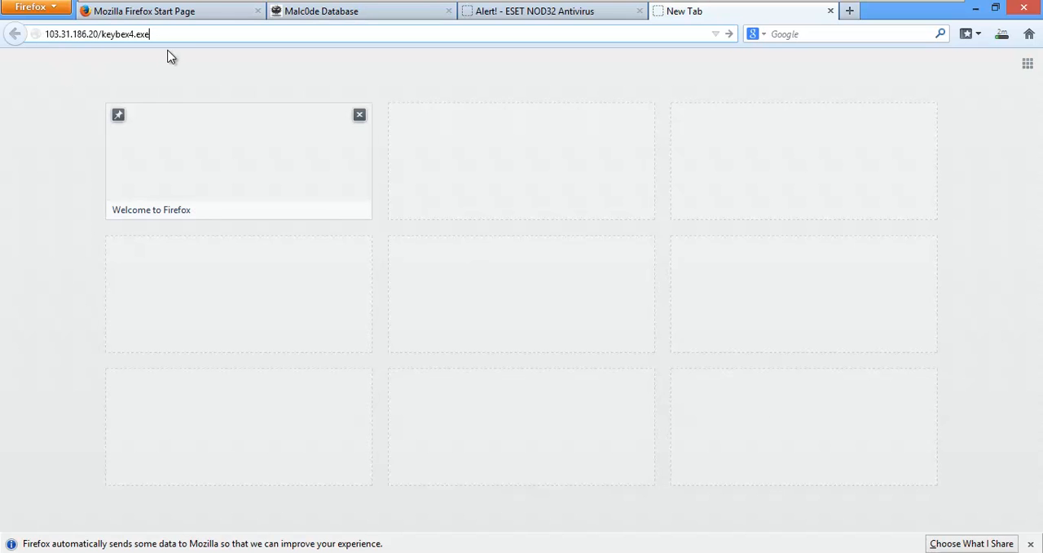
{"action": "key", "text": "Return"}
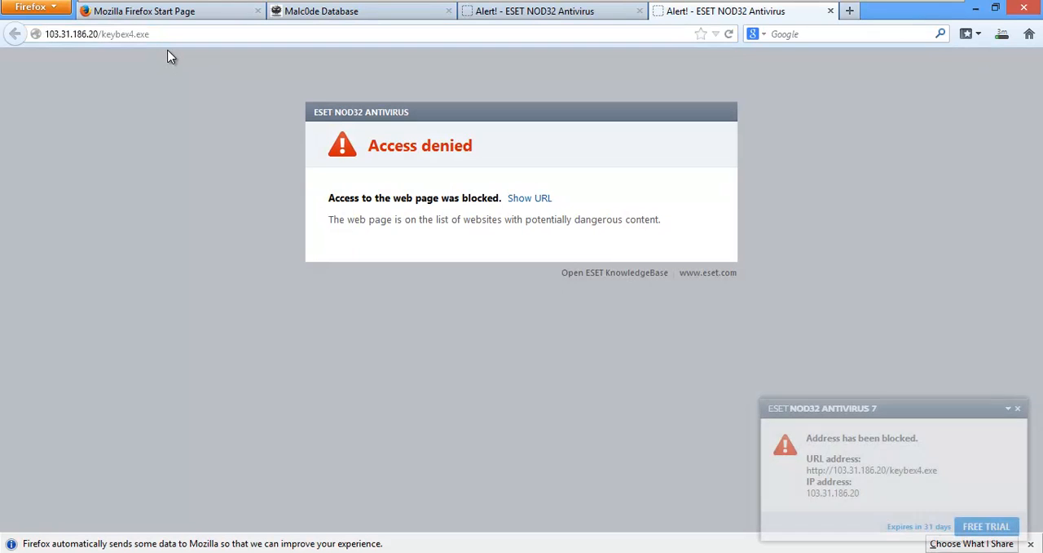
{"action": "mouse_move", "coordinate": [296, 30]}
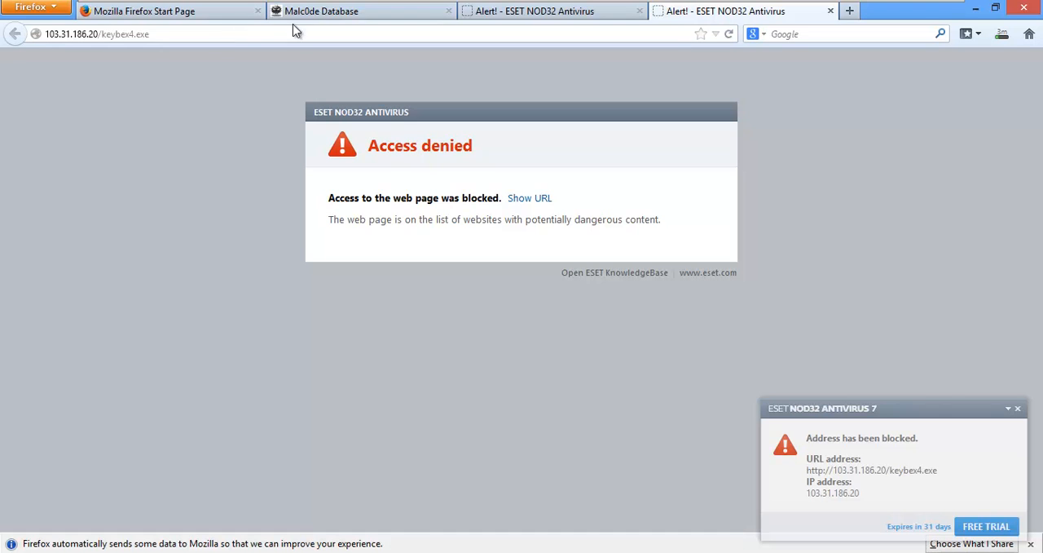
{"action": "left_click", "coordinate": [342, 10]}
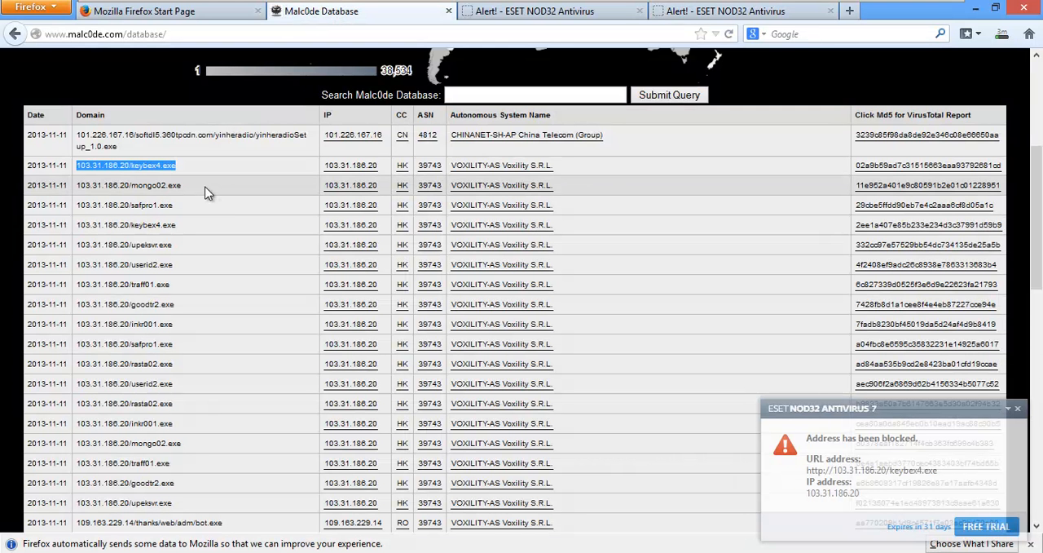
{"action": "scroll", "scroll_direction": "down", "scroll_amount": 3}
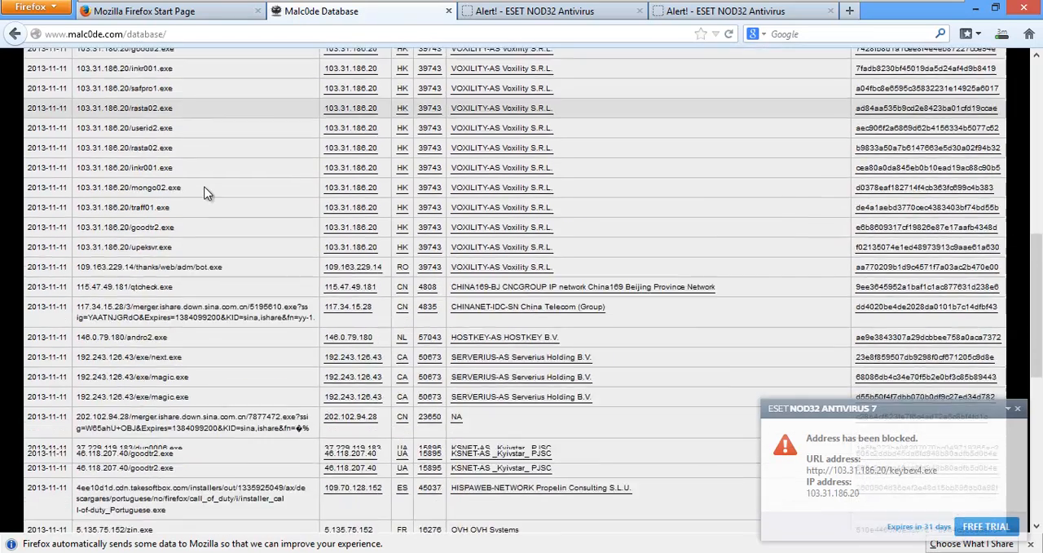
{"action": "scroll", "scroll_direction": "down", "scroll_amount": 3}
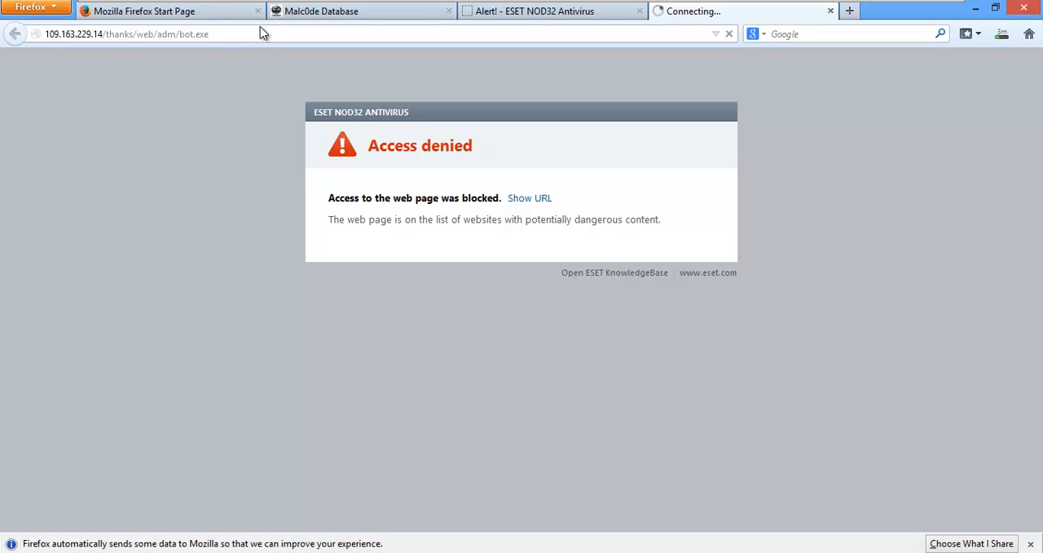
{"action": "mouse_move", "coordinate": [414, 327]}
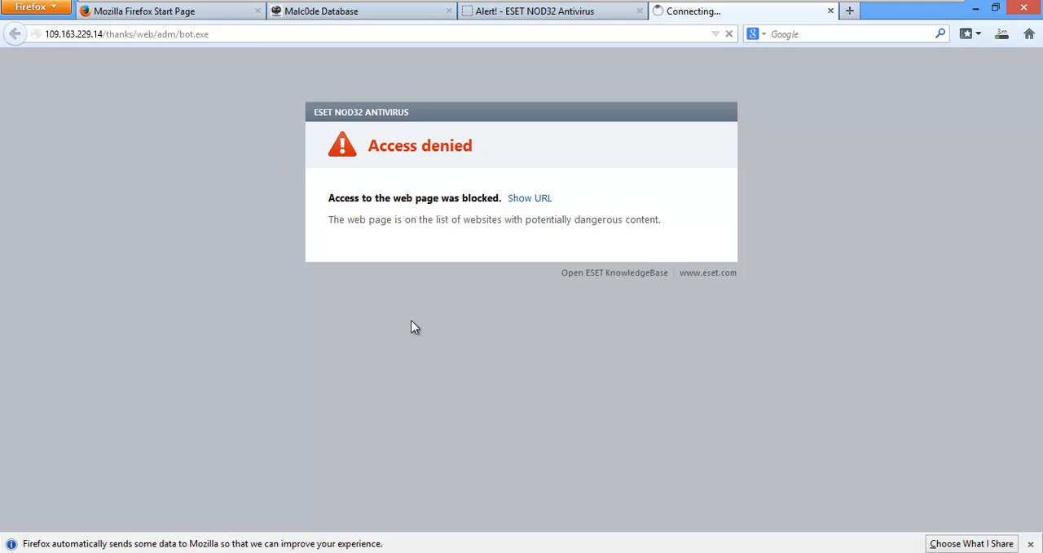
{"action": "mouse_move", "coordinate": [404, 325]}
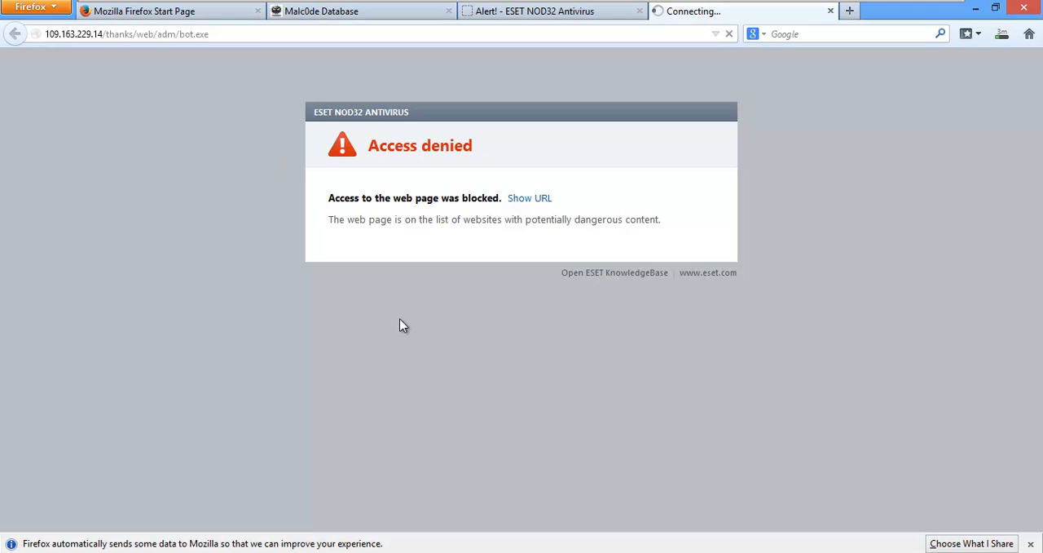
- Close the blocked yinheradioSetup tab, check the bot.exe Access denied page, then select qtcheck.exe in Malc0de
{"action": "left_click", "coordinate": [639, 11]}
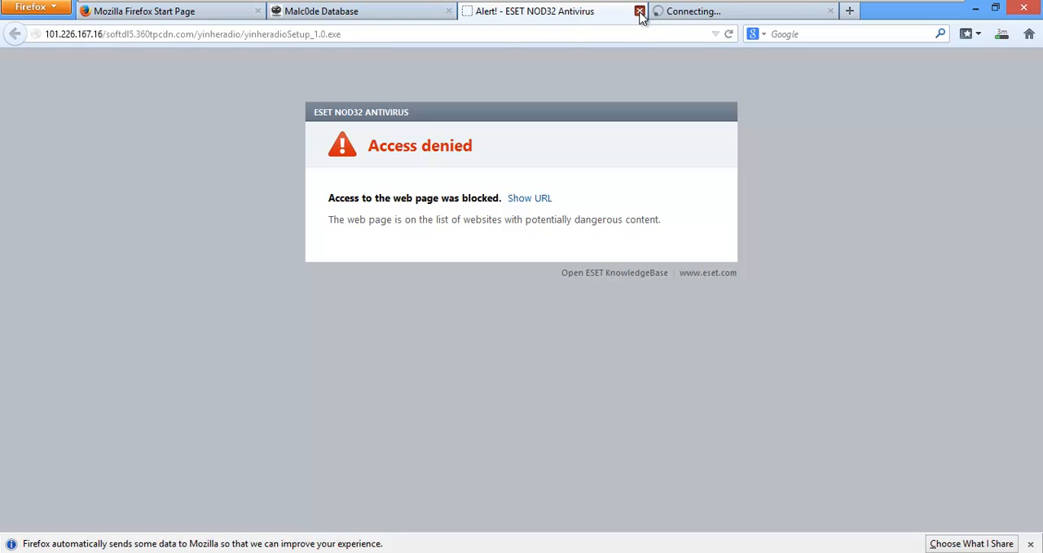
{"action": "left_click", "coordinate": [640, 11]}
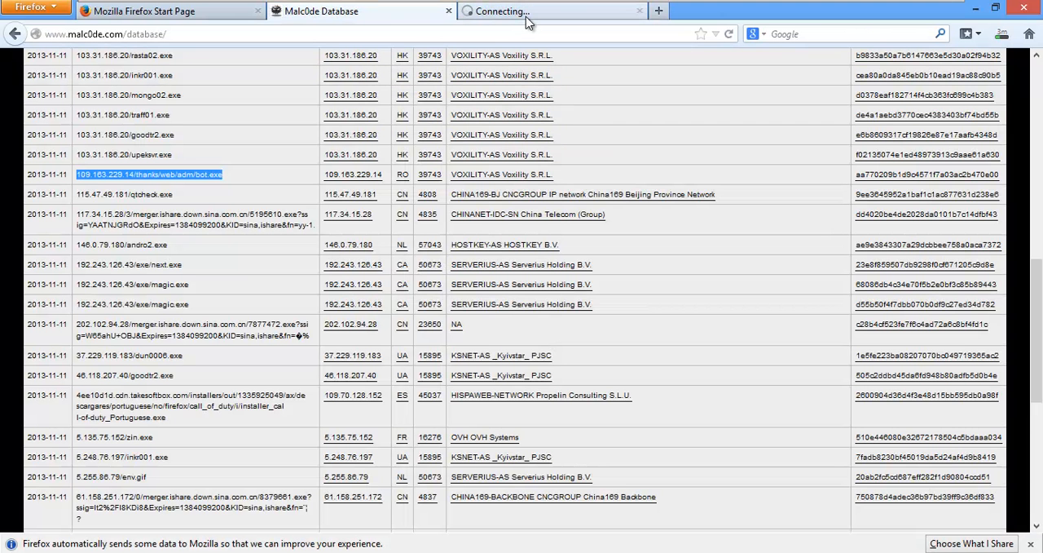
{"action": "left_click", "coordinate": [149, 173]}
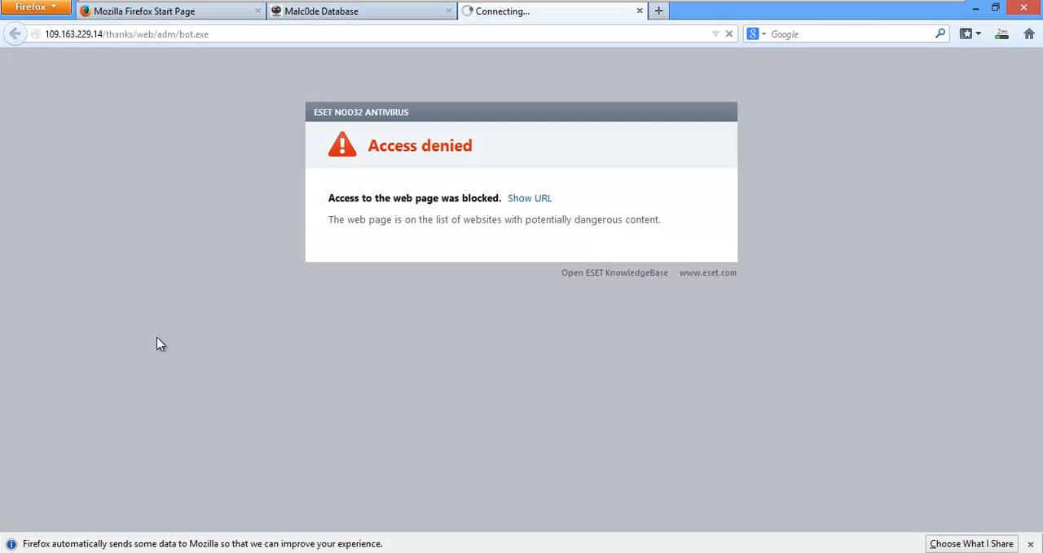
{"action": "left_click", "coordinate": [362, 11]}
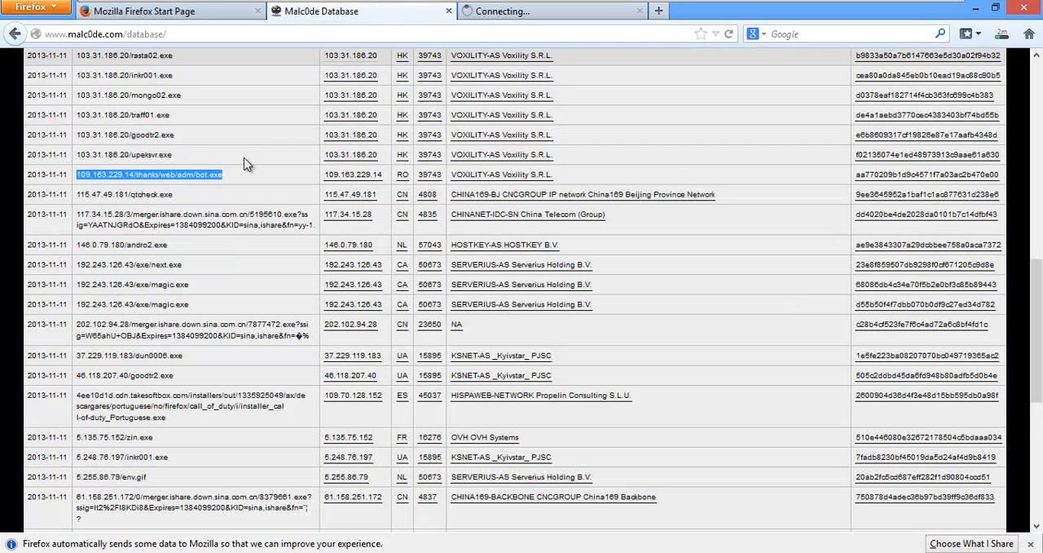
{"action": "left_click", "coordinate": [124, 194]}
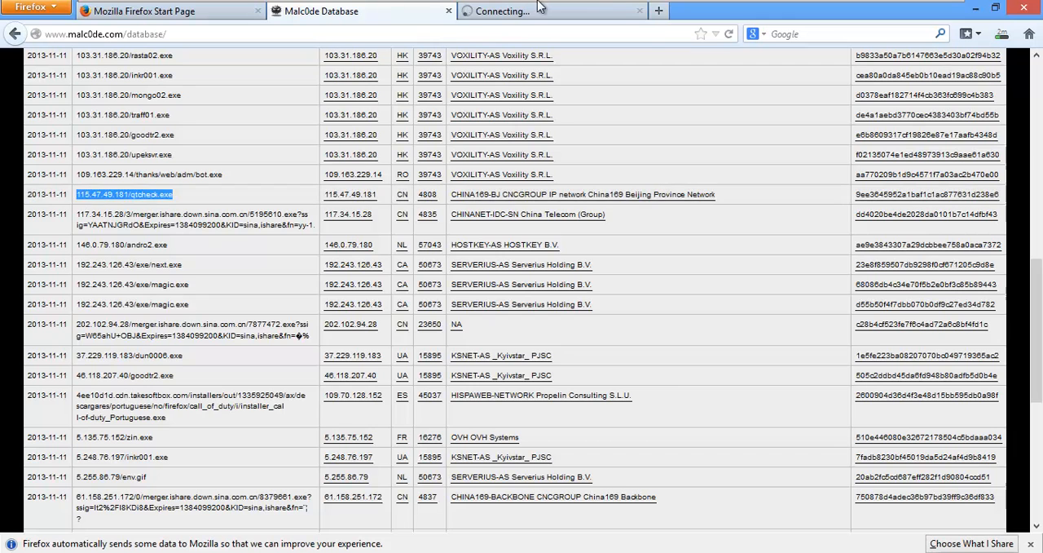
- Close the qtcheck.exe Reported Attack Page tab and double-click the andro2.exe URL in Malc0de
{"action": "left_click", "coordinate": [849, 10]}
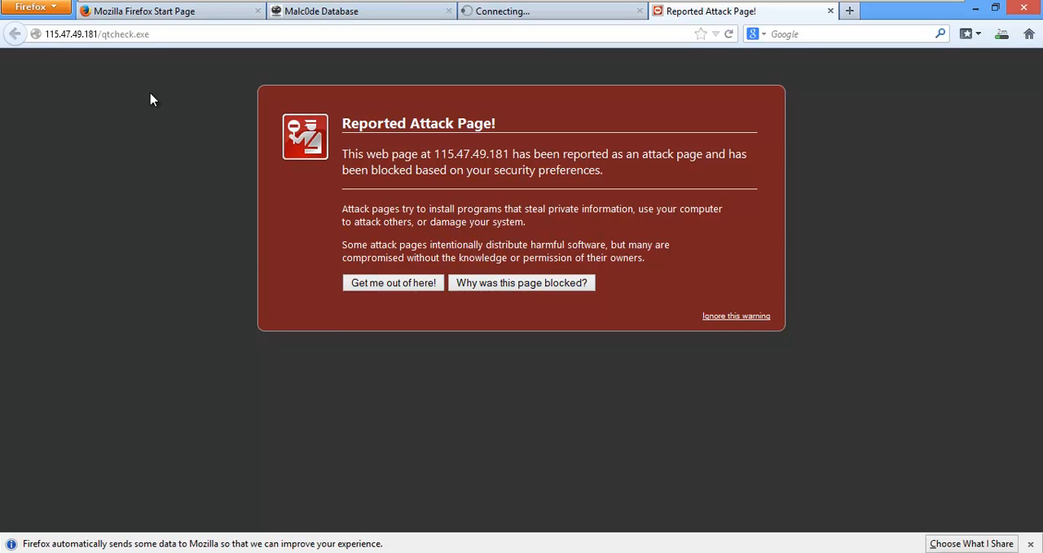
{"action": "mouse_move", "coordinate": [415, 76]}
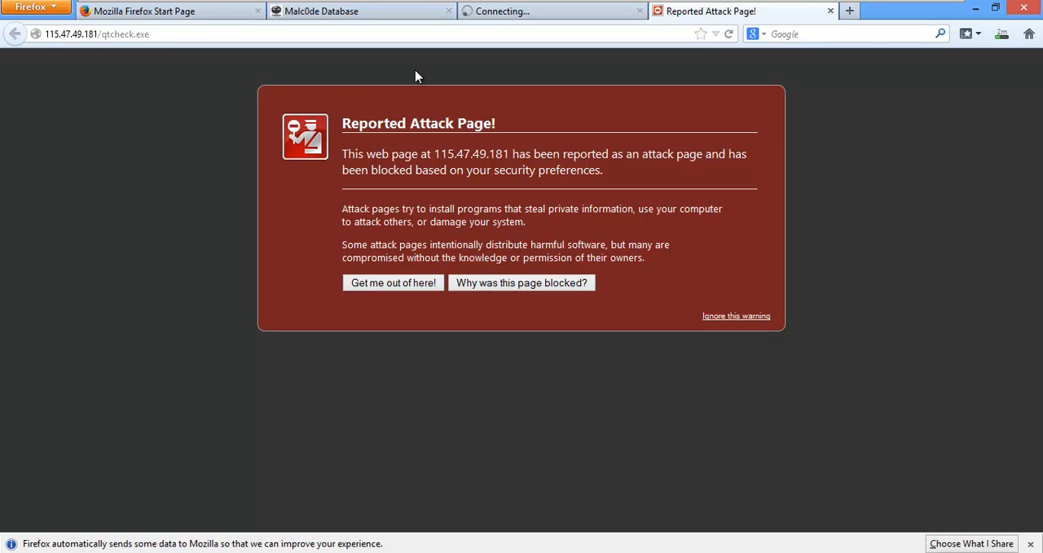
{"action": "mouse_move", "coordinate": [829, 10]}
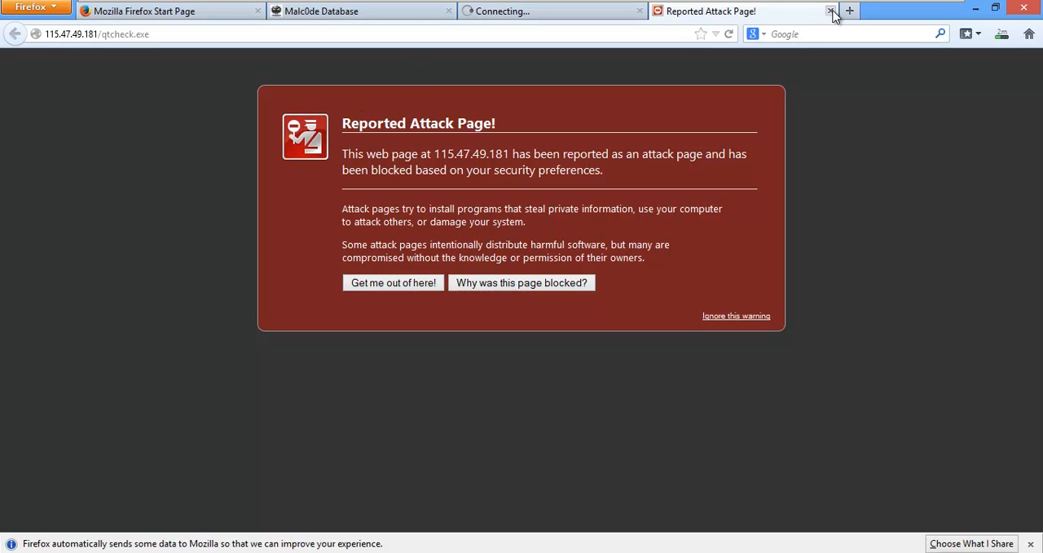
{"action": "left_click", "coordinate": [831, 11]}
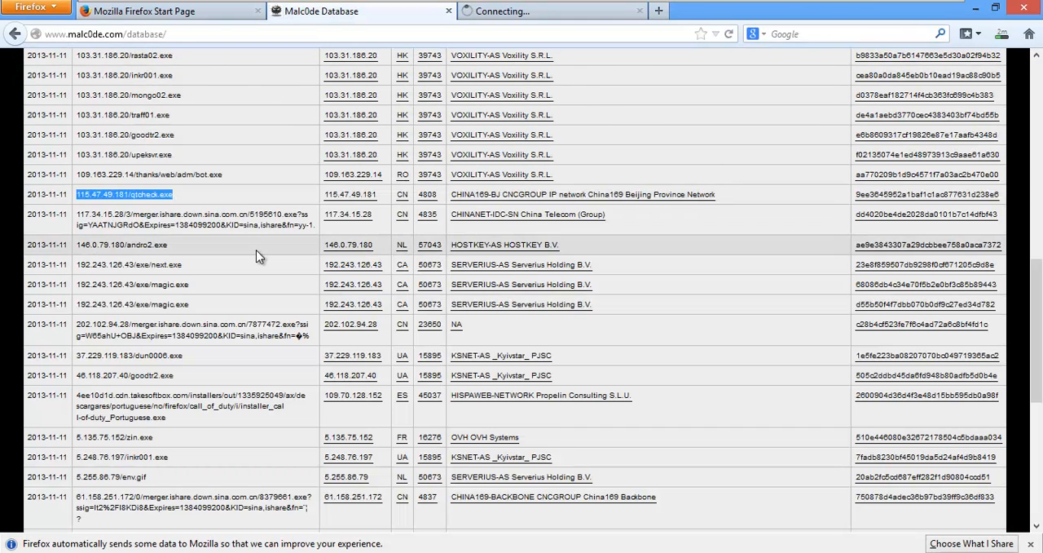
{"action": "double_click", "coordinate": [139, 245]}
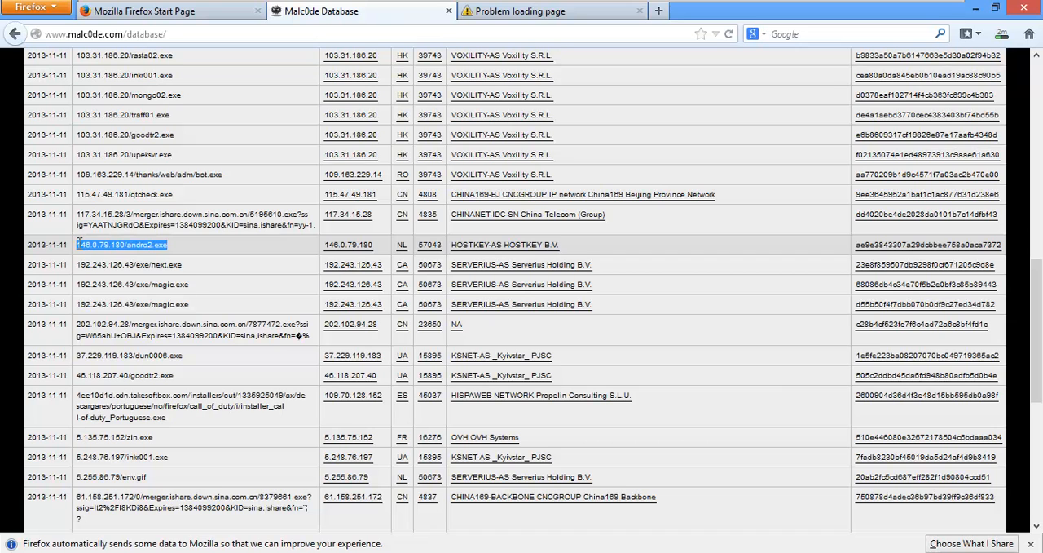
- Load 146.0.79.180/andro2.exe in a new tab so ESET shows Access denied, then return to Malc0de
{"action": "left_click", "coordinate": [658, 11]}
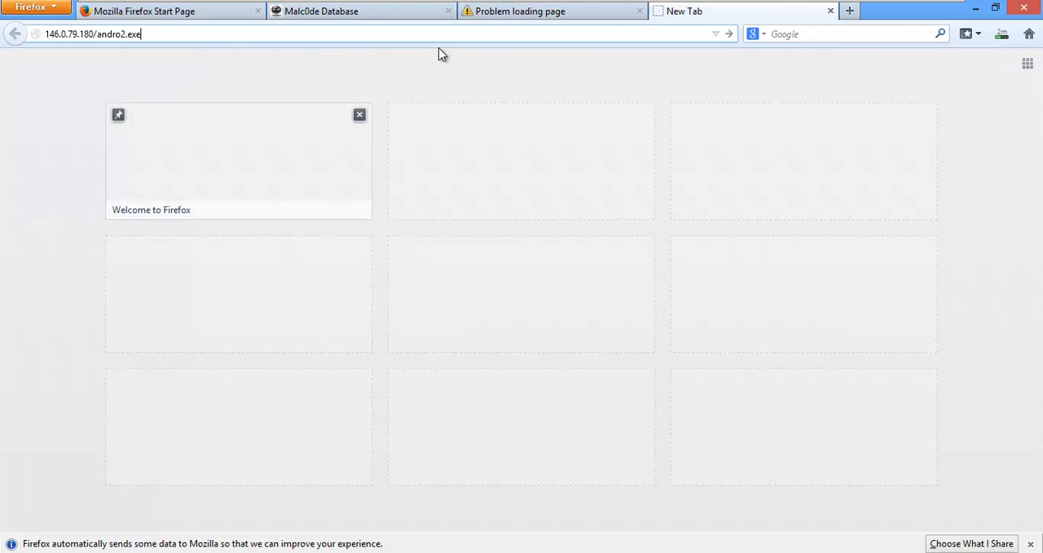
{"action": "key", "text": "Return"}
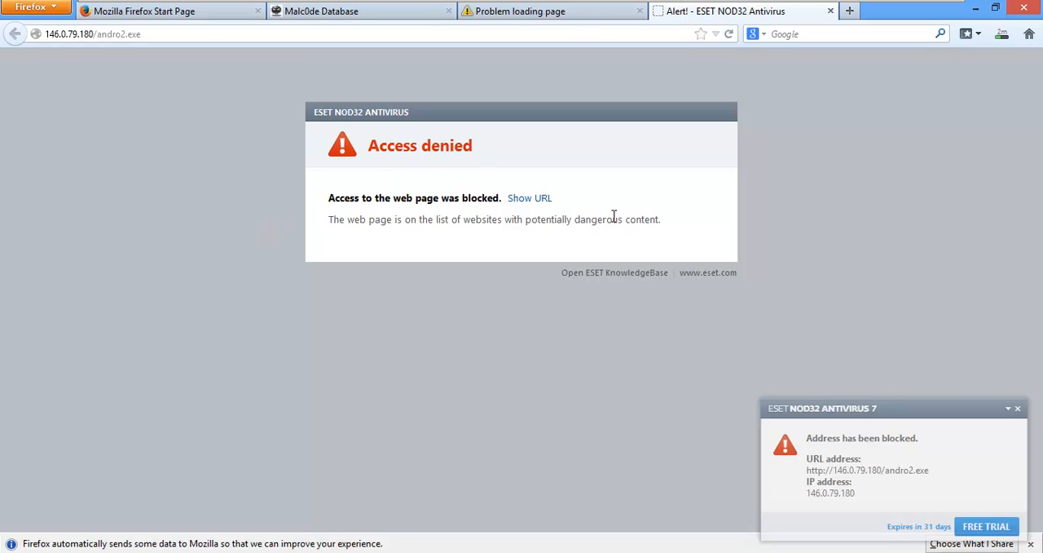
{"action": "mouse_move", "coordinate": [400, 11]}
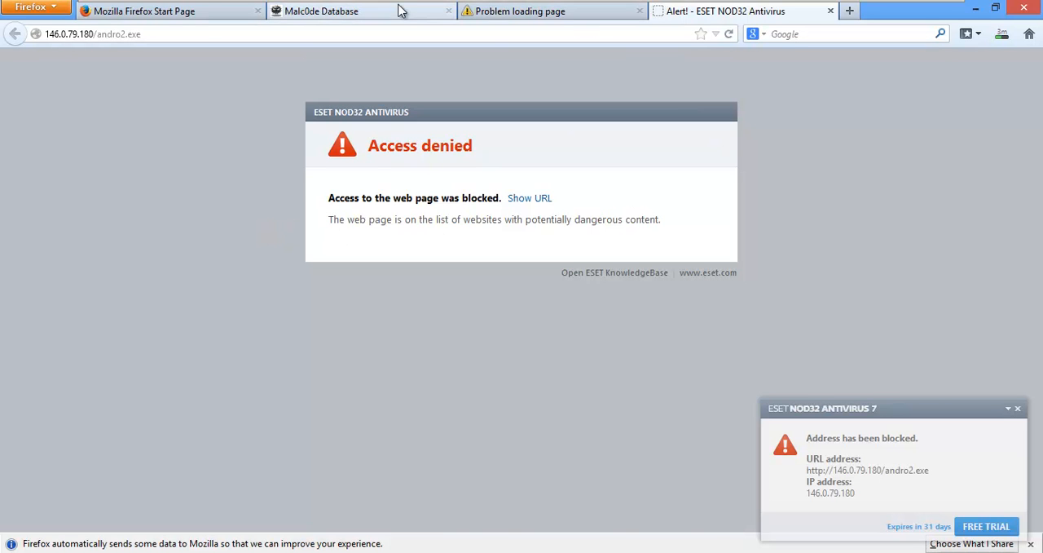
{"action": "left_click", "coordinate": [359, 11]}
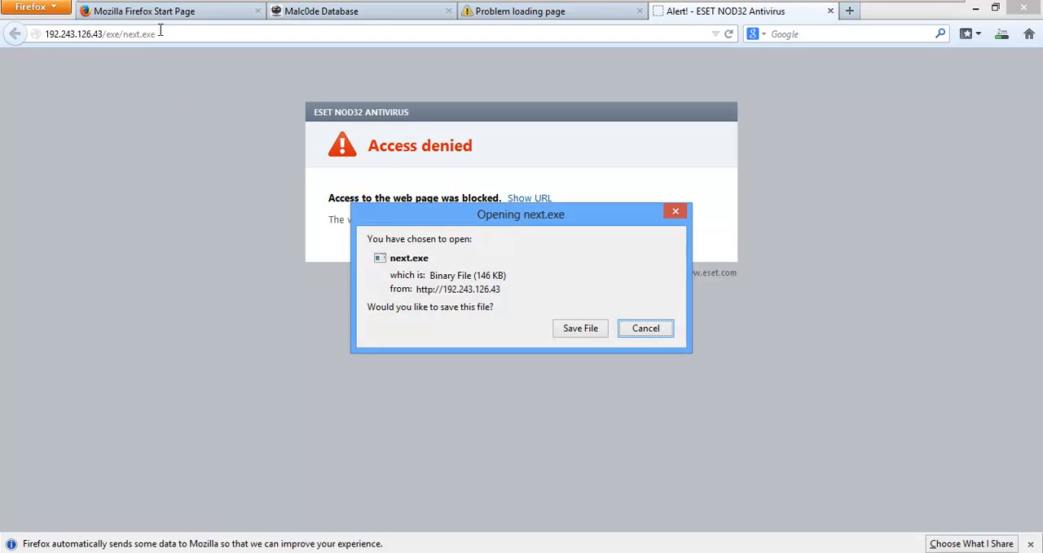
- Save next.exe so ESET quarantines it as Kryptik, dismiss the error, and load dun0006.exe
{"action": "left_click", "coordinate": [580, 327]}
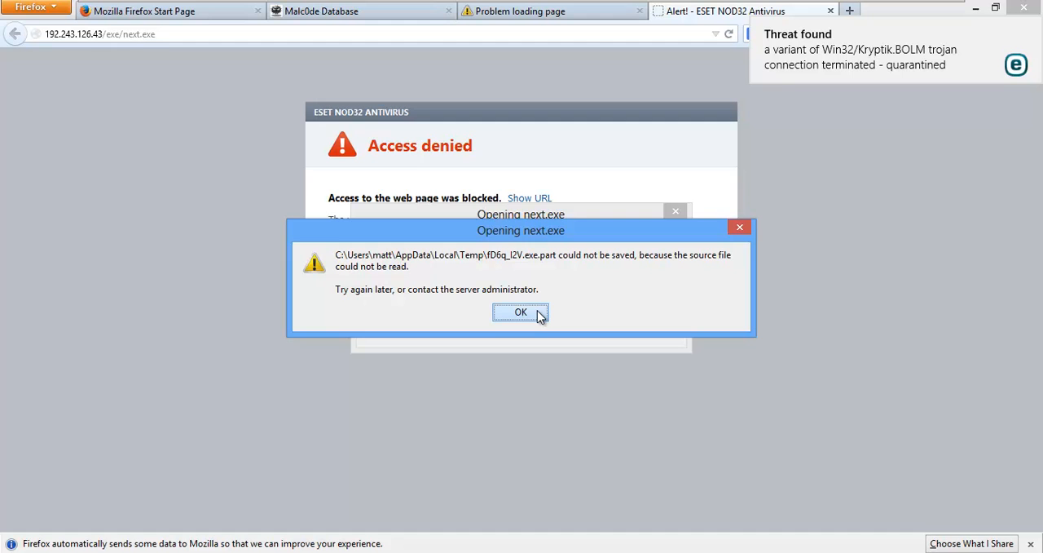
{"action": "left_click", "coordinate": [520, 312]}
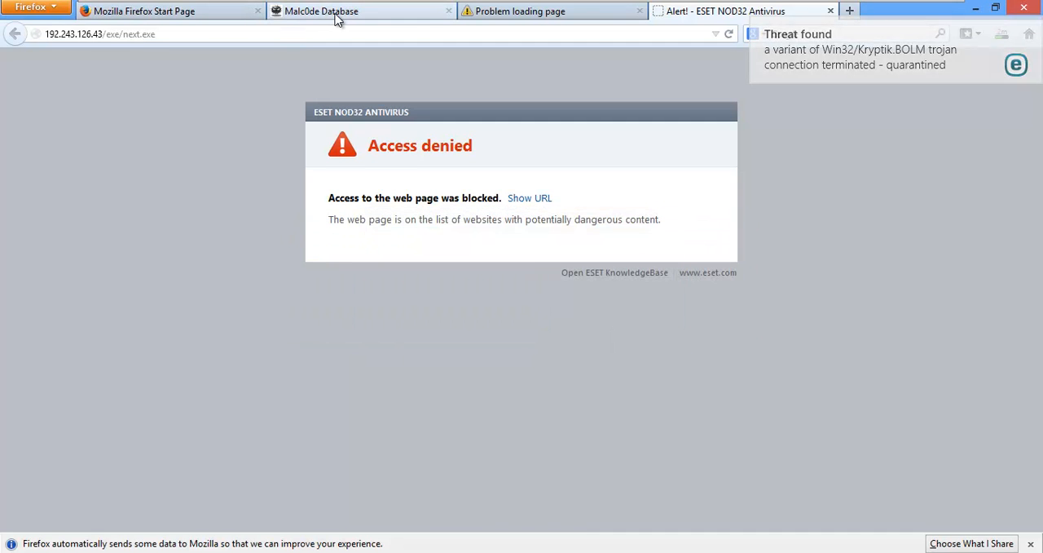
{"action": "left_click", "coordinate": [359, 10]}
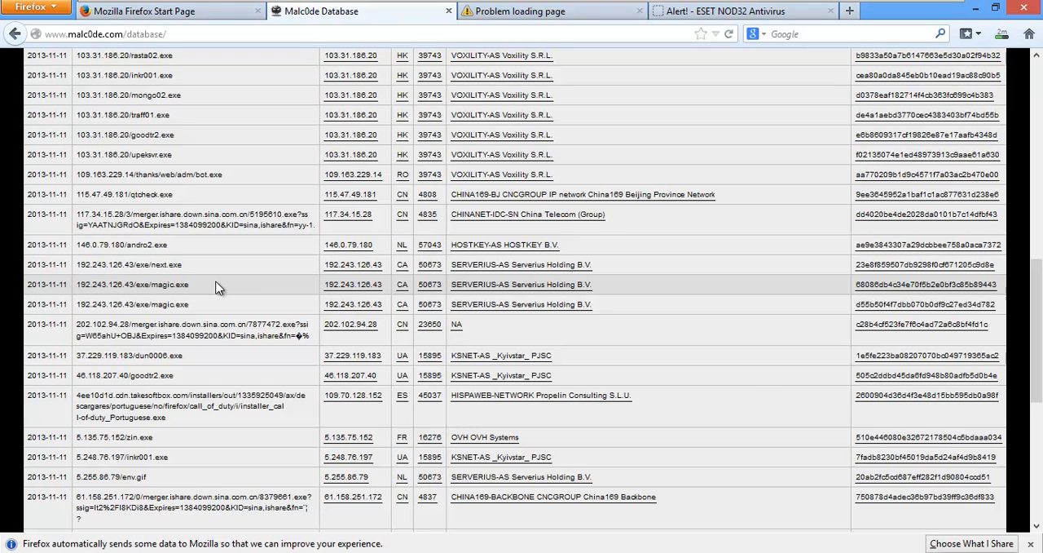
{"action": "mouse_move", "coordinate": [242, 336]}
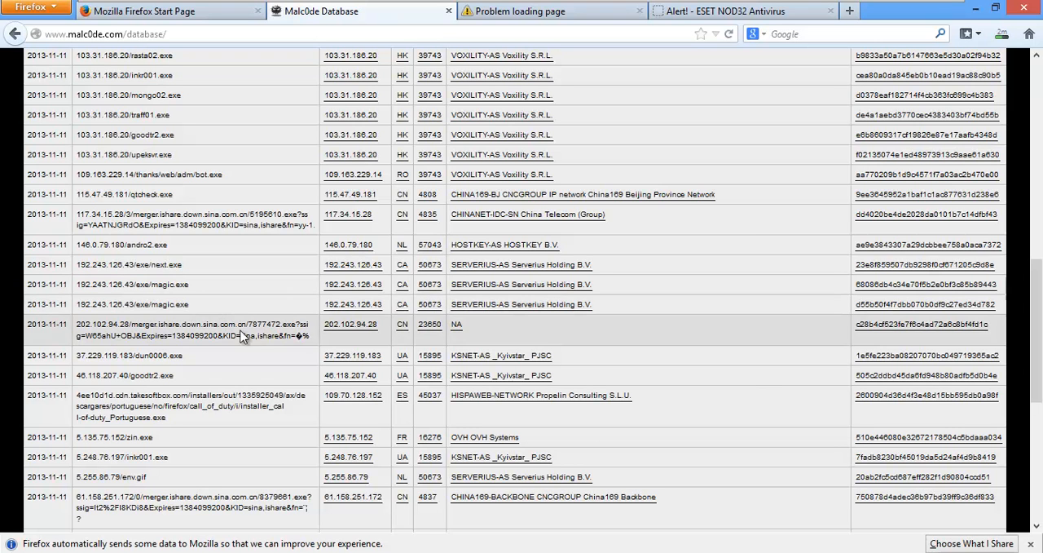
{"action": "mouse_move", "coordinate": [162, 347]}
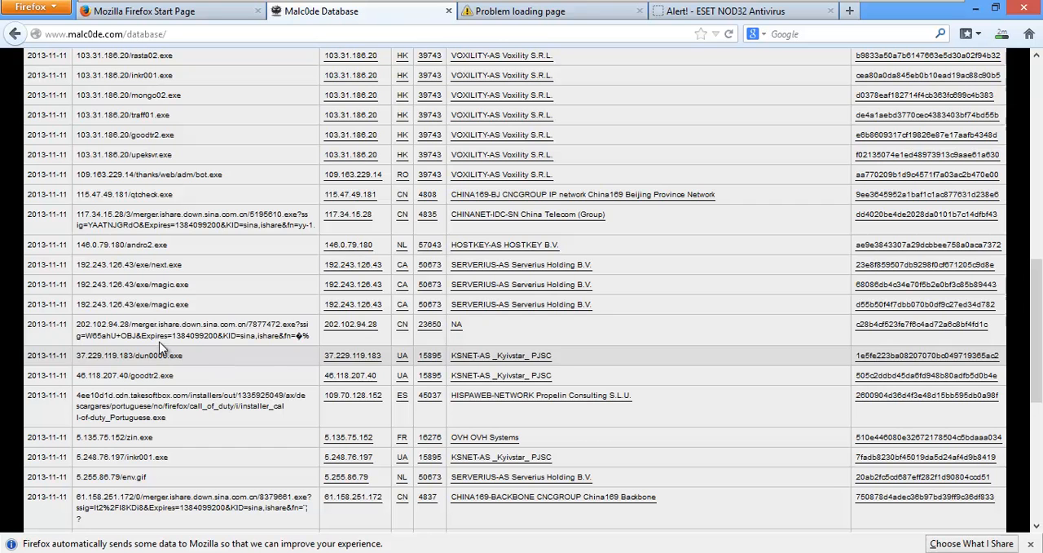
{"action": "double_click", "coordinate": [127, 355]}
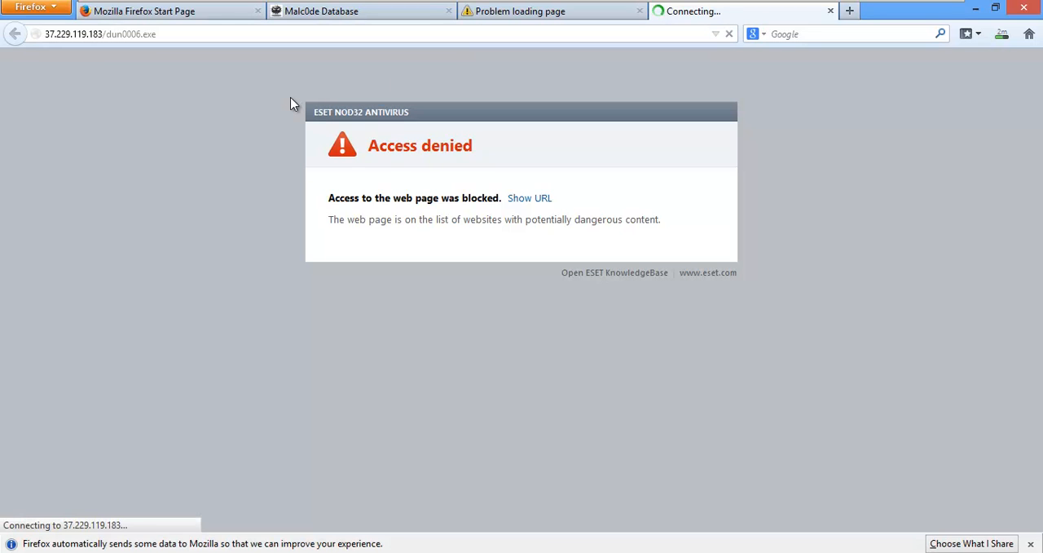
{"action": "mouse_move", "coordinate": [319, 70]}
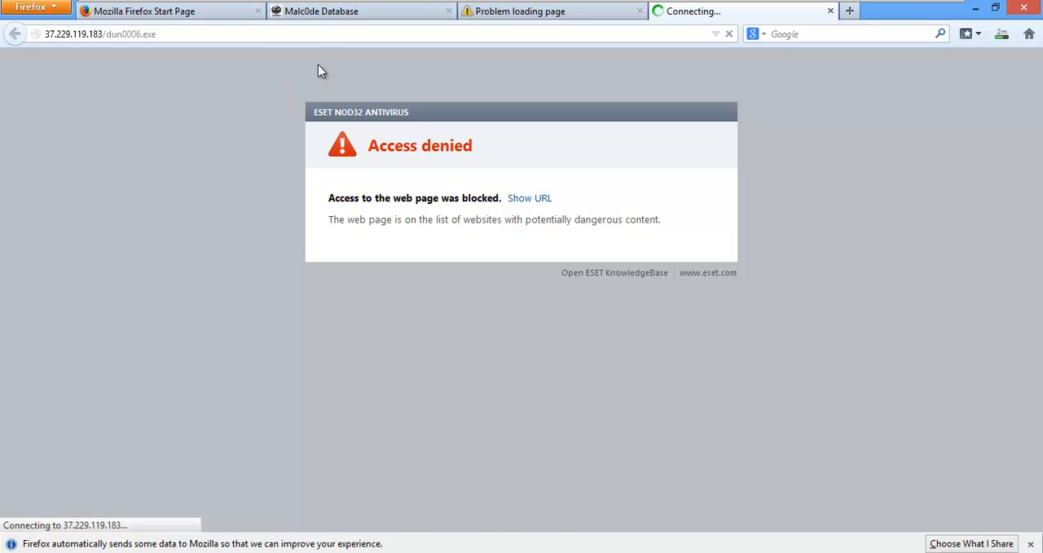
{"action": "left_click", "coordinate": [358, 10]}
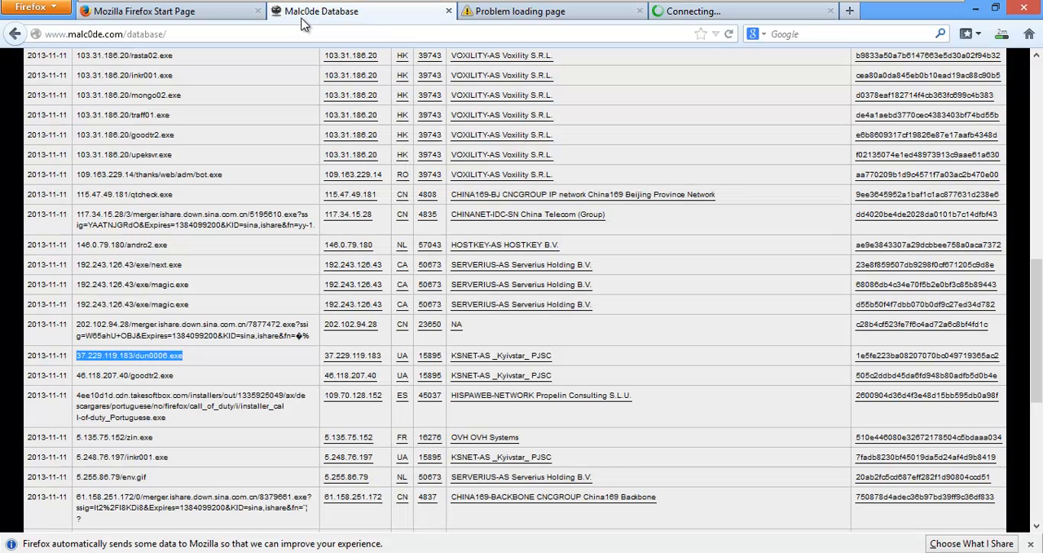
{"action": "mouse_move", "coordinate": [196, 376]}
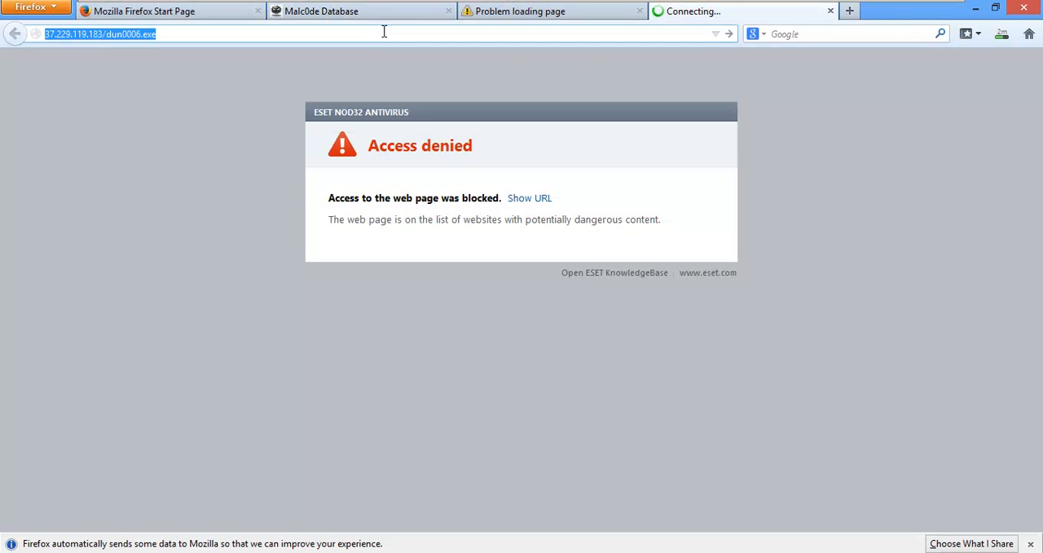
- Enter malware addresses (goodtr2.exe, andro2.exe) and switch tabs until ESET blocks 5.135.75.152/zin.exe
{"action": "type", "text": "46.118.207.40/goodtr2.exe"}
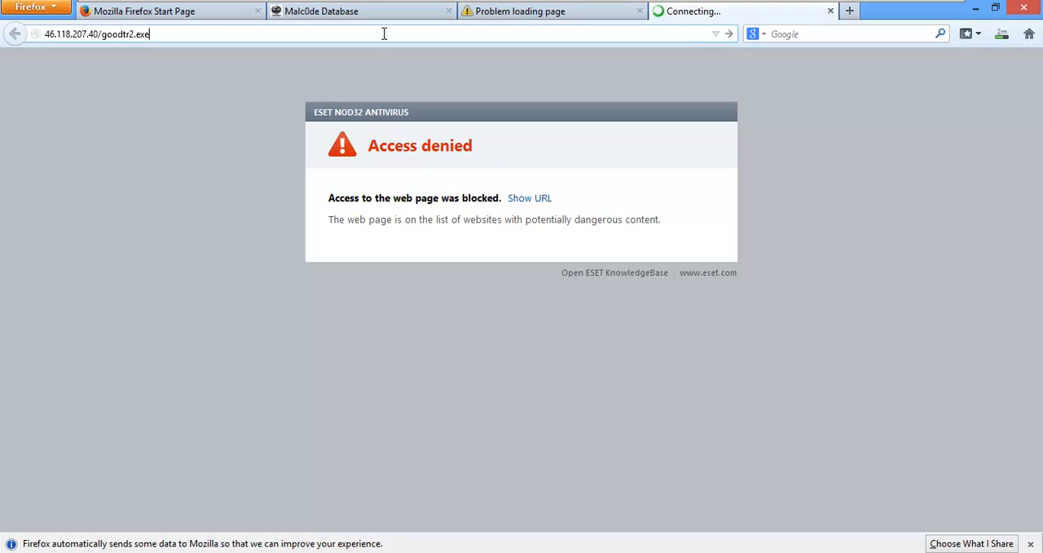
{"action": "type", "text": "146.0.79.180/andro2.exe"}
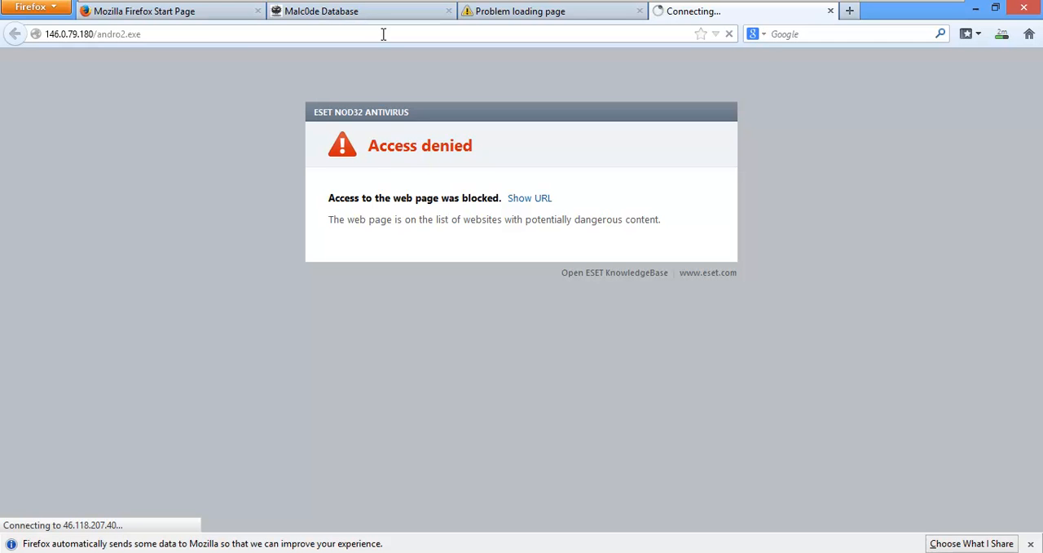
{"action": "mouse_move", "coordinate": [374, 15]}
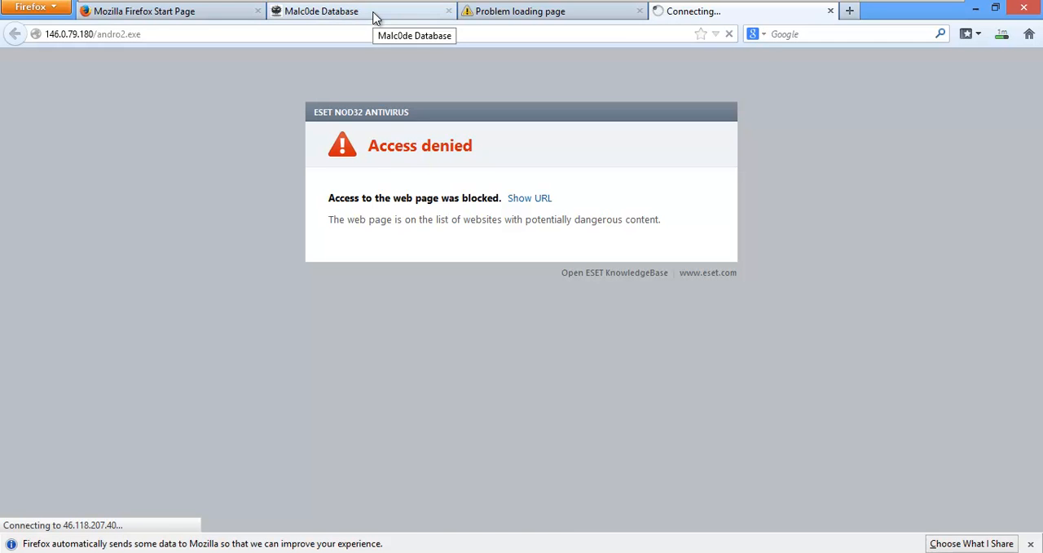
{"action": "left_click", "coordinate": [321, 10]}
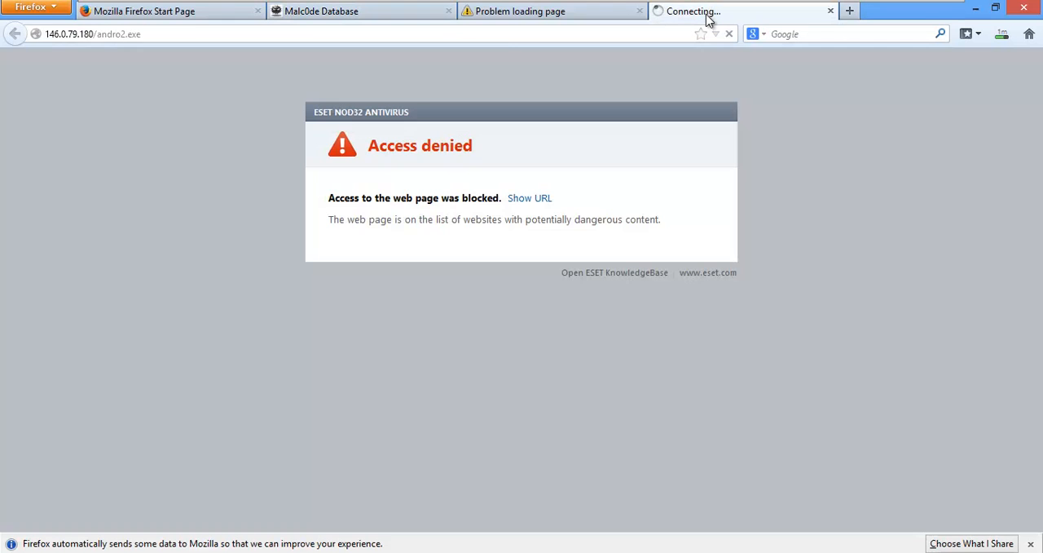
{"action": "left_click", "coordinate": [830, 11]}
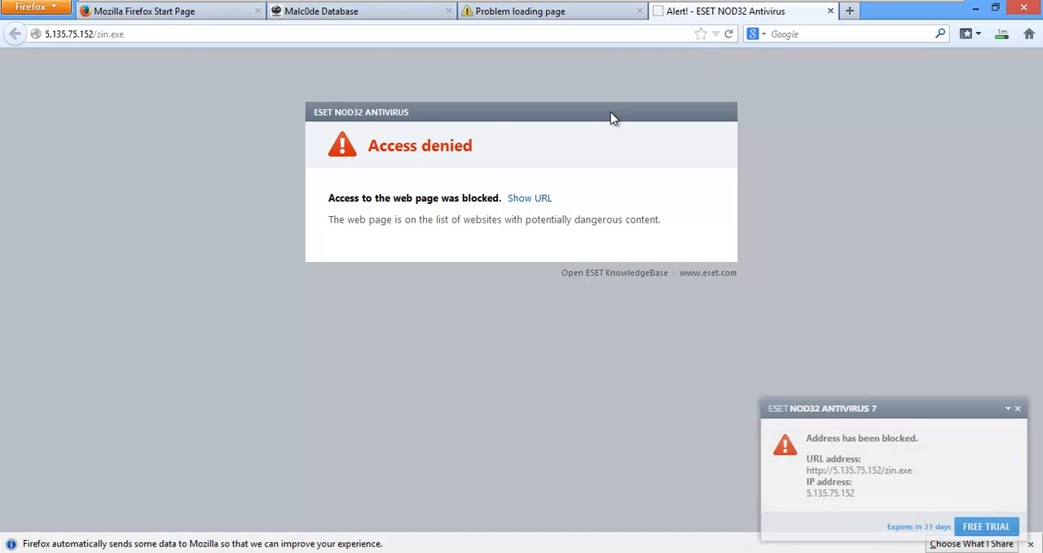
{"action": "mouse_move", "coordinate": [345, 64]}
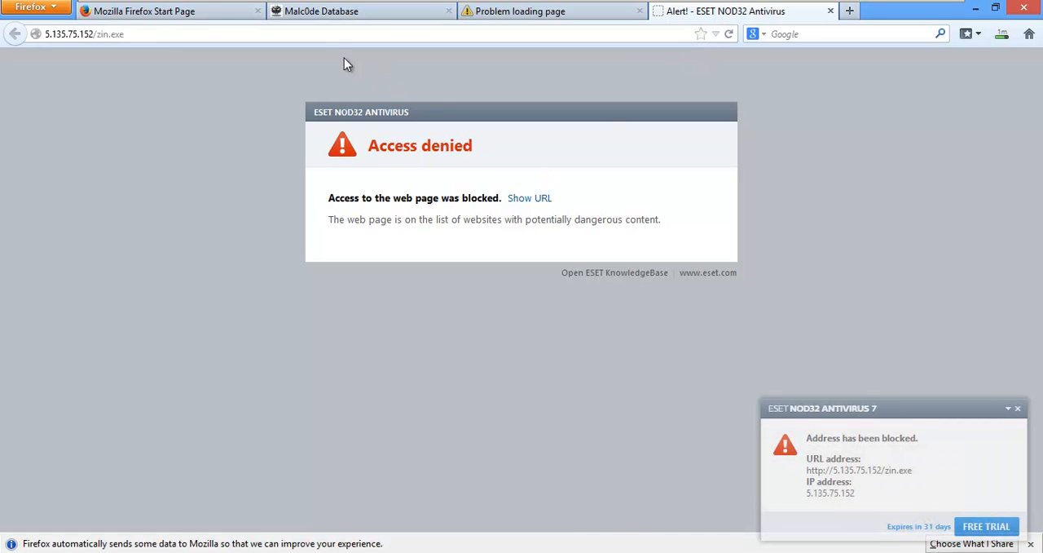
{"action": "left_click", "coordinate": [359, 11]}
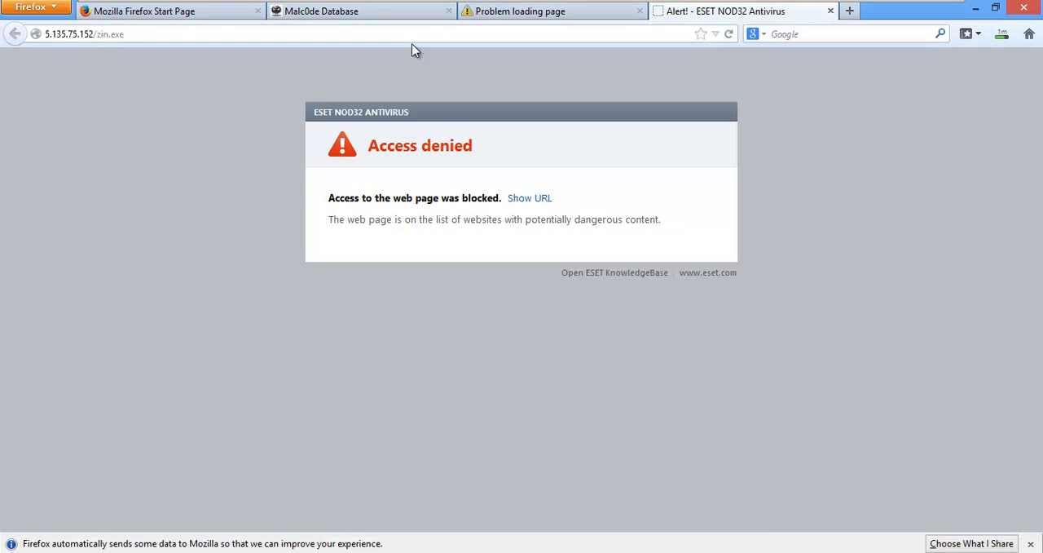
{"action": "left_click", "coordinate": [412, 33]}
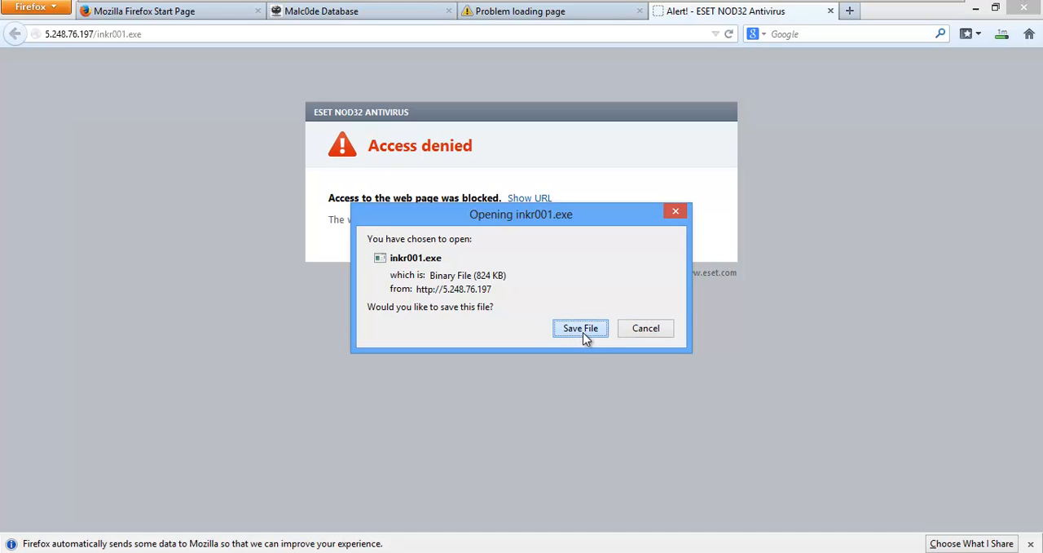
- Save inkr001.exe for ESET to quarantine, dismiss both Download Error dialogs, and select rasta02.exe
{"action": "left_click", "coordinate": [580, 328]}
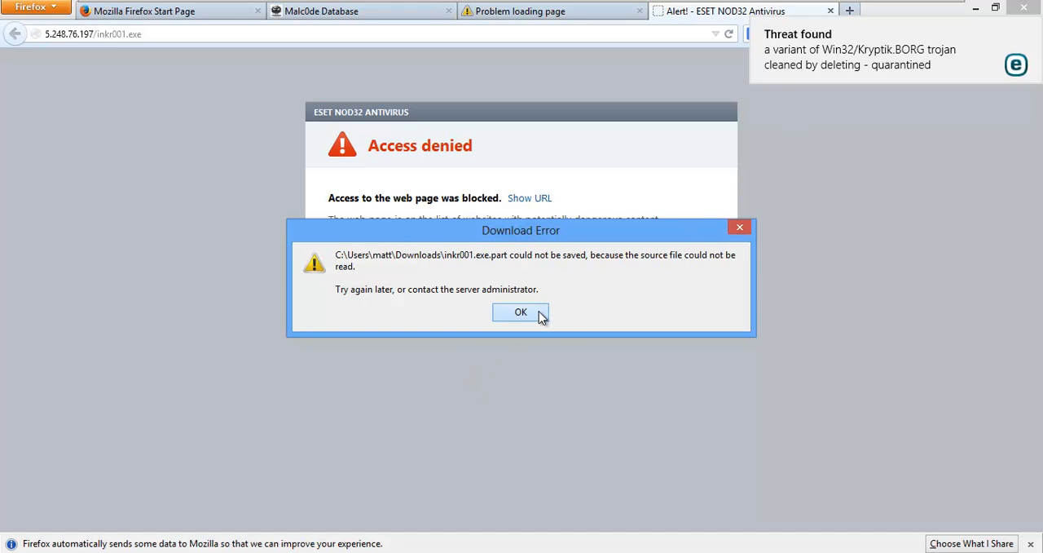
{"action": "left_click", "coordinate": [520, 312]}
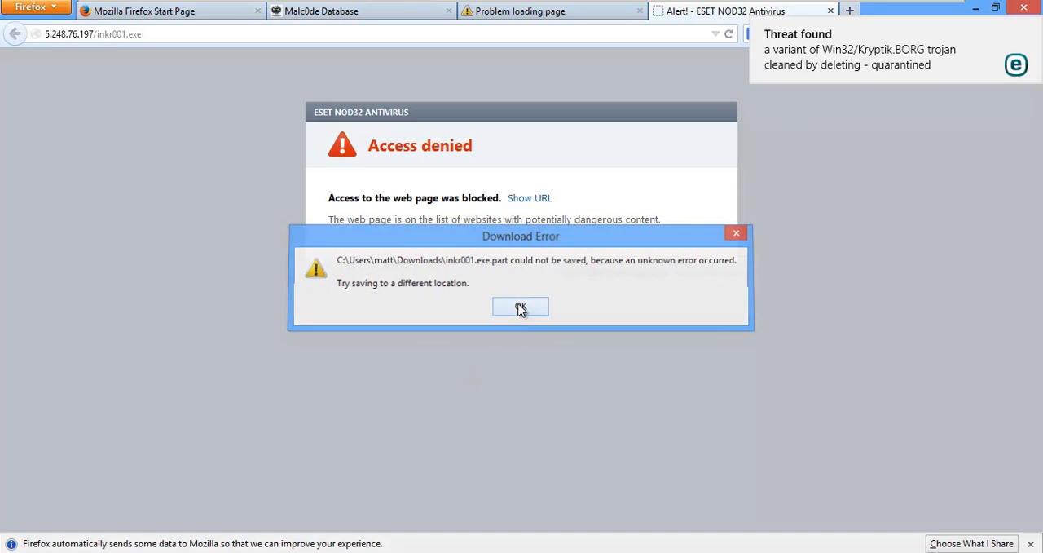
{"action": "left_click", "coordinate": [520, 306]}
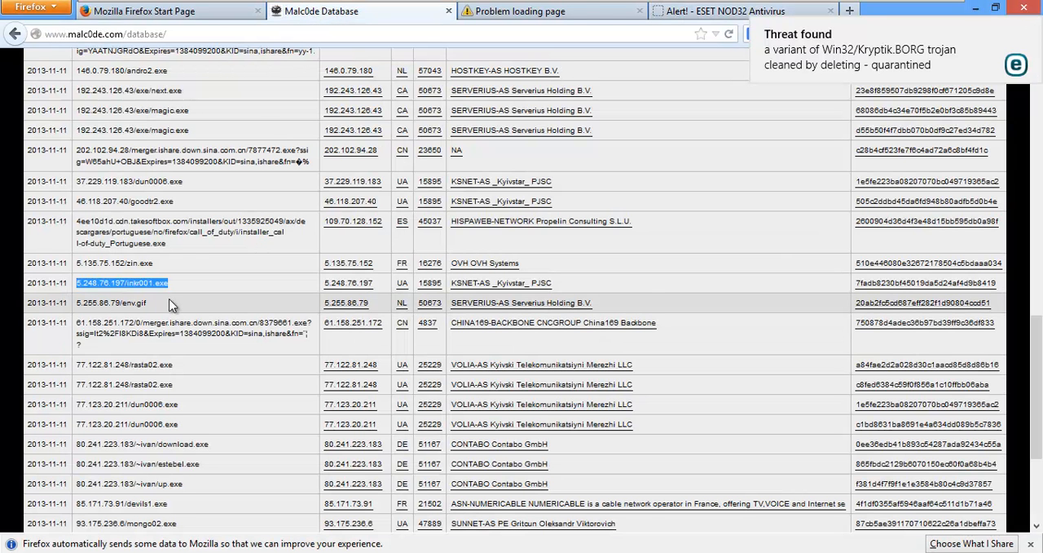
{"action": "scroll", "scroll_direction": "down", "scroll_amount": 3}
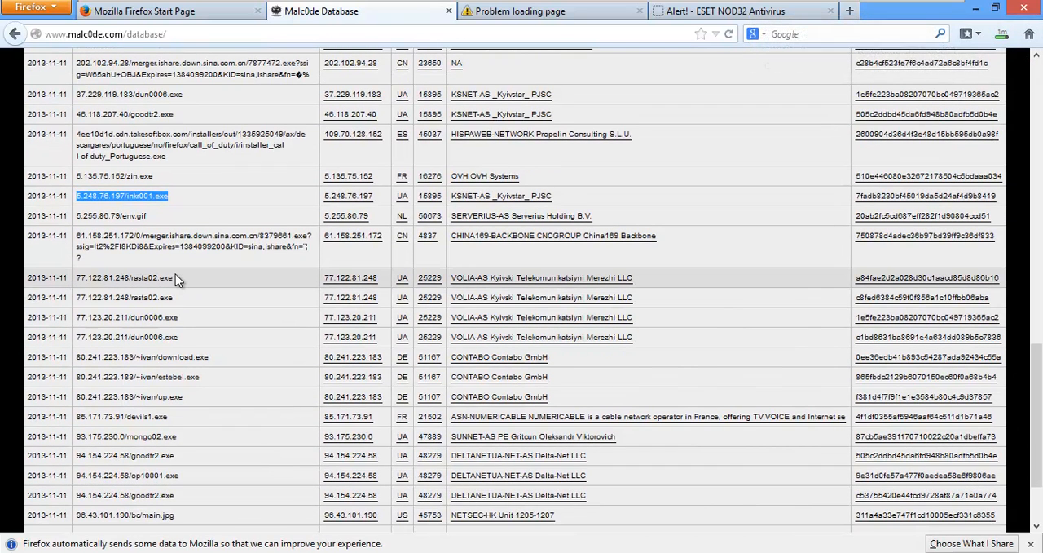
{"action": "double_click", "coordinate": [165, 277]}
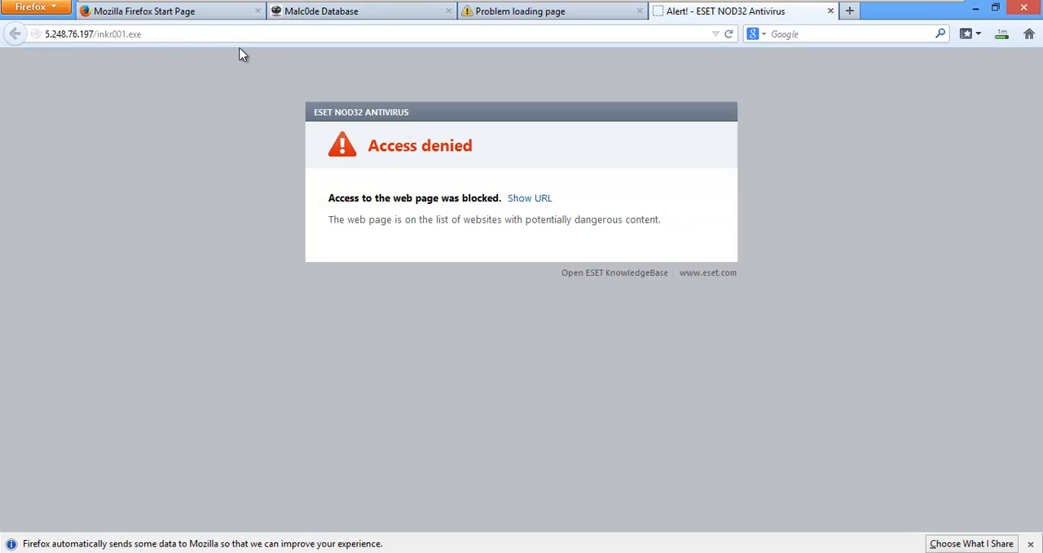
- Try 77.122.81.248/rasta02.exe, then close the loading-error and stalled rasta02.exe tabs
{"action": "type", "text": "77.122.81.248/rasta02.exe"}
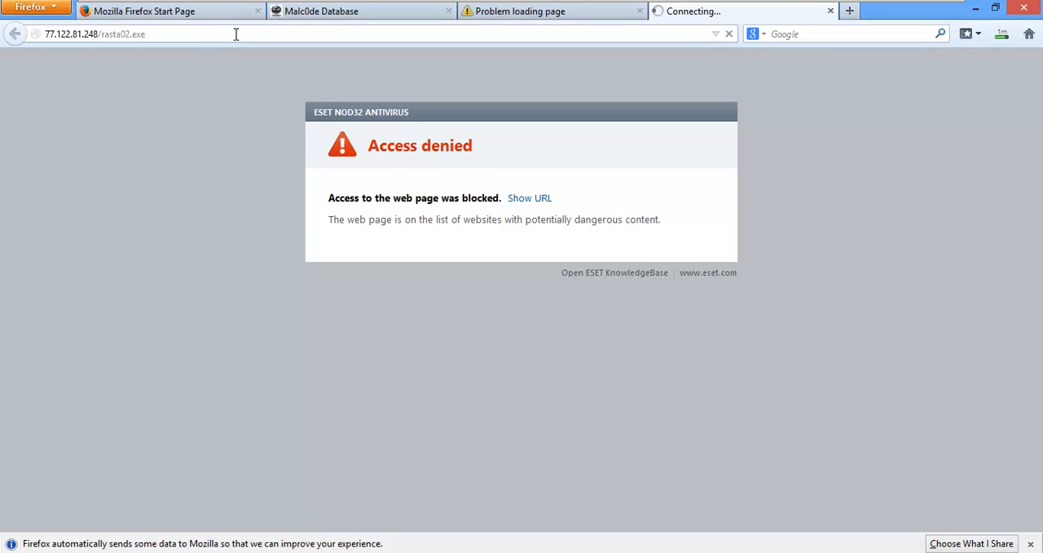
{"action": "mouse_move", "coordinate": [186, 45]}
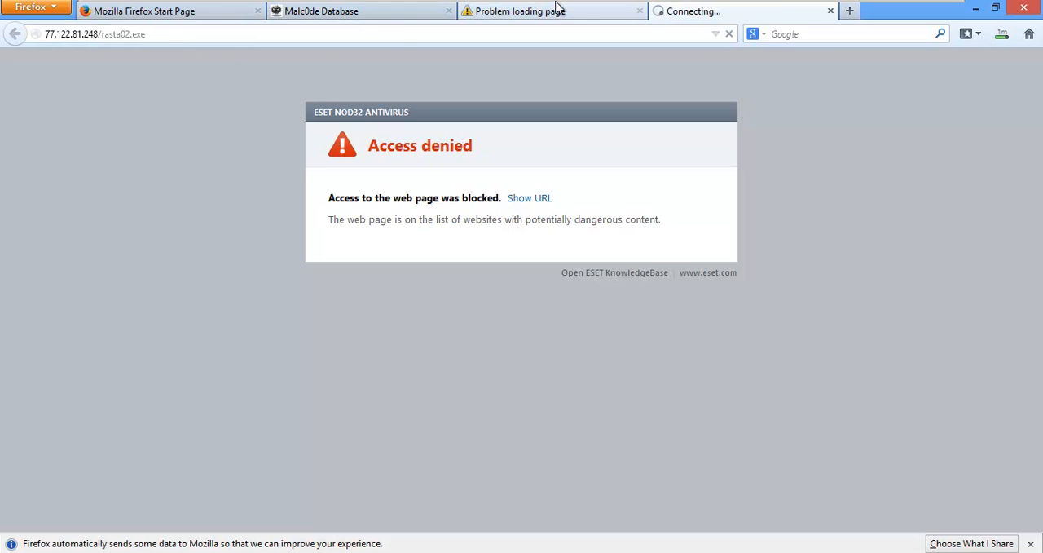
{"action": "left_click", "coordinate": [640, 11]}
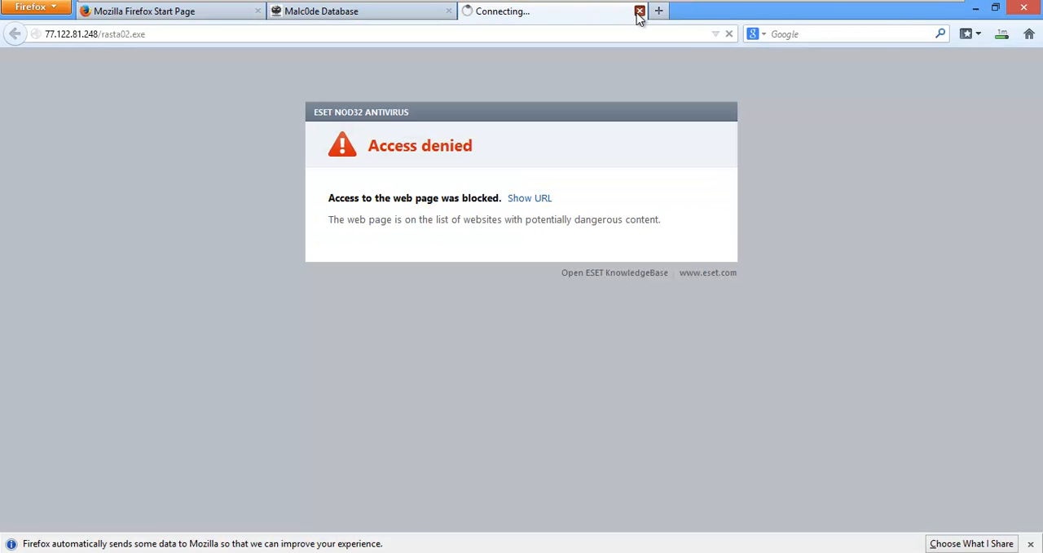
{"action": "left_click", "coordinate": [640, 10]}
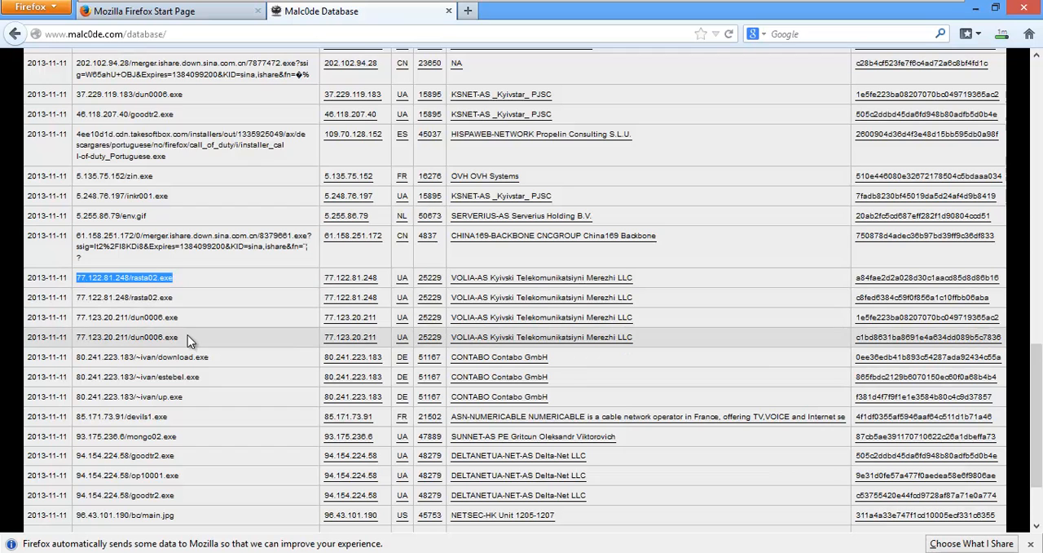
{"action": "scroll", "scroll_direction": "down", "scroll_amount": 3}
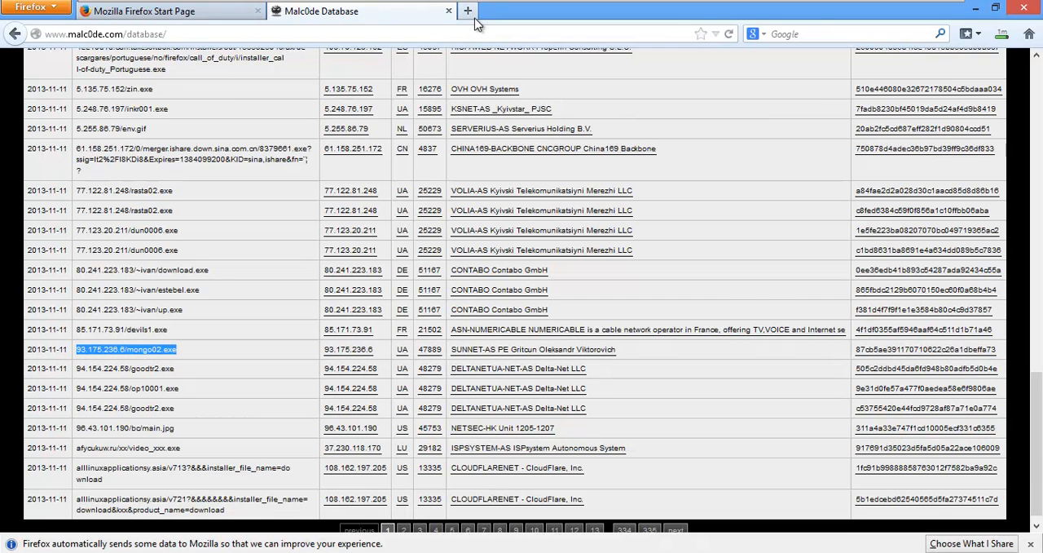
- Load 93.175.236.6/mongo02.exe in a new blank tab
{"action": "left_click", "coordinate": [468, 11]}
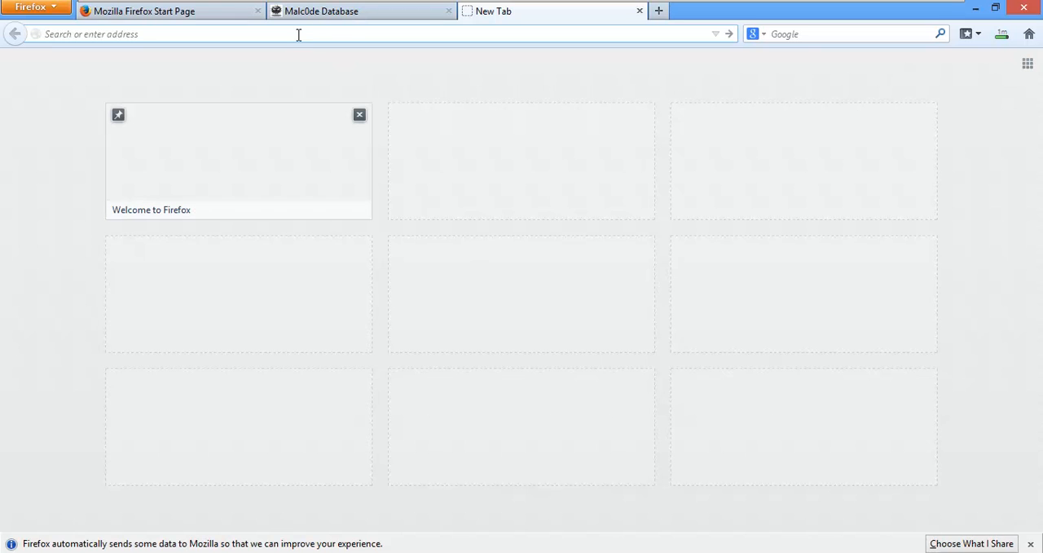
{"action": "type", "text": "93.175.236.6/mongo02.exe"}
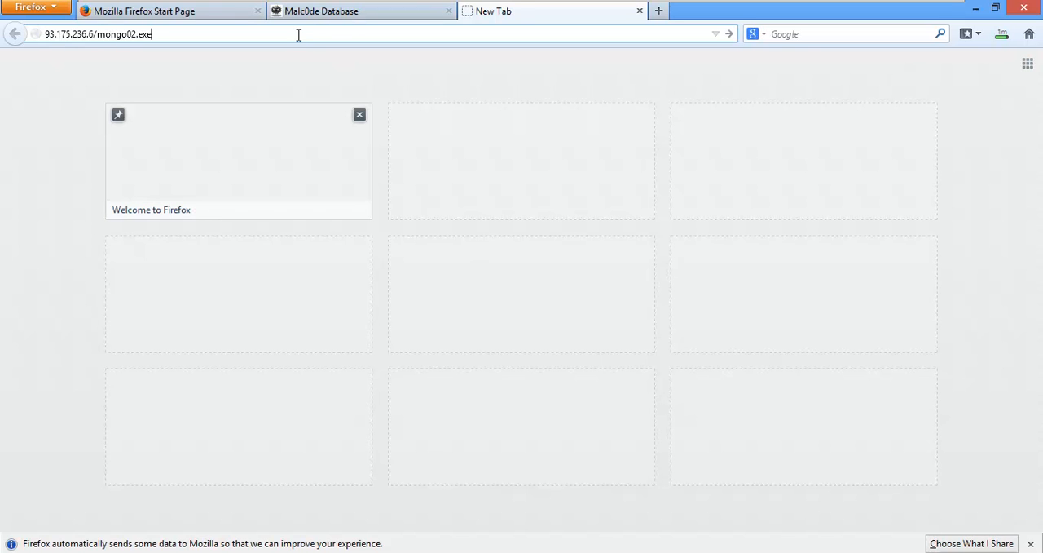
{"action": "key", "text": "Return"}
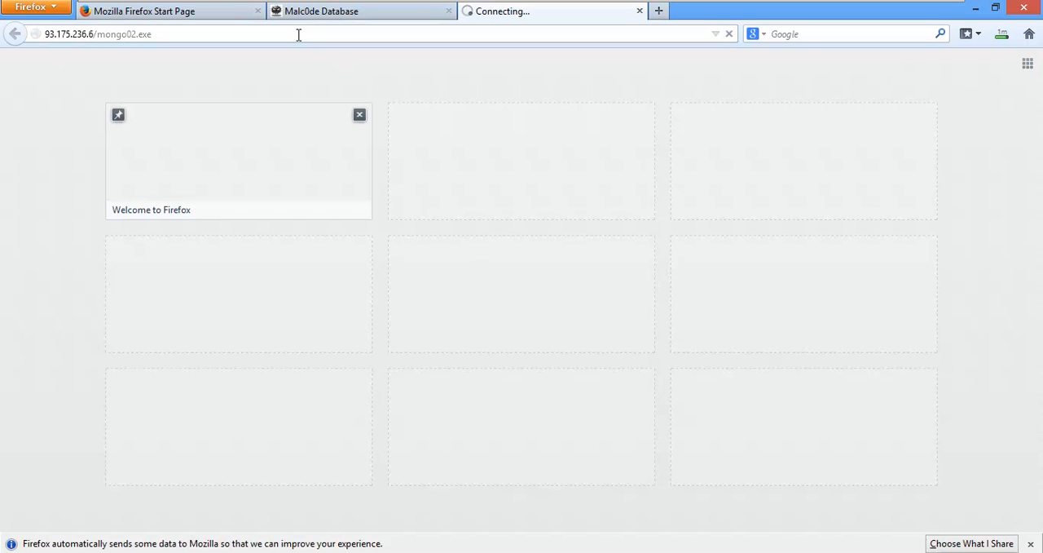
{"action": "mouse_move", "coordinate": [446, 102]}
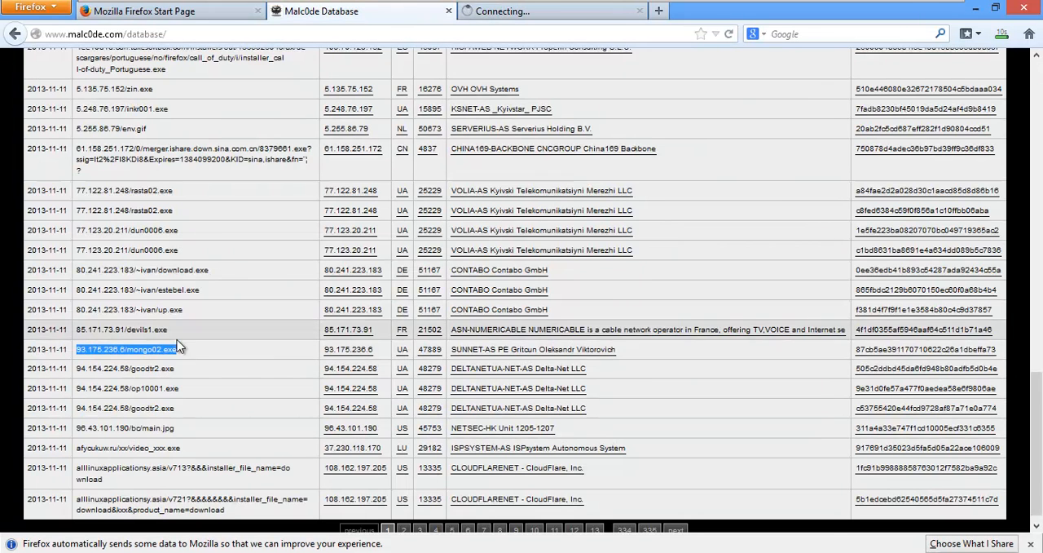
- Open the afycukuw.ru video_xxx.exe address from the Malc0de list so ESET blocks it
{"action": "scroll", "scroll_direction": "down", "scroll_amount": 3}
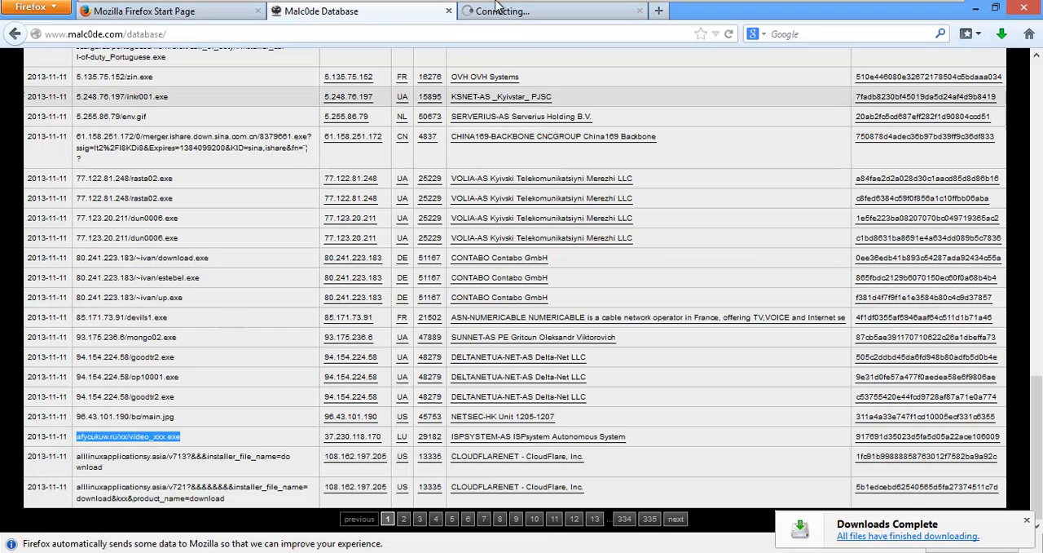
{"action": "left_click", "coordinate": [123, 337]}
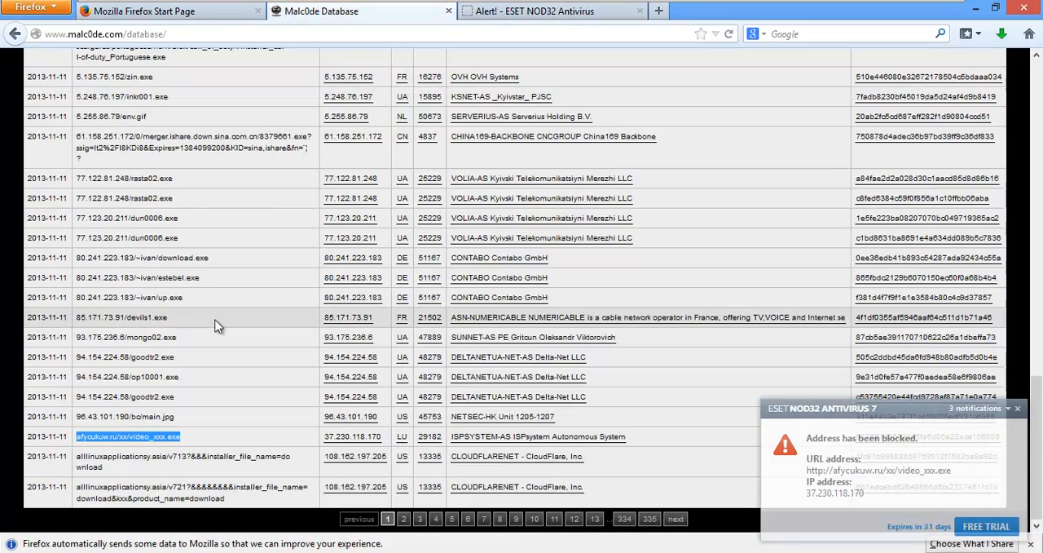
{"action": "scroll", "scroll_direction": "up", "scroll_amount": 3}
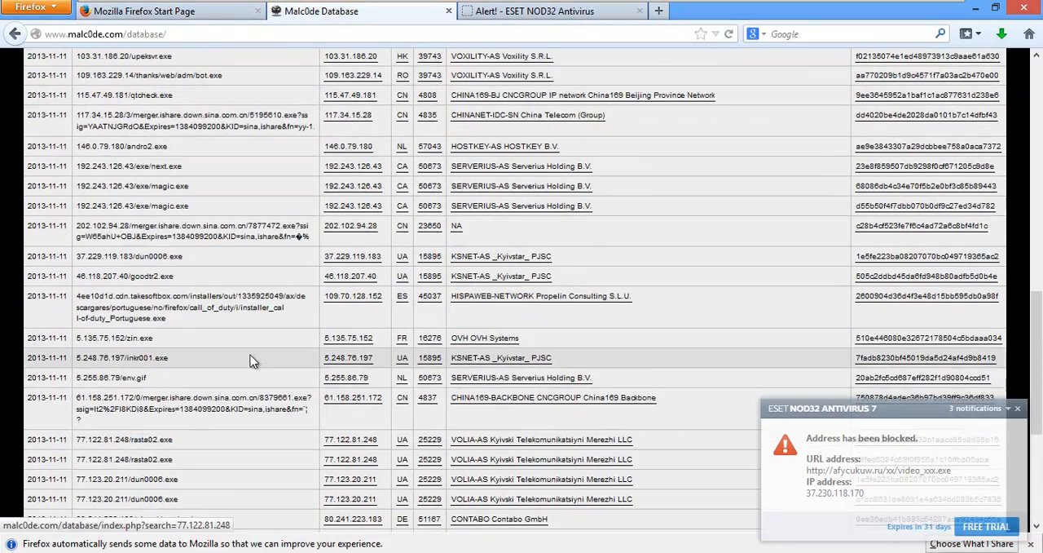
{"action": "scroll", "scroll_direction": "up", "scroll_amount": 3}
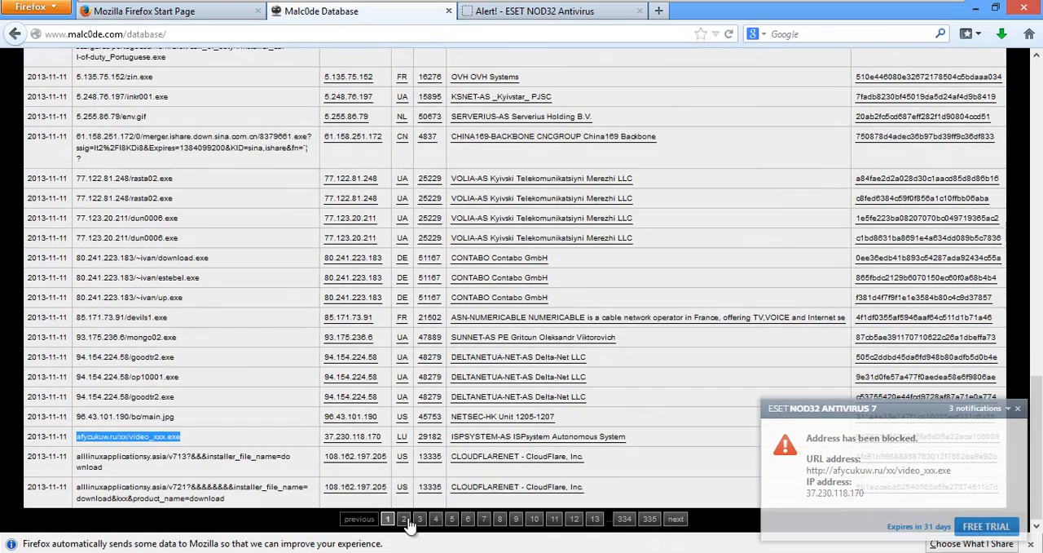
- Go to Malc0de listing page 2 and select the alllinuxapplicationsy.asia/v711/index.html address
{"action": "left_click", "coordinate": [403, 518]}
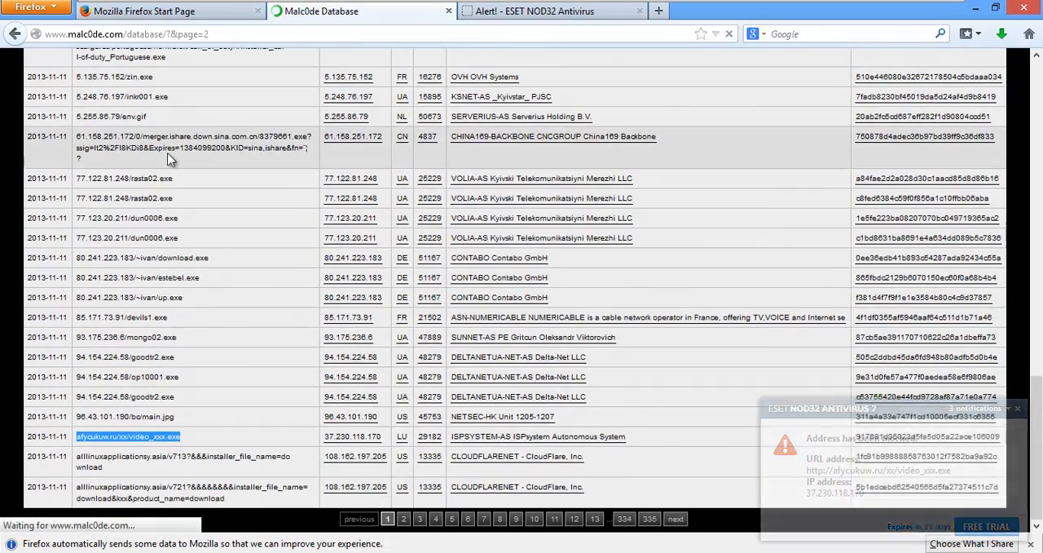
{"action": "scroll", "scroll_direction": "up", "scroll_amount": 3}
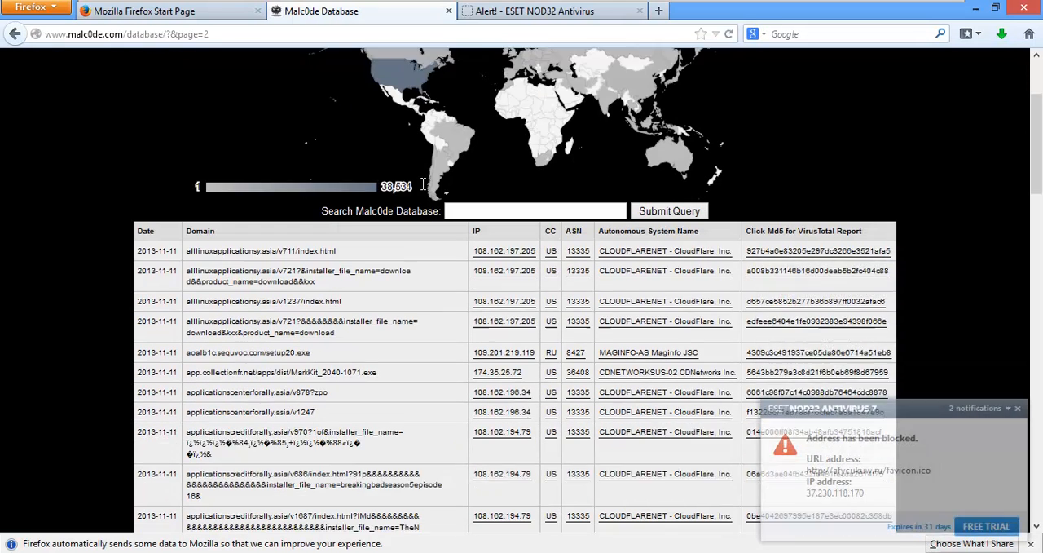
{"action": "scroll", "scroll_direction": "up", "scroll_amount": 3}
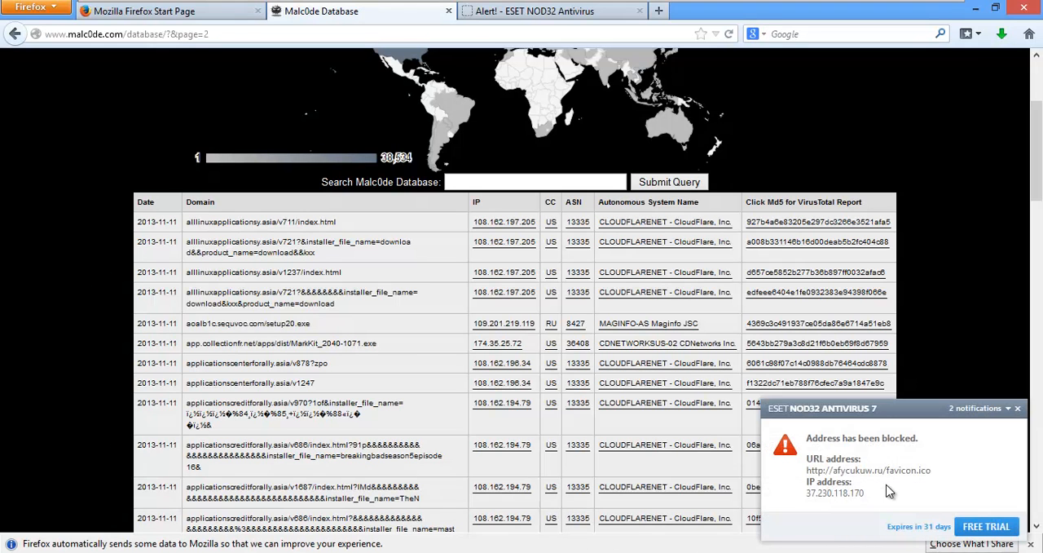
{"action": "mouse_move", "coordinate": [164, 154]}
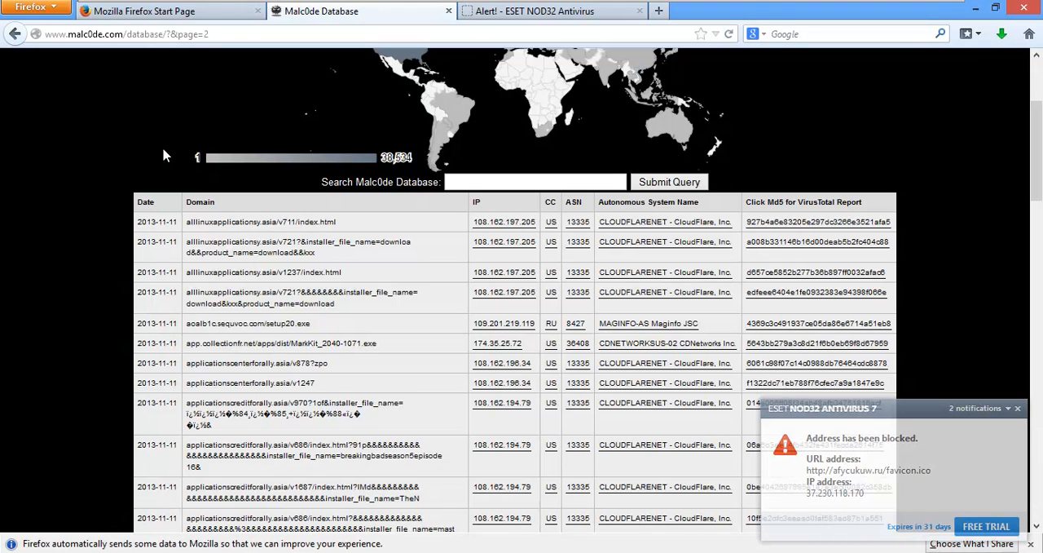
{"action": "mouse_move", "coordinate": [354, 230]}
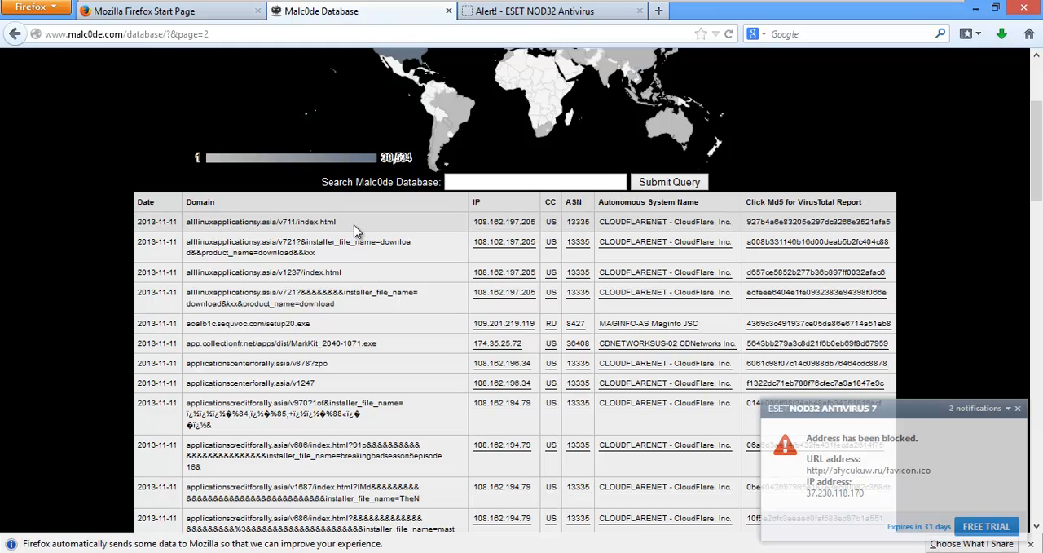
{"action": "double_click", "coordinate": [261, 221]}
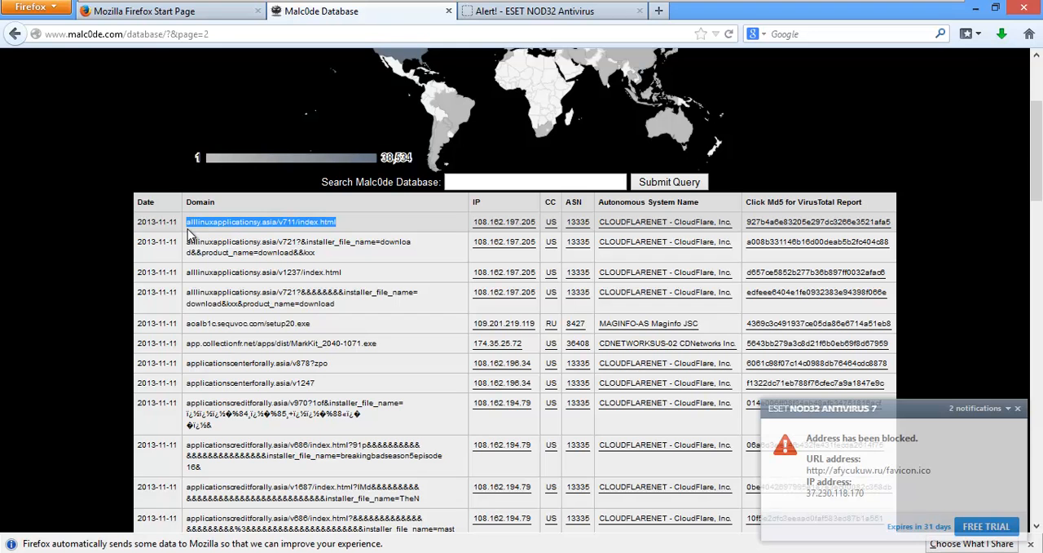
{"action": "mouse_move", "coordinate": [488, 63]}
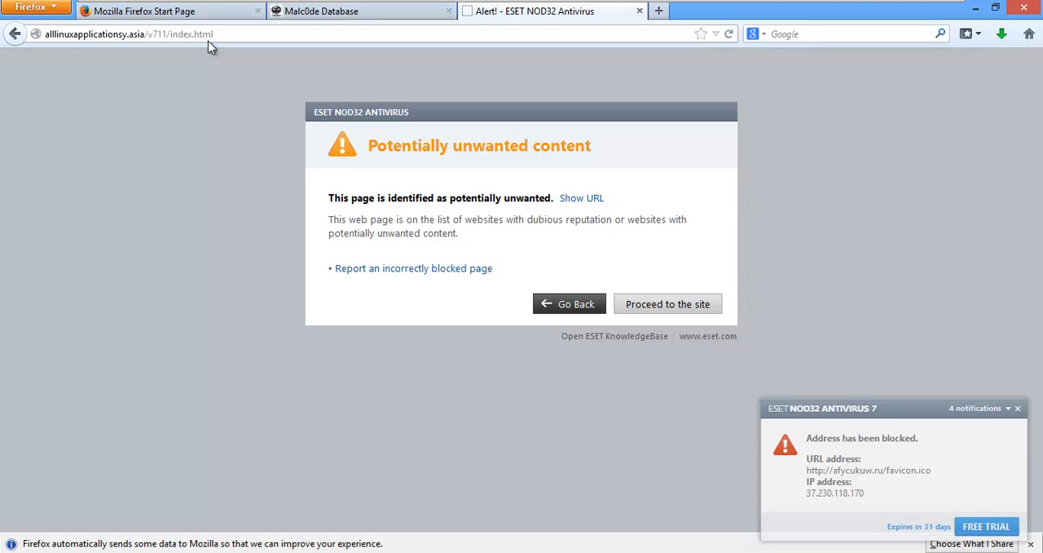
{"action": "mouse_move", "coordinate": [247, 199]}
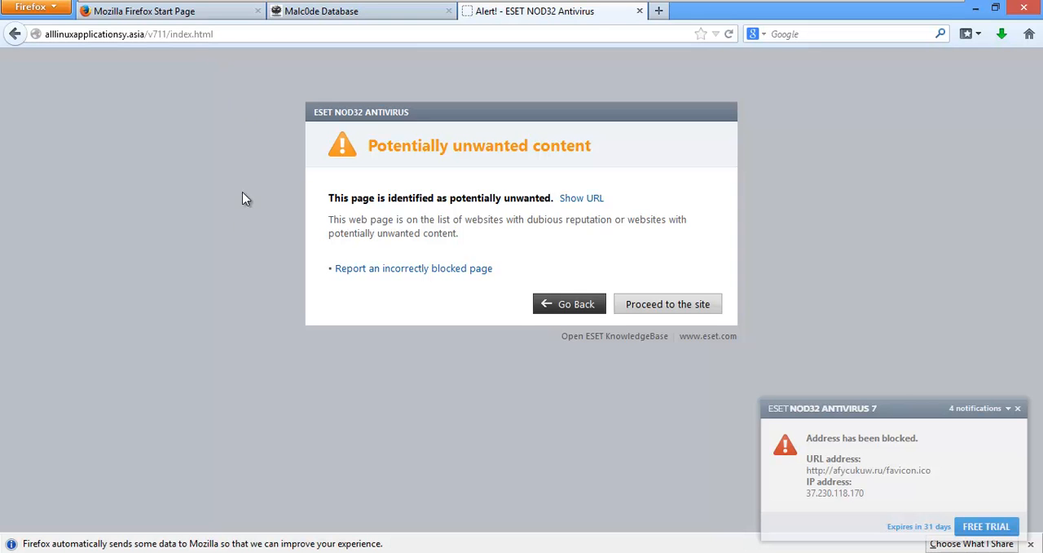
{"action": "mouse_move", "coordinate": [441, 220]}
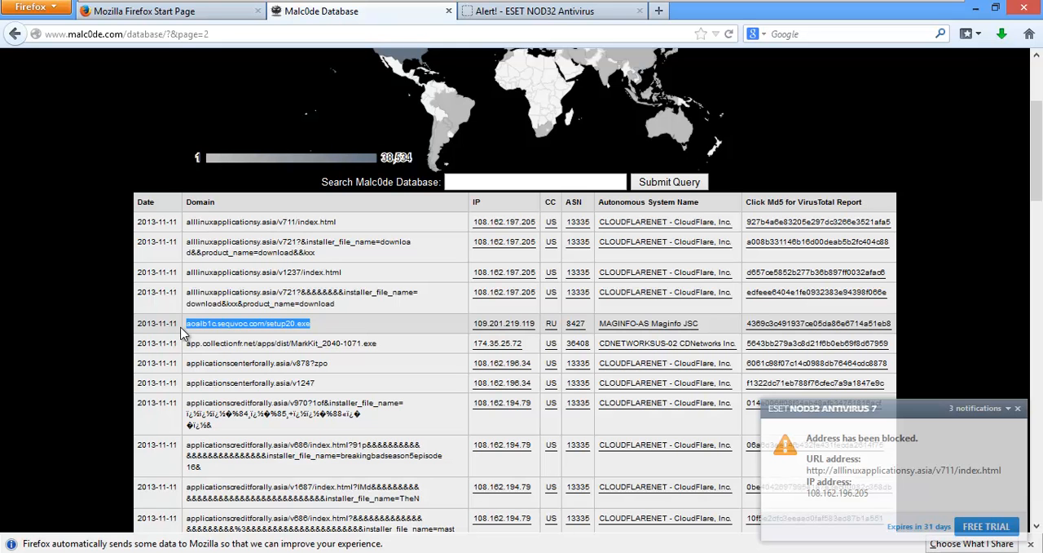
- Enter aoalb1c.sequvoc.com/setup20.exe in the address bar
{"action": "left_click", "coordinate": [260, 222]}
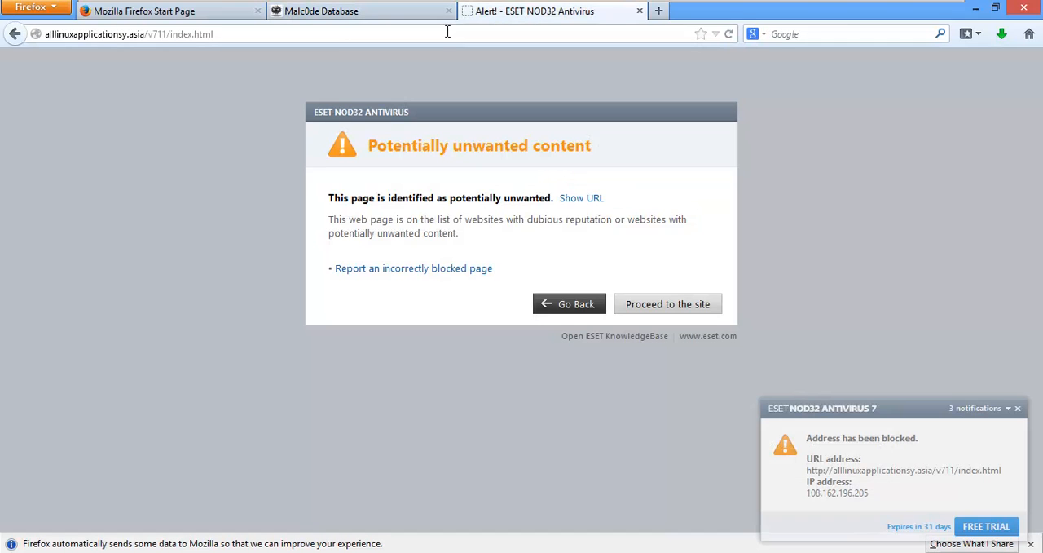
{"action": "type", "text": "aoalb1c.sequvoc.com/setup20.exe"}
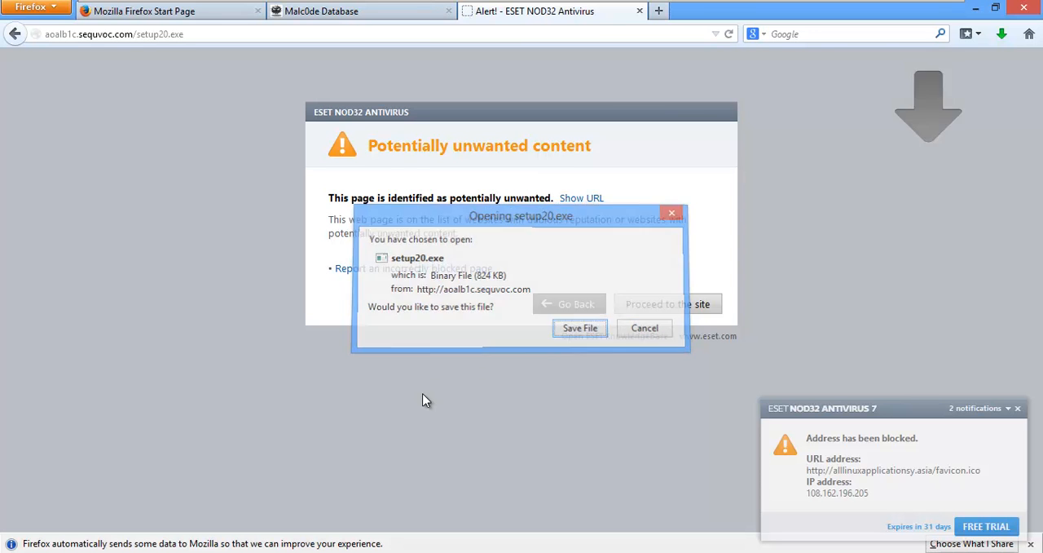
- Save setup20.exe so ESET quarantines the Win32/Kryptik.BORG trojan, then dismiss the download error
{"action": "left_click", "coordinate": [579, 327]}
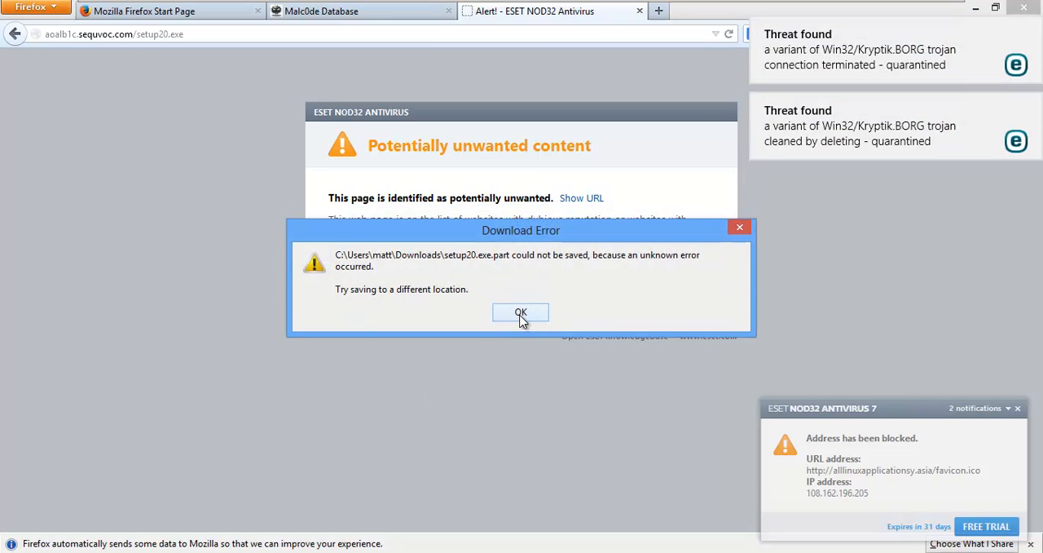
{"action": "left_click", "coordinate": [521, 313]}
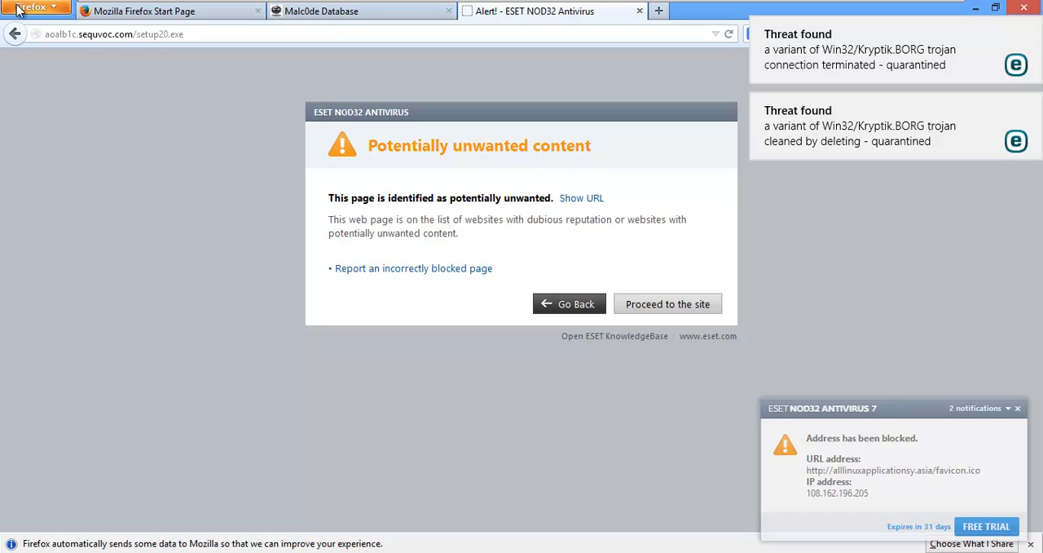
{"action": "mouse_move", "coordinate": [90, 126]}
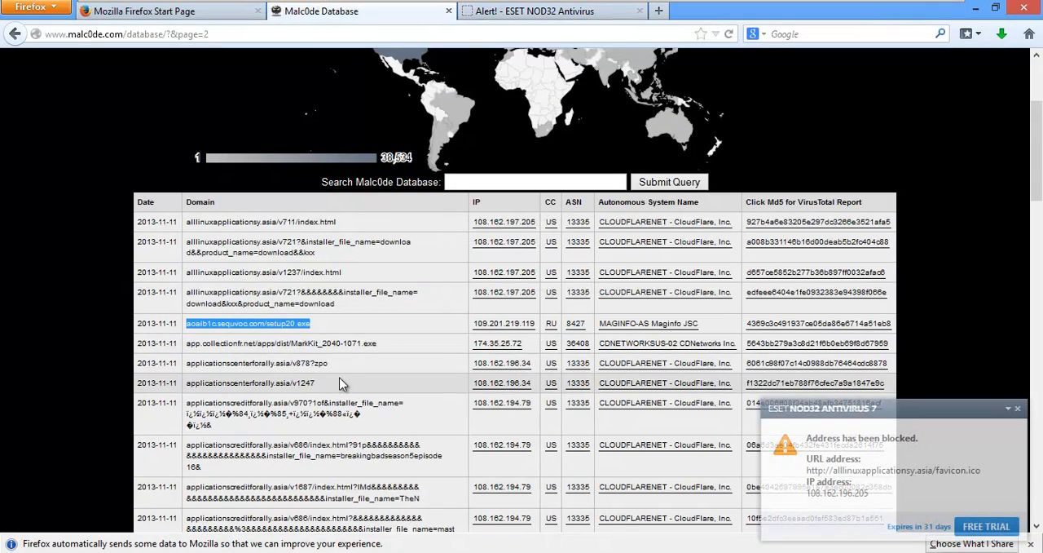
- Copy the applicationscenterforally.asia/v1247 link, paste it in a new tab and close the ESET warning tab
{"action": "scroll", "scroll_direction": "down", "scroll_amount": 3}
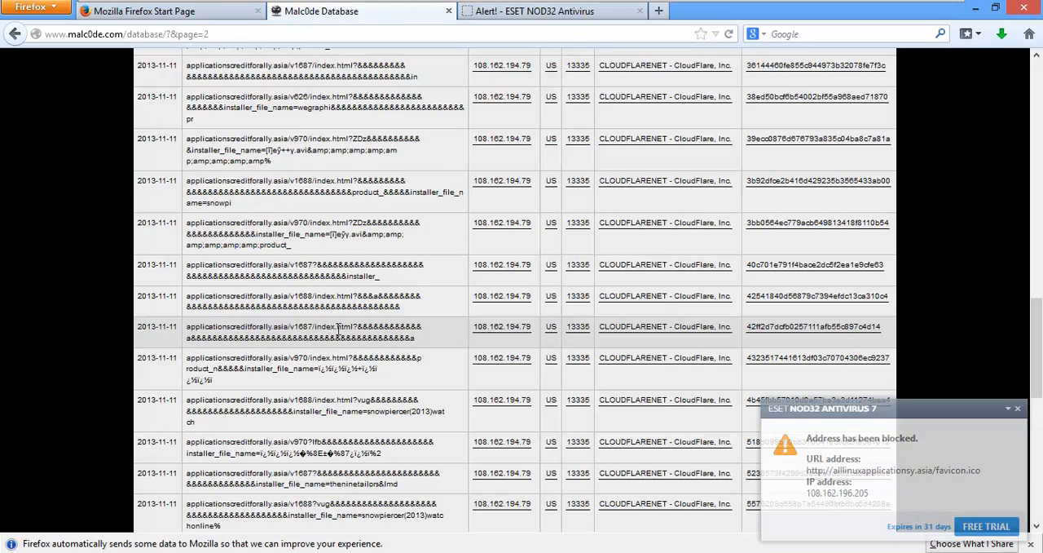
{"action": "scroll", "scroll_direction": "down", "scroll_amount": 3}
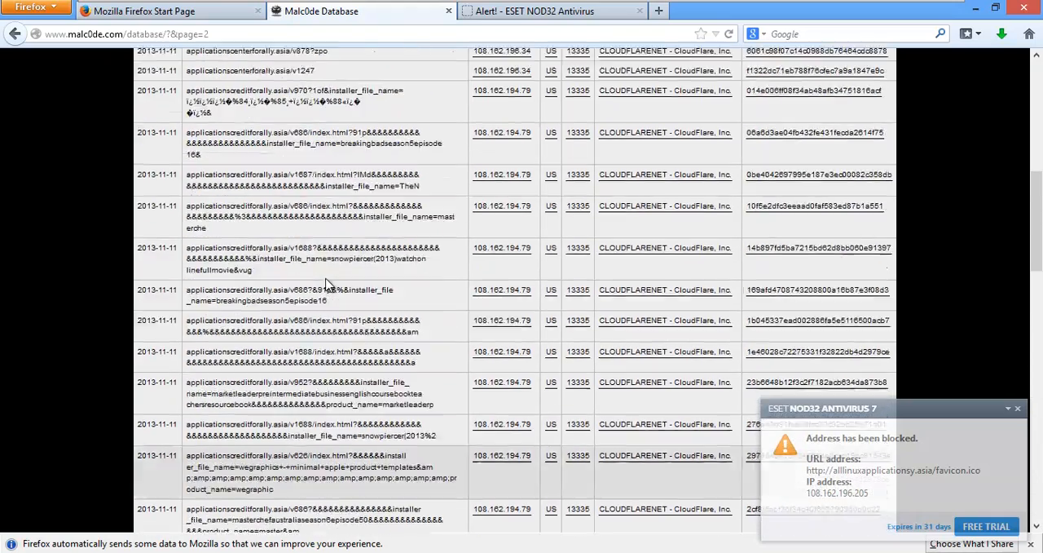
{"action": "scroll", "scroll_direction": "up", "scroll_amount": 3}
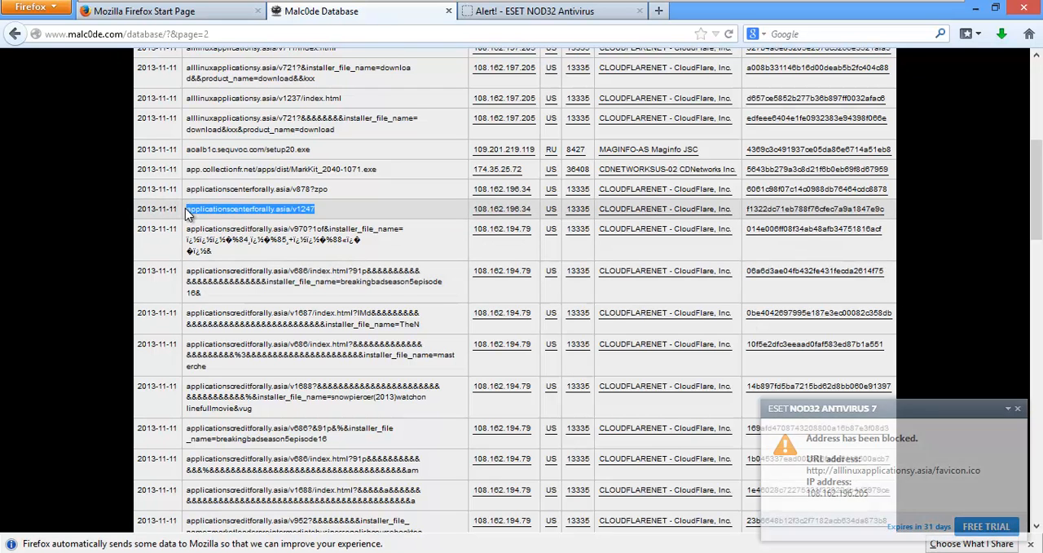
{"action": "right_click", "coordinate": [249, 209]}
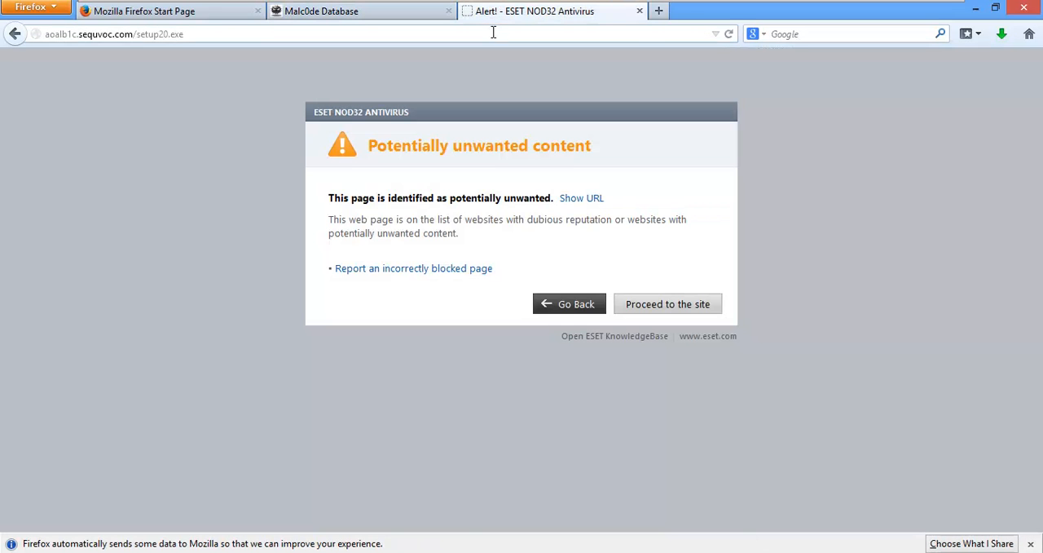
{"action": "left_click", "coordinate": [640, 10]}
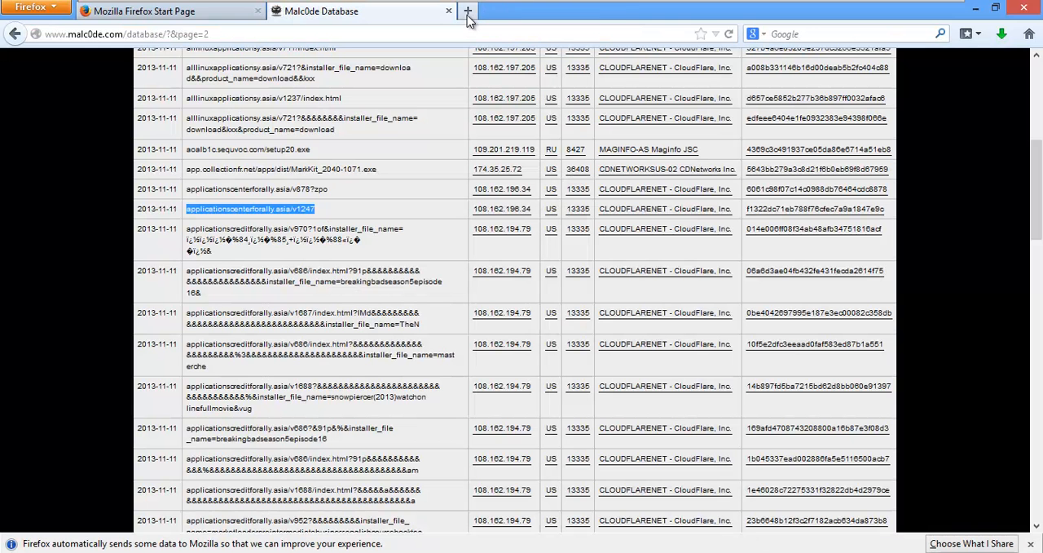
{"action": "left_click", "coordinate": [467, 11]}
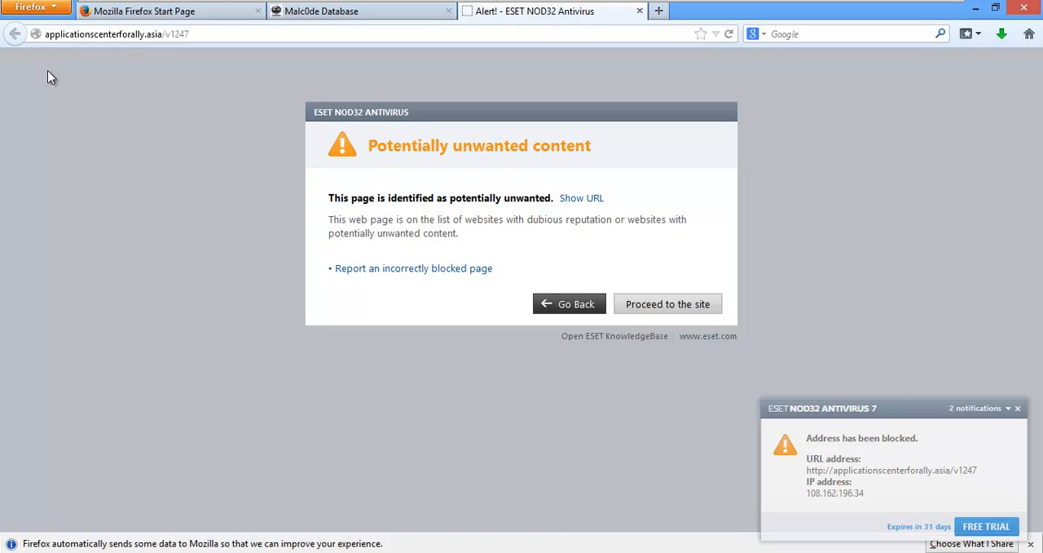
{"action": "mouse_move", "coordinate": [112, 80]}
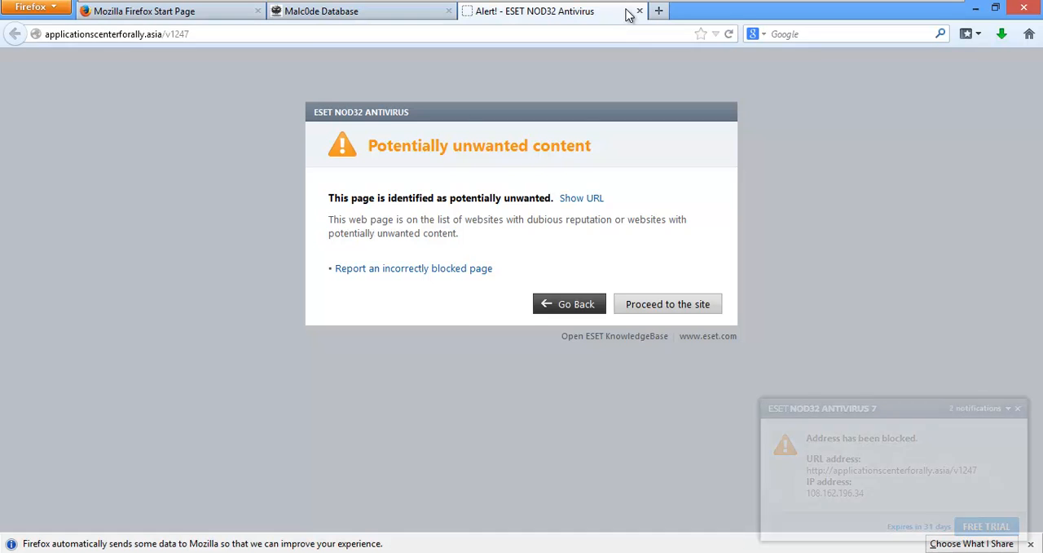
{"action": "left_click", "coordinate": [638, 11]}
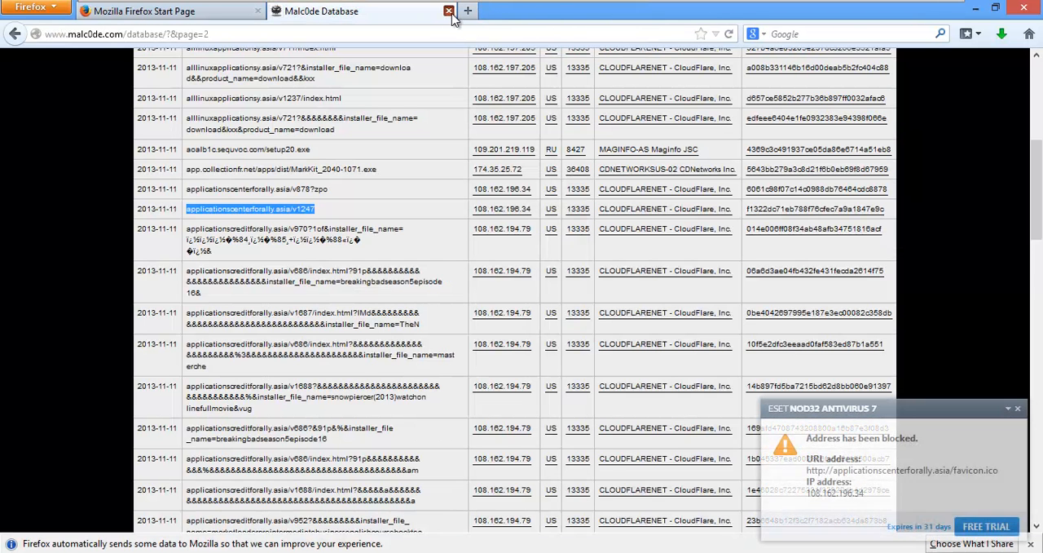
- Close Firefox and the downloads Library, then relaunch Firefox without making it the default browser
{"action": "left_click", "coordinate": [448, 11]}
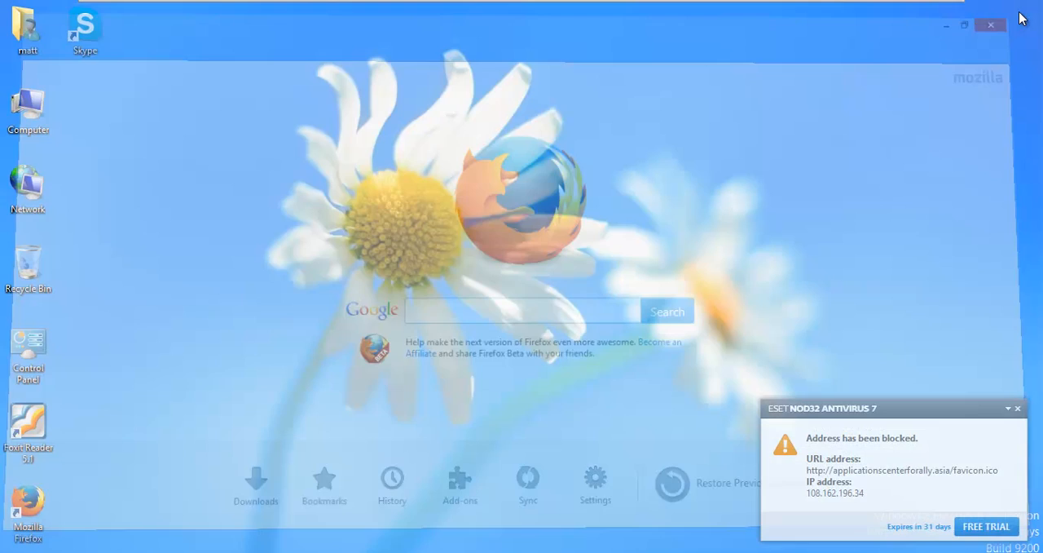
{"action": "left_click", "coordinate": [991, 25]}
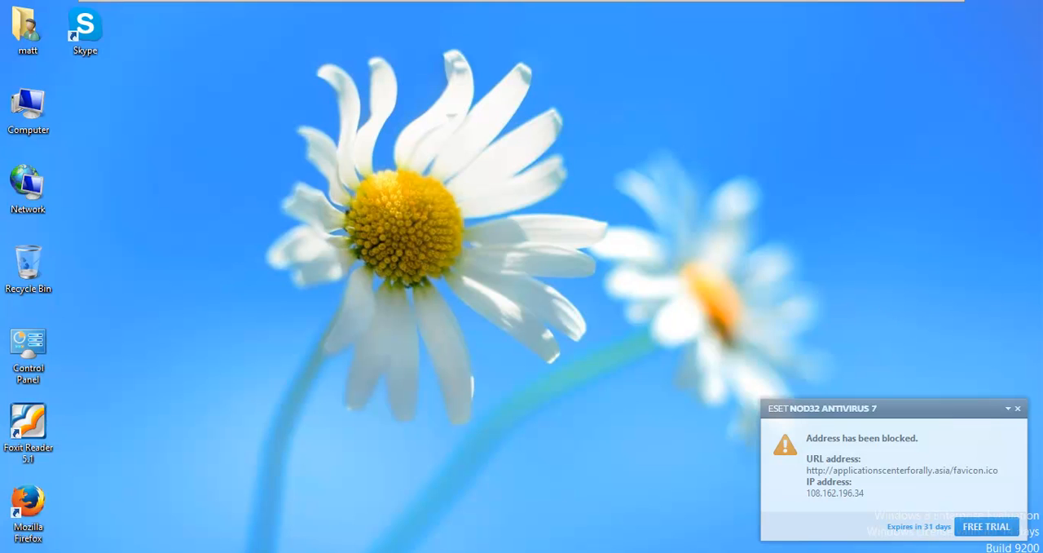
{"action": "mouse_move", "coordinate": [75, 334]}
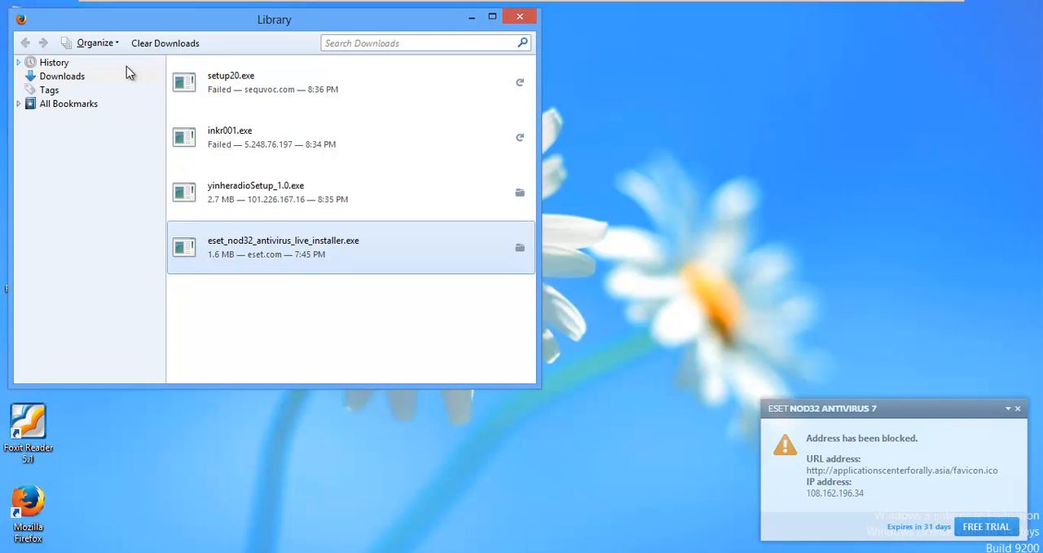
{"action": "left_click", "coordinate": [519, 15]}
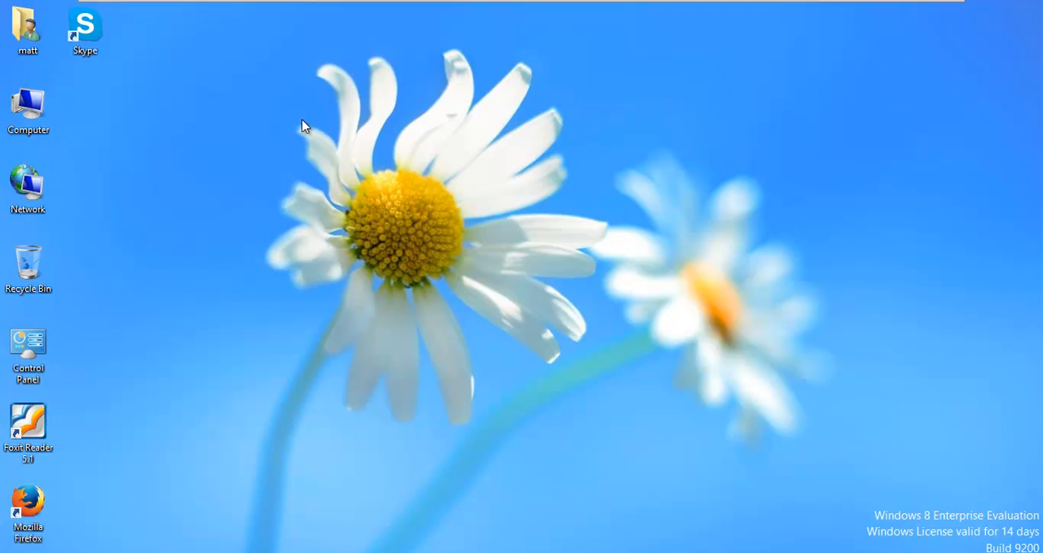
{"action": "double_click", "coordinate": [28, 505]}
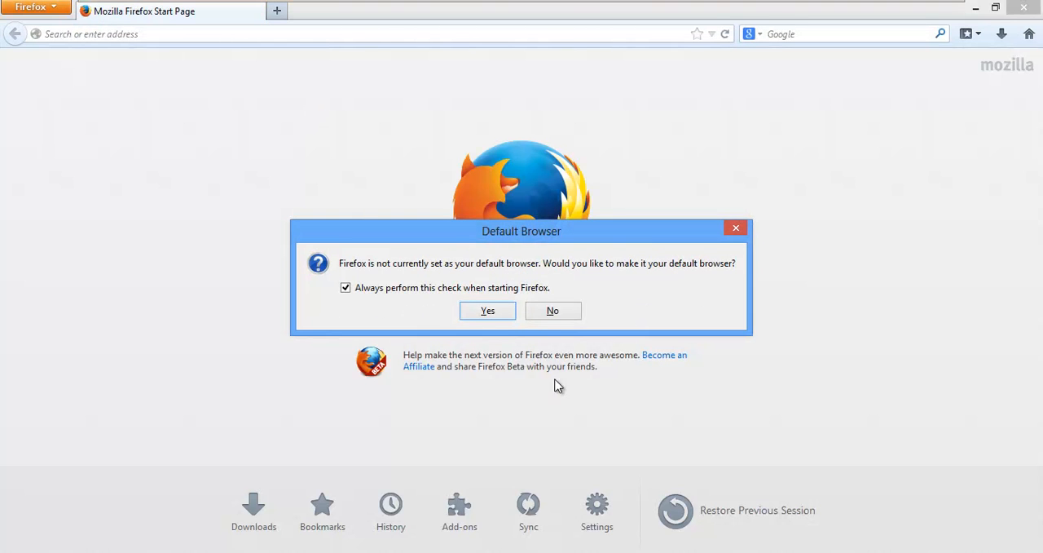
{"action": "left_click", "coordinate": [552, 310]}
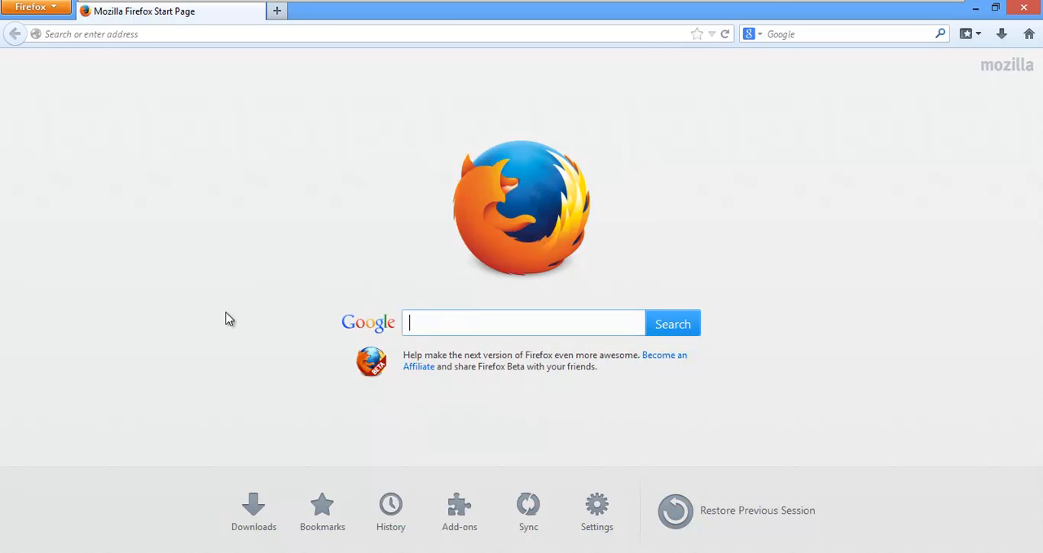
{"action": "mouse_move", "coordinate": [1019, 57]}
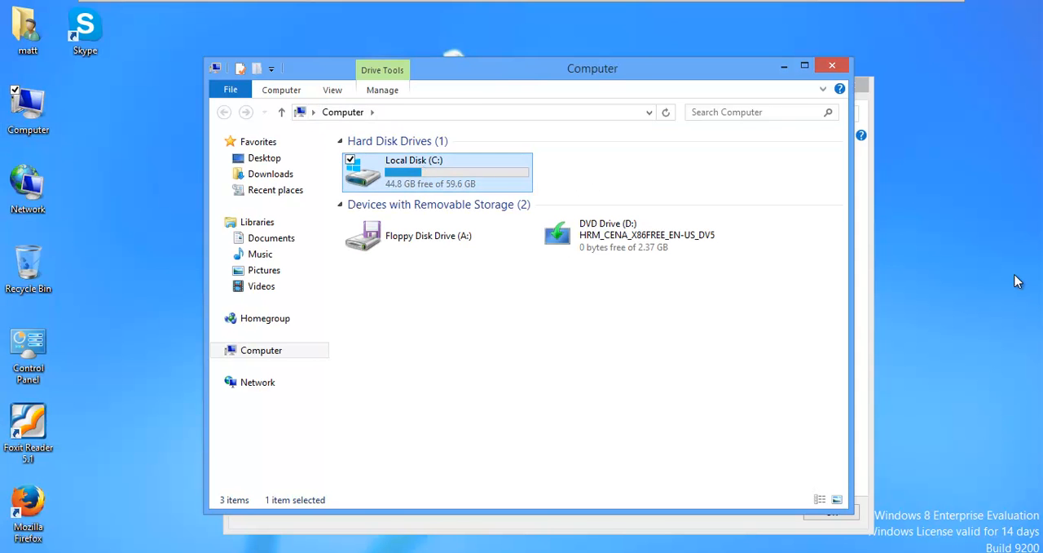
- Check the folders on Local Disk (C:), close it, and relaunch Firefox from the desktop
{"action": "double_click", "coordinate": [436, 171]}
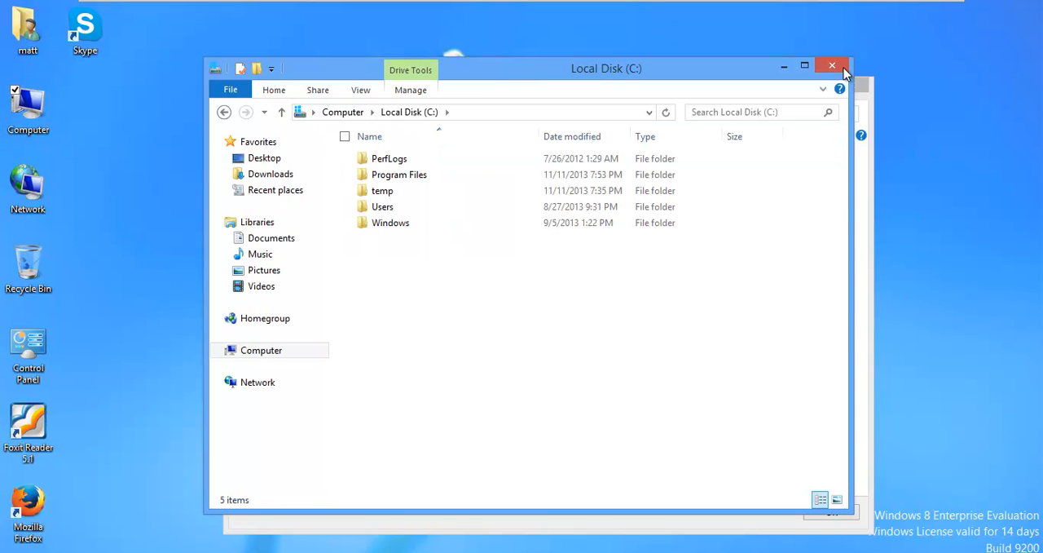
{"action": "left_click", "coordinate": [832, 65]}
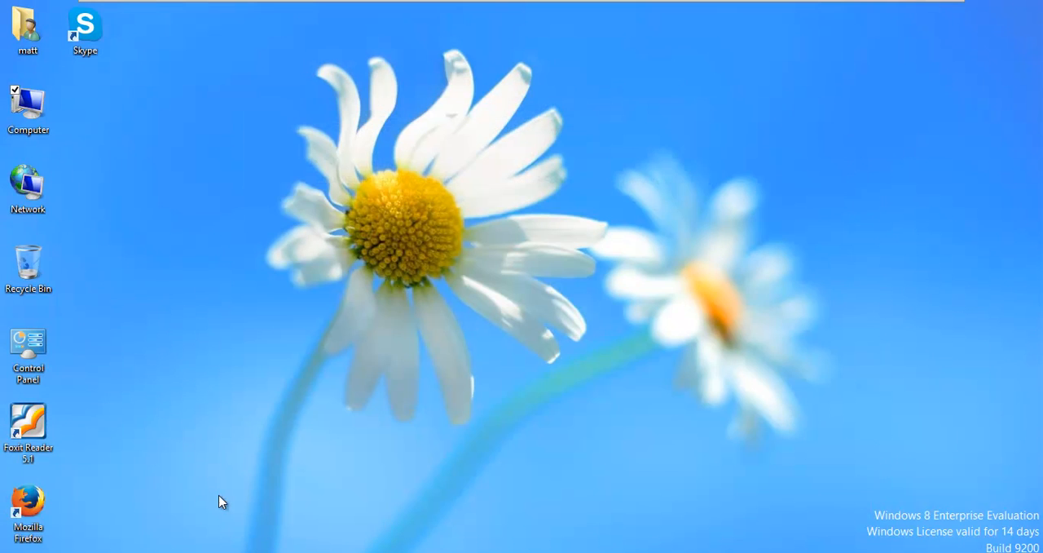
{"action": "double_click", "coordinate": [27, 503]}
{"action": "type", "text": "hitman pro"}
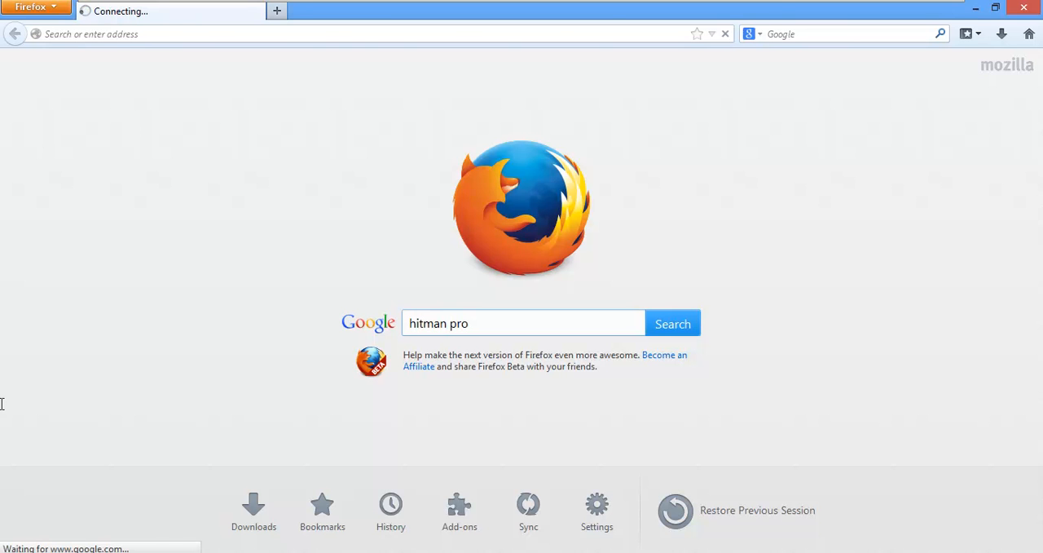
- Search Google for hitman pro and save the 64-bit HitmanPro.exe from the SurfRight HitmanPro 3 page
{"action": "left_click", "coordinate": [672, 323]}
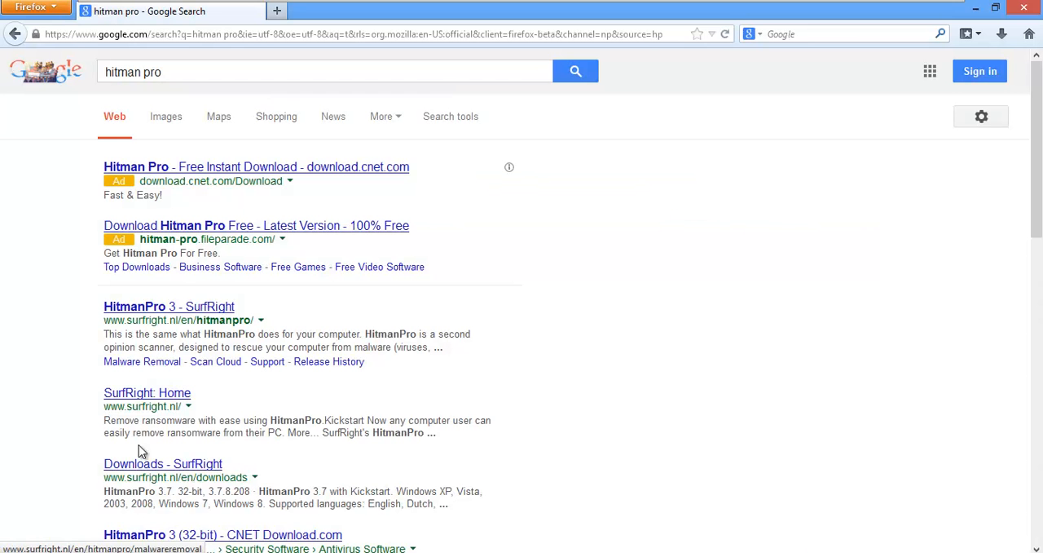
{"action": "left_click", "coordinate": [169, 305]}
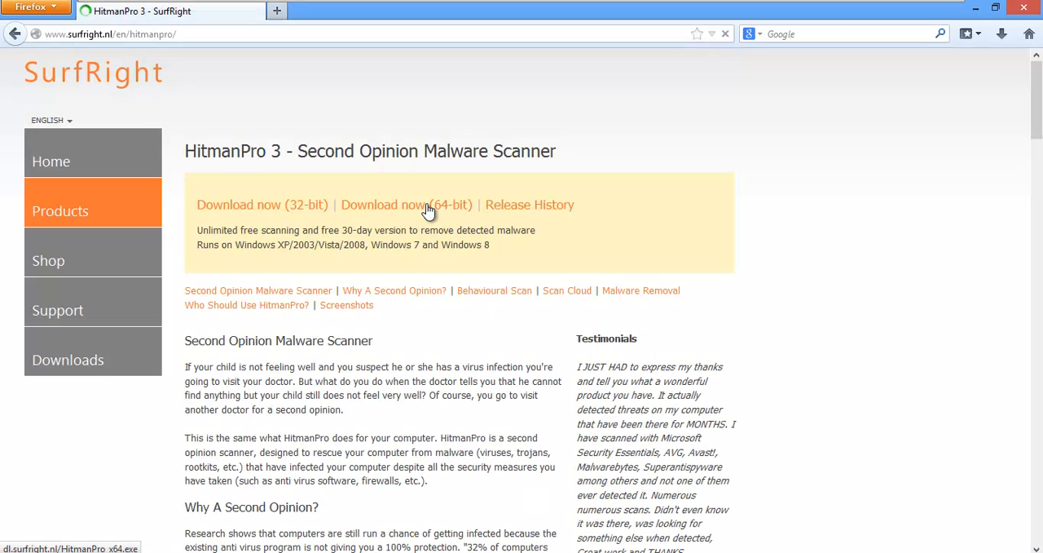
{"action": "left_click", "coordinate": [405, 204]}
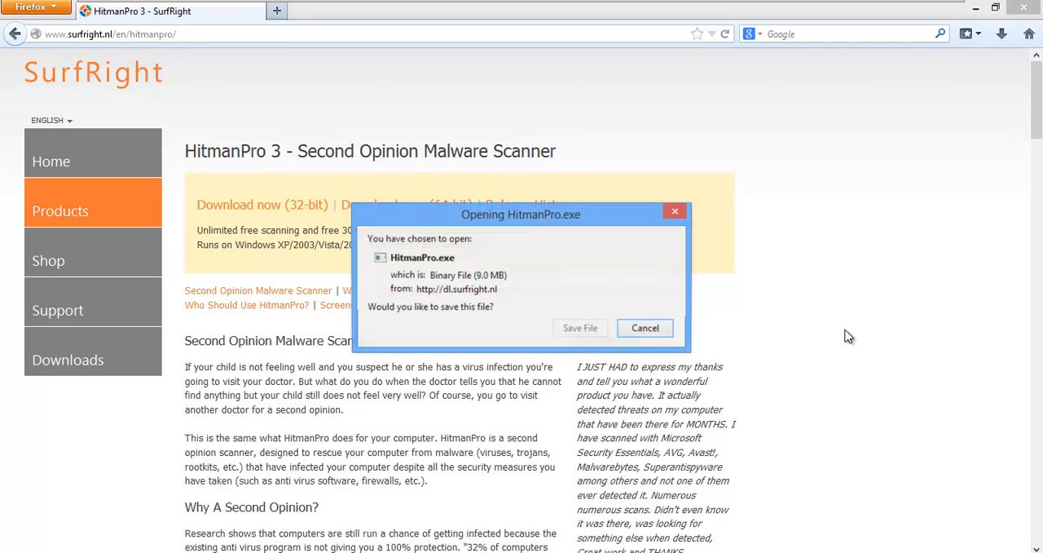
{"action": "left_click", "coordinate": [645, 327]}
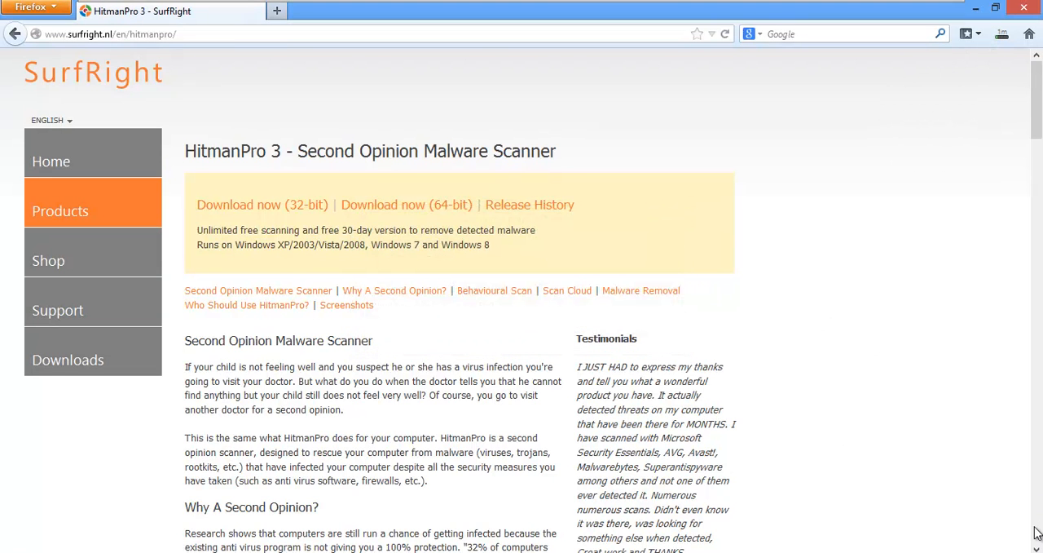
{"action": "mouse_move", "coordinate": [1038, 519]}
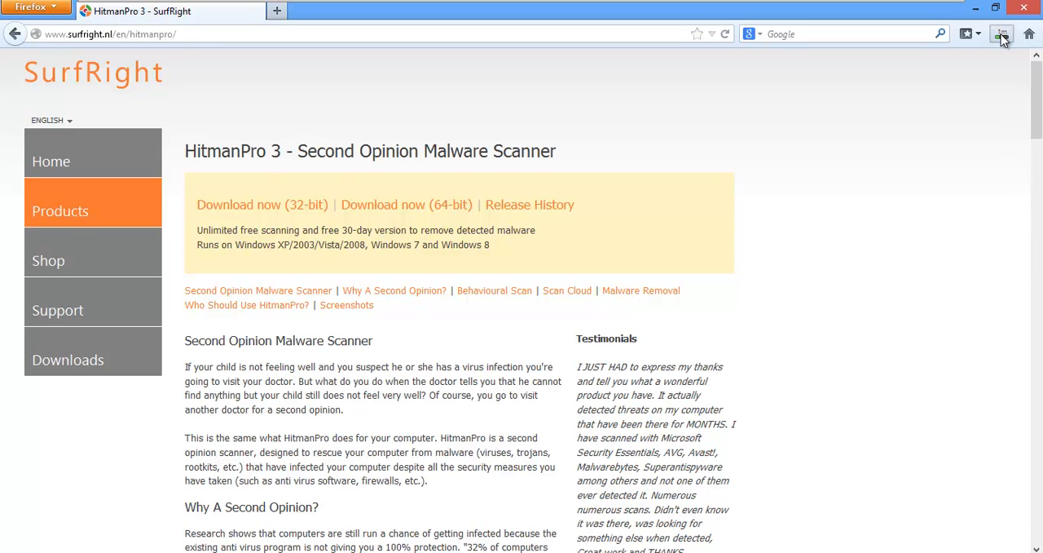
{"action": "left_click", "coordinate": [1001, 33]}
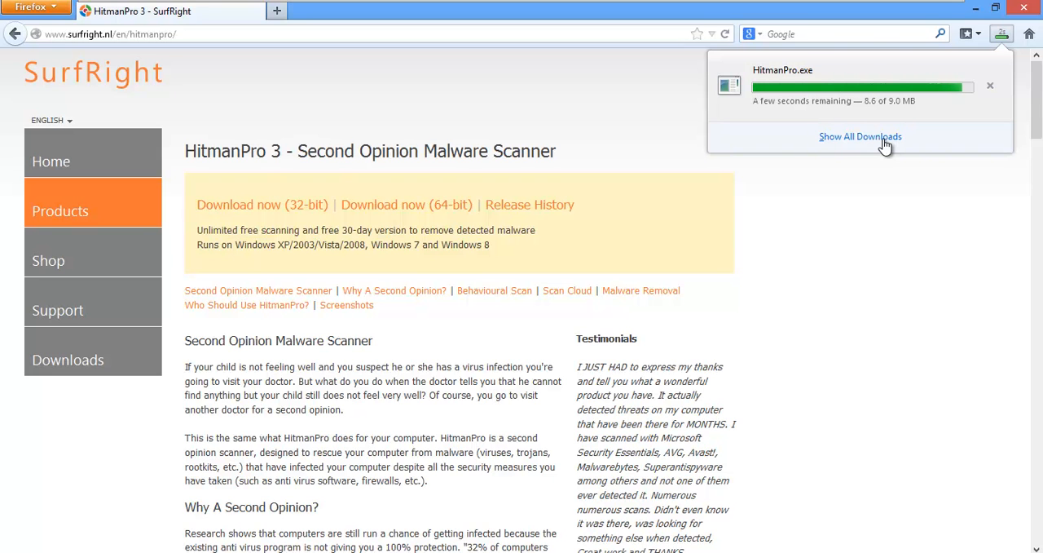
- Open the full Downloads library and launch yinheradioSetup_1.0.exe from its context menu
{"action": "left_click", "coordinate": [860, 136]}
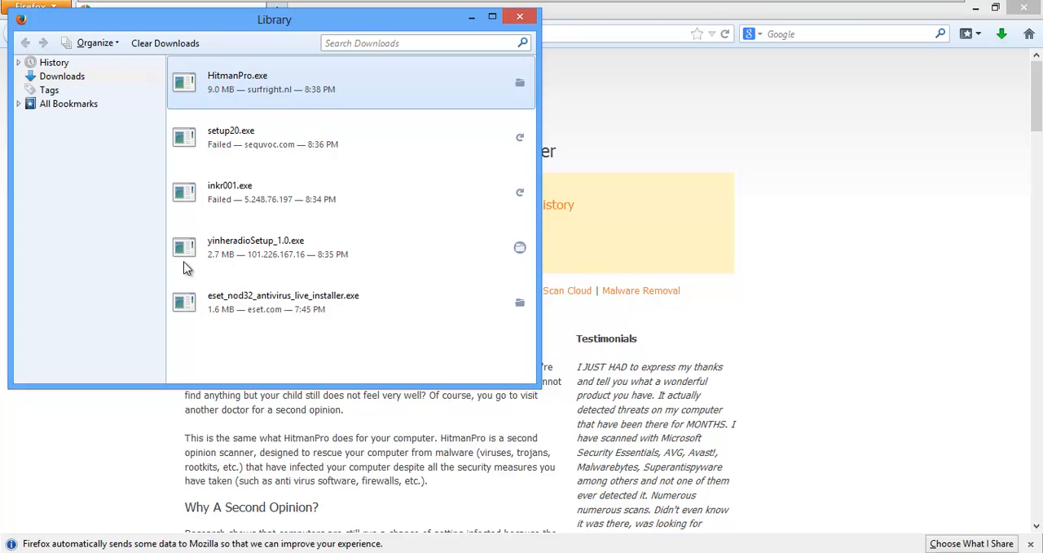
{"action": "mouse_move", "coordinate": [250, 255]}
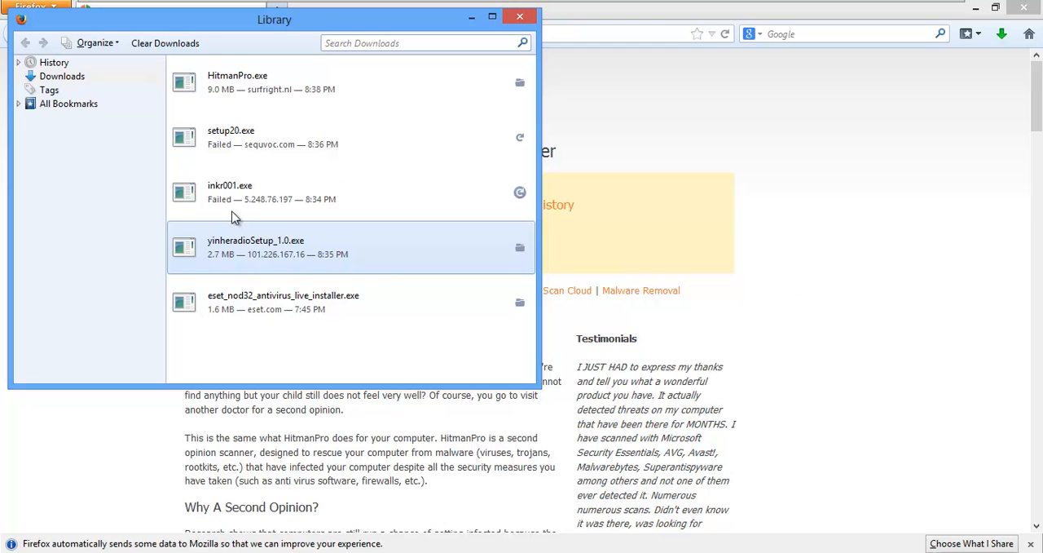
{"action": "right_click", "coordinate": [255, 247]}
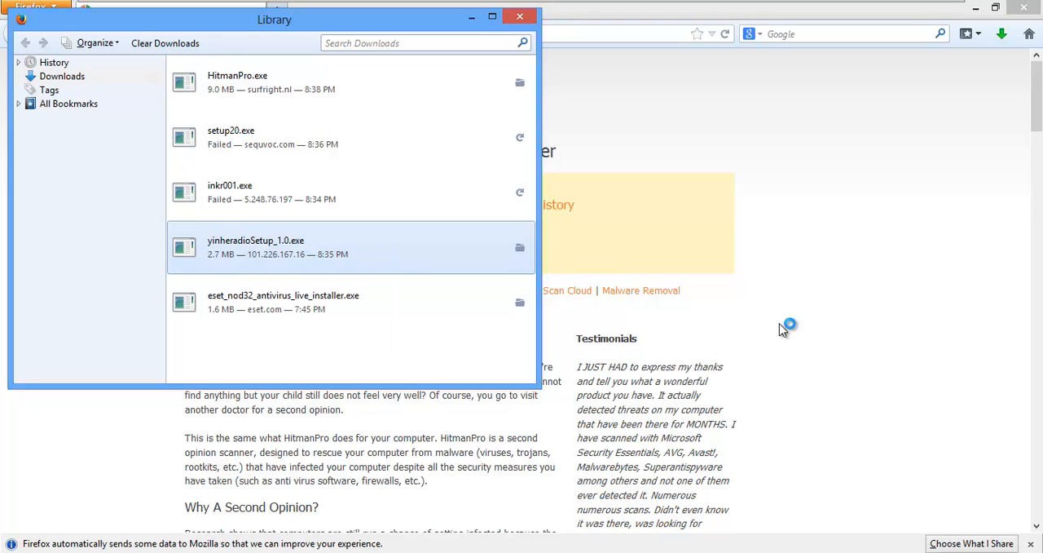
{"action": "mouse_move", "coordinate": [294, 269]}
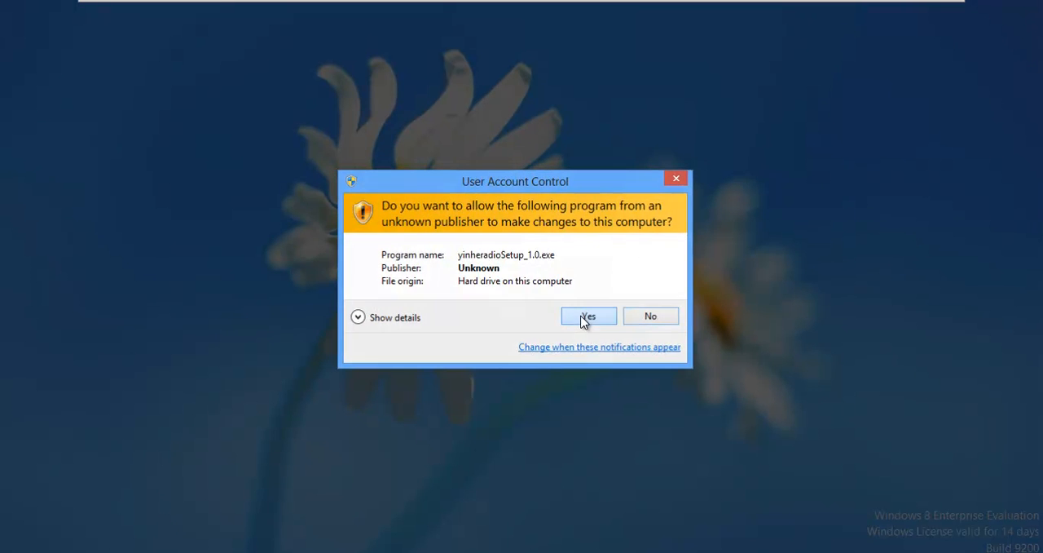
- Approve UAC and accept the default install and start menu folders in yinheradioSetup, then install
{"action": "left_click", "coordinate": [588, 316]}
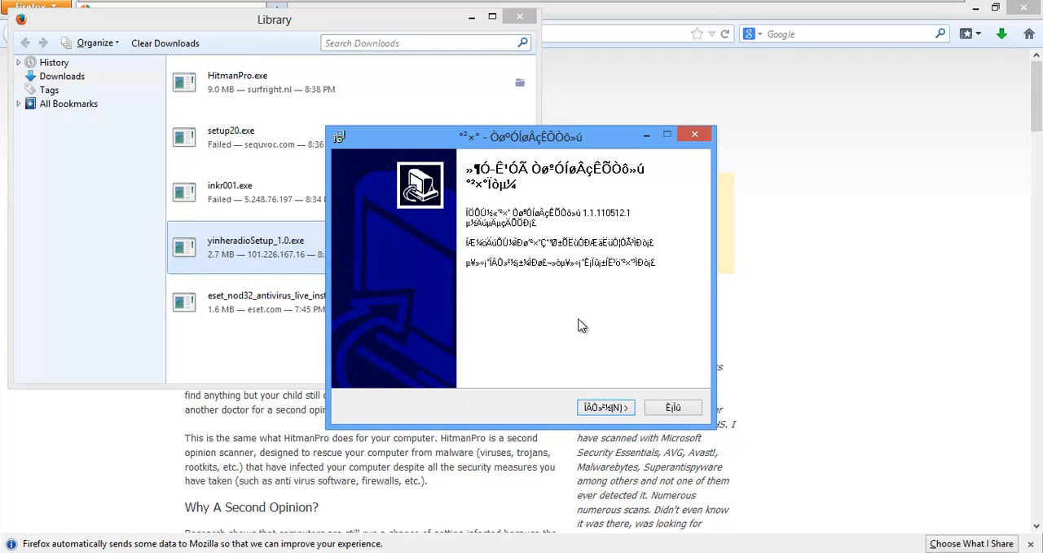
{"action": "left_click", "coordinate": [606, 407]}
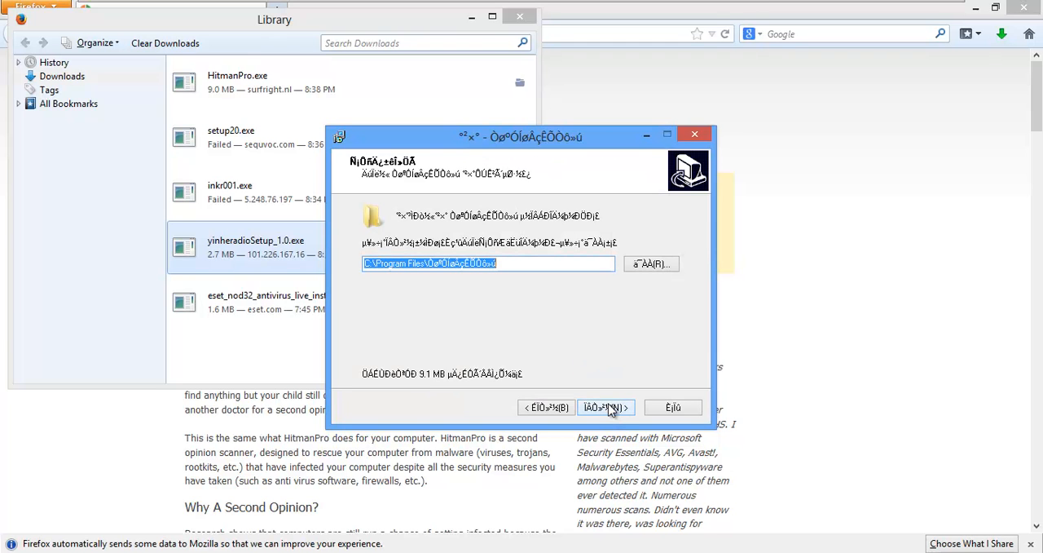
{"action": "left_click", "coordinate": [604, 406]}
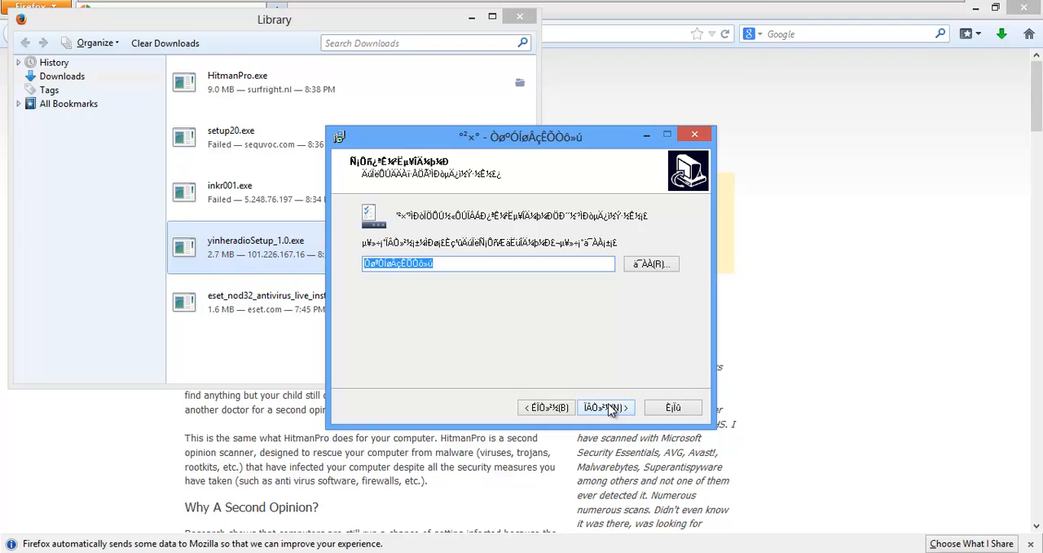
{"action": "left_click", "coordinate": [605, 406]}
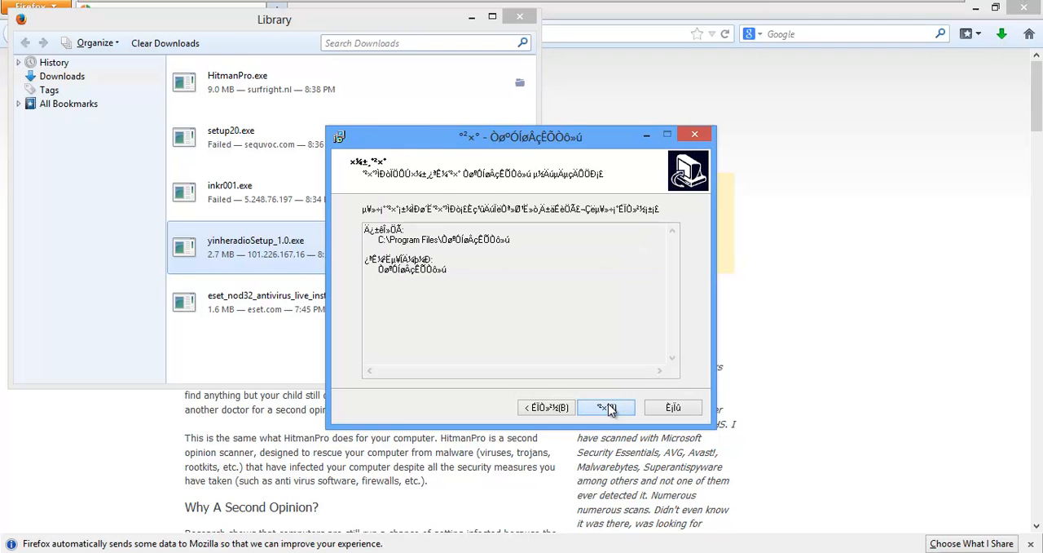
{"action": "left_click", "coordinate": [606, 407]}
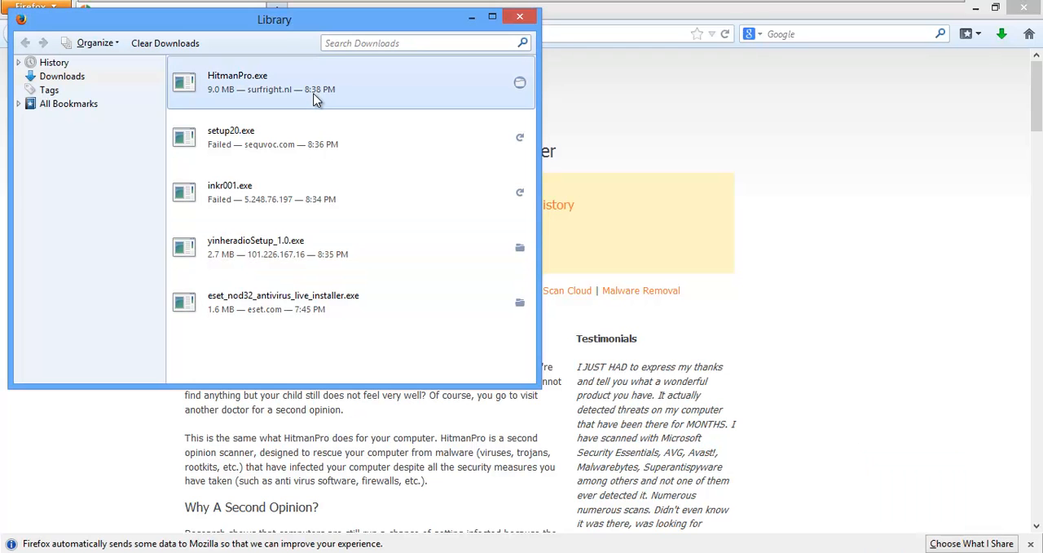
- Open HitmanPro.exe, approve UAC, accept the license and choose 'No, I only want to perform a one-time scan'
{"action": "right_click", "coordinate": [316, 86]}
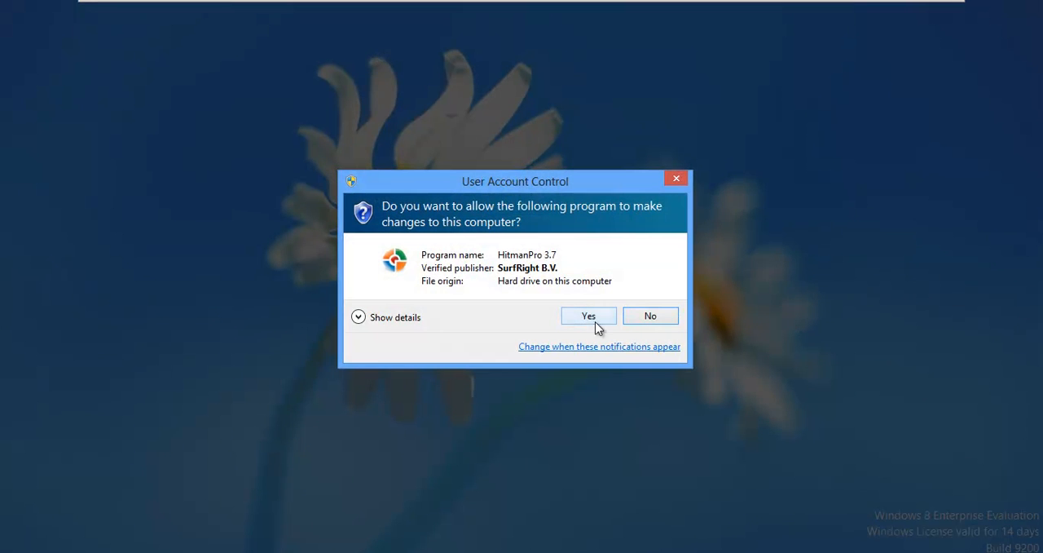
{"action": "left_click", "coordinate": [589, 315]}
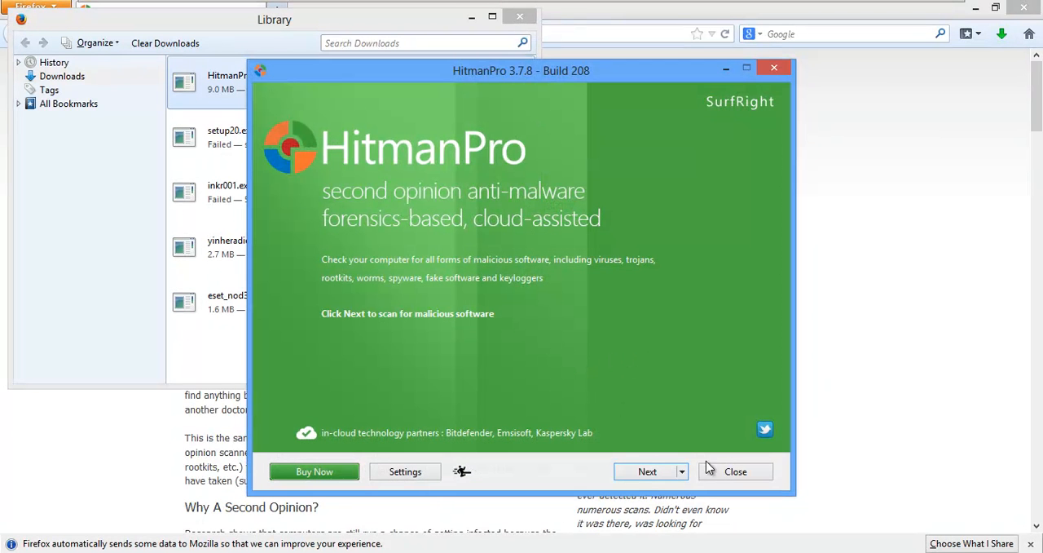
{"action": "left_click", "coordinate": [647, 471]}
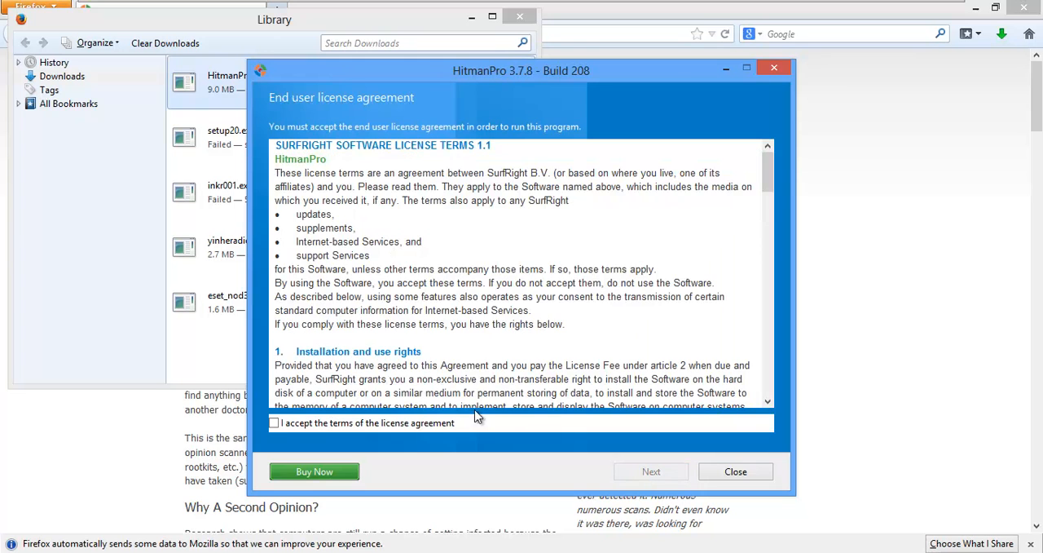
{"action": "left_click", "coordinate": [650, 471]}
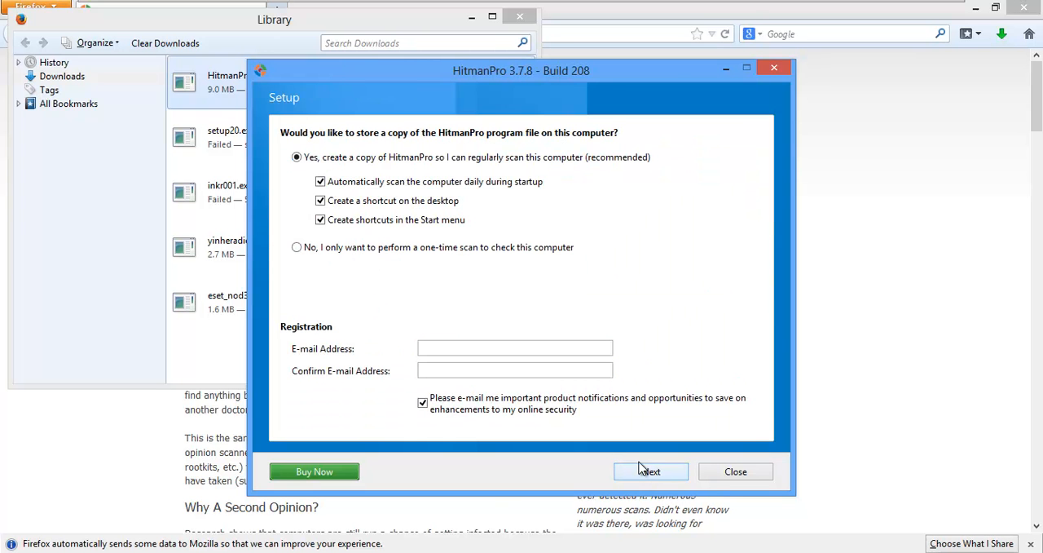
{"action": "left_click", "coordinate": [297, 247]}
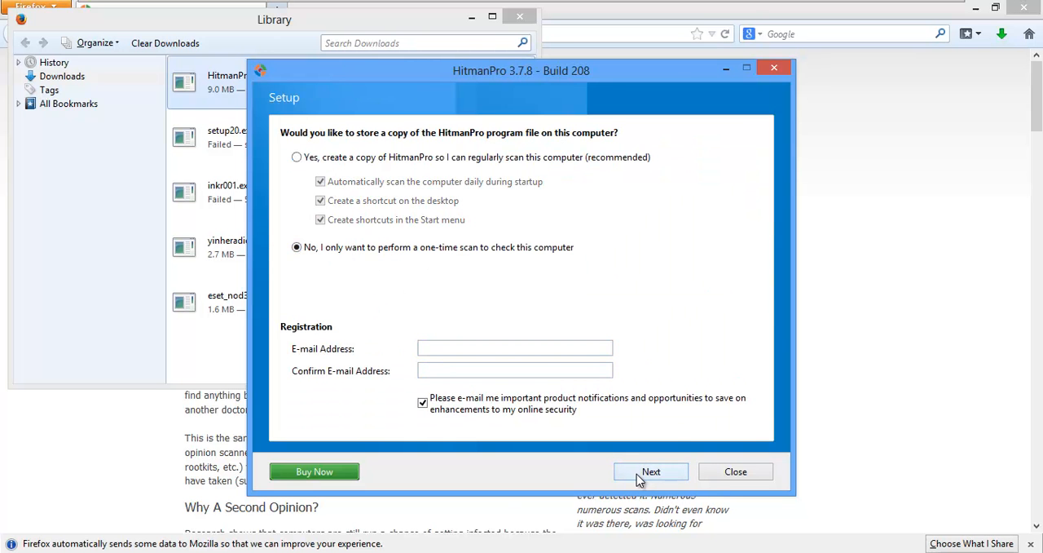
{"action": "left_click", "coordinate": [650, 471]}
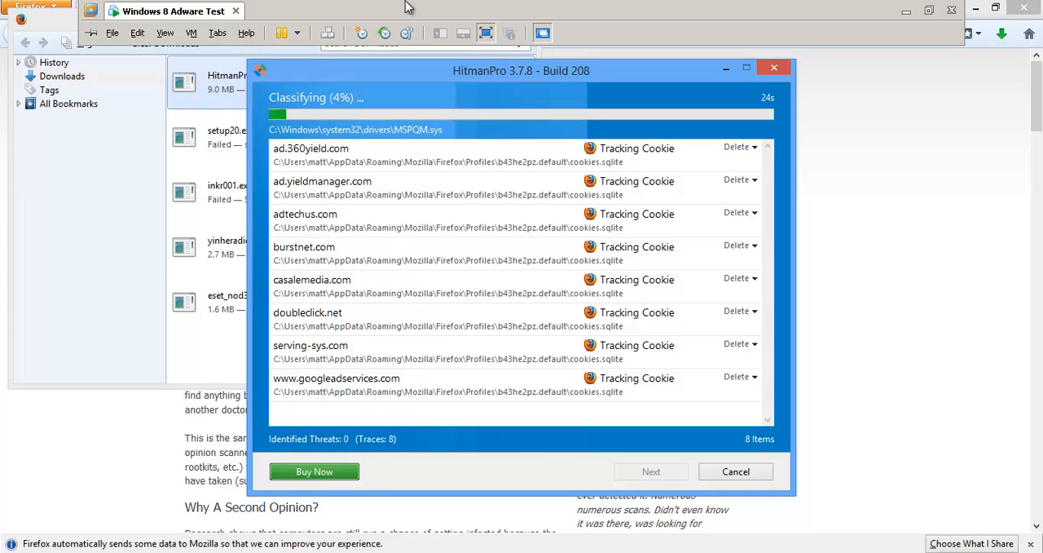
{"action": "mouse_move", "coordinate": [1015, 7]}
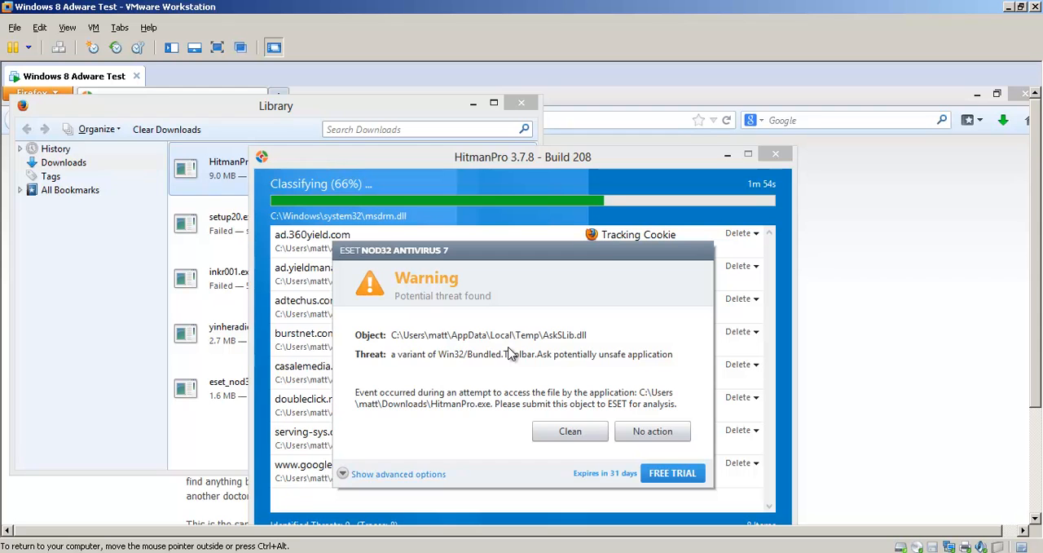
- Dismiss the ESET potential-threat warning while HitmanPro finishes scanning
{"action": "left_click", "coordinate": [652, 431]}
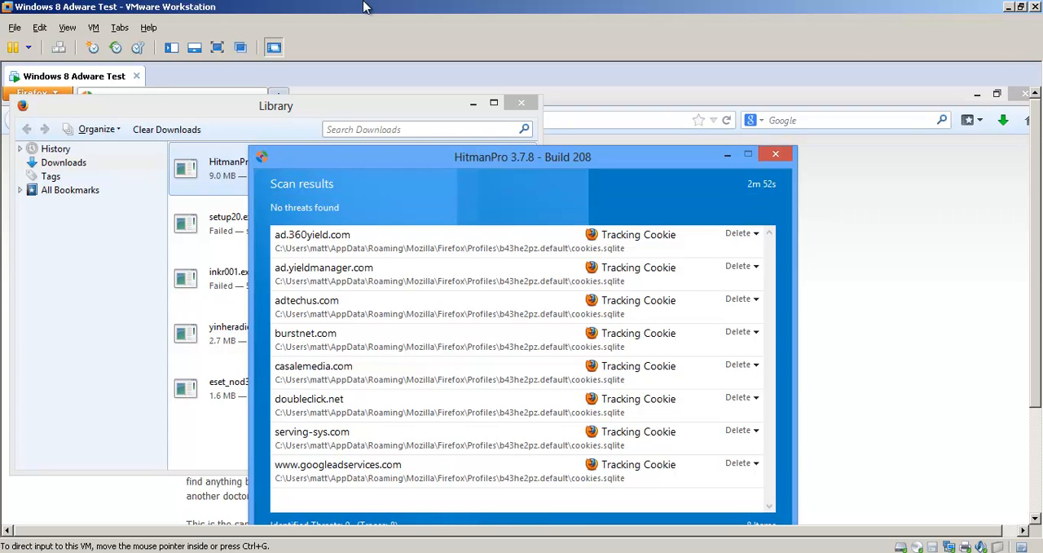
{"action": "mouse_move", "coordinate": [462, 189]}
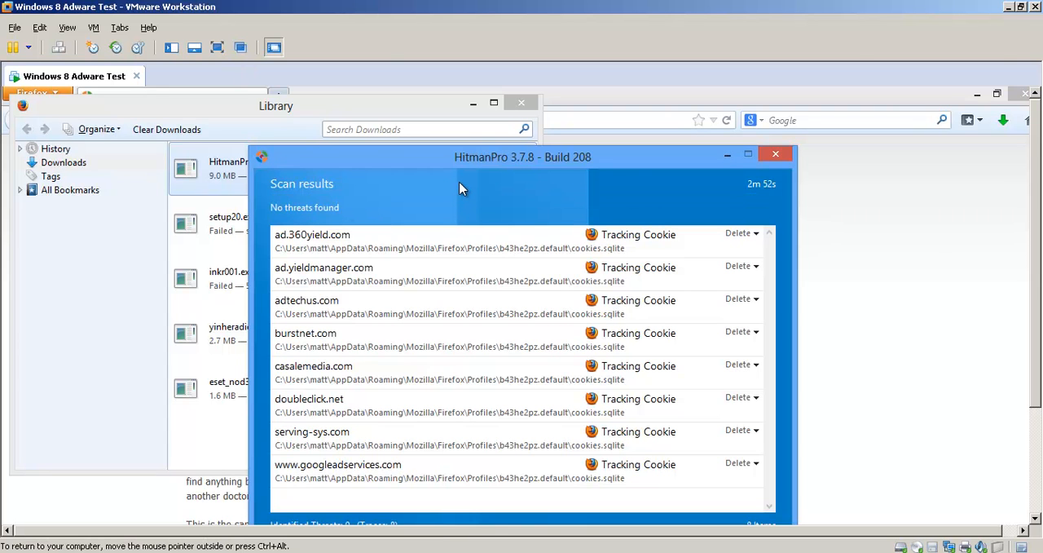
{"action": "mouse_move", "coordinate": [775, 154]}
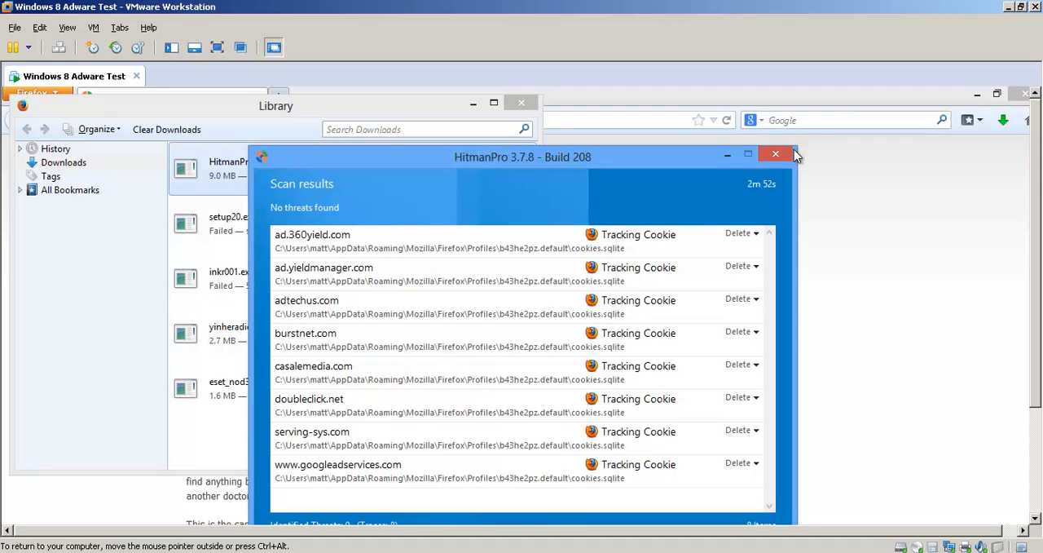
- Close the HitmanPro scan results window and the Firefox downloads Library
{"action": "left_click", "coordinate": [775, 154]}
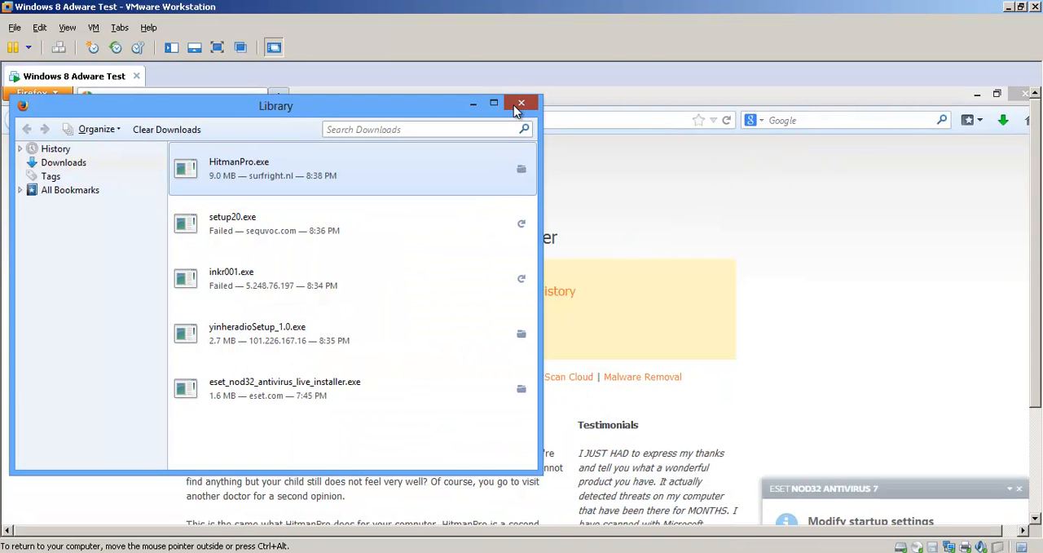
{"action": "left_click", "coordinate": [521, 104]}
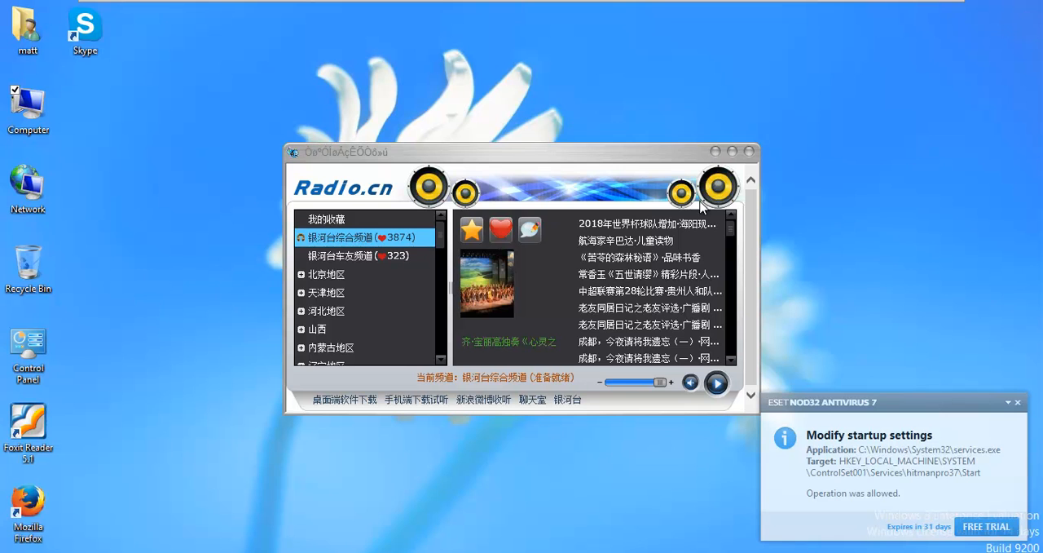
- Move the Radio.cn player aside, quit it after confirming, and open Computer
{"action": "left_click_drag", "start_coordinate": [505, 151], "coordinate": [444, 155]}
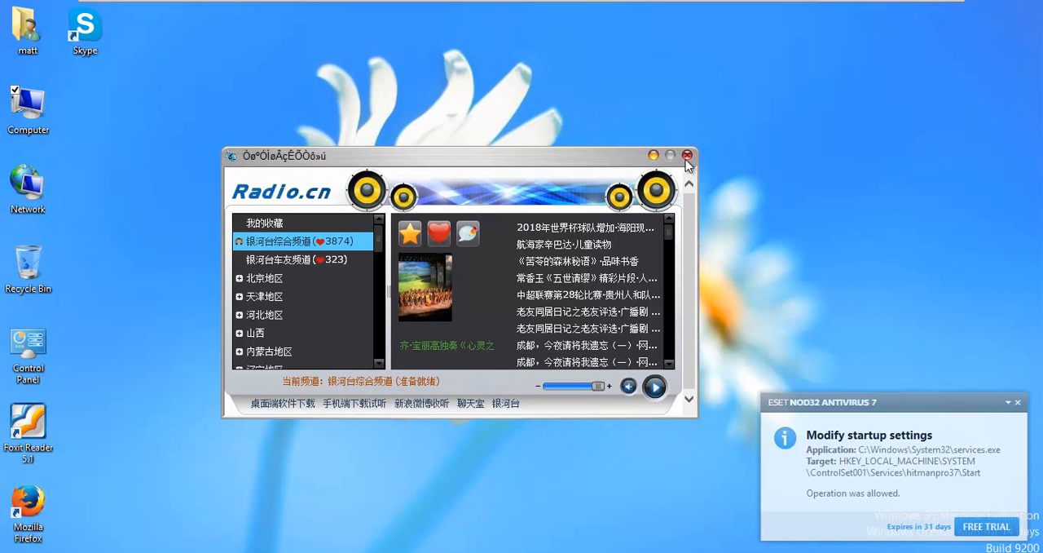
{"action": "left_click", "coordinate": [687, 155]}
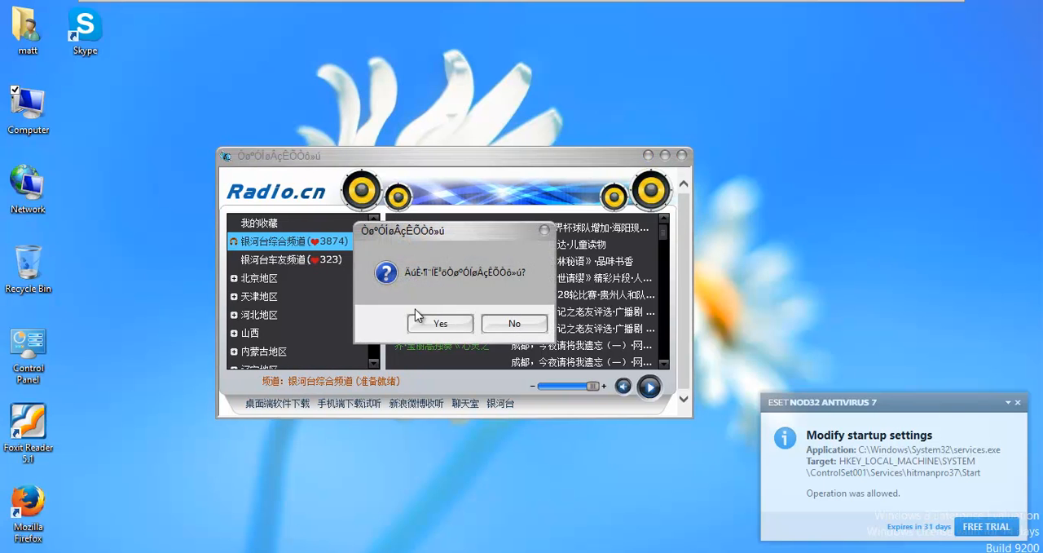
{"action": "left_click", "coordinate": [440, 322]}
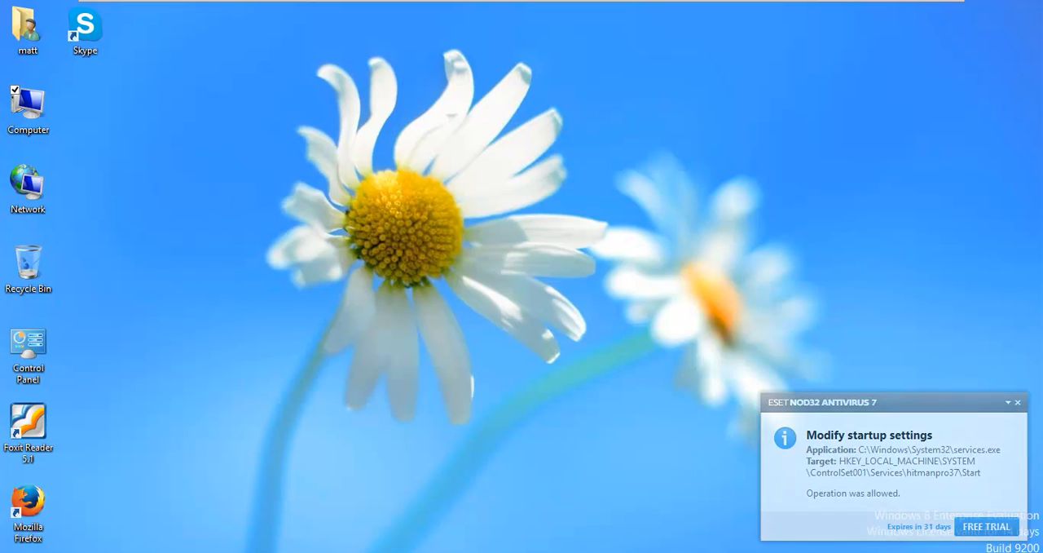
{"action": "double_click", "coordinate": [84, 29]}
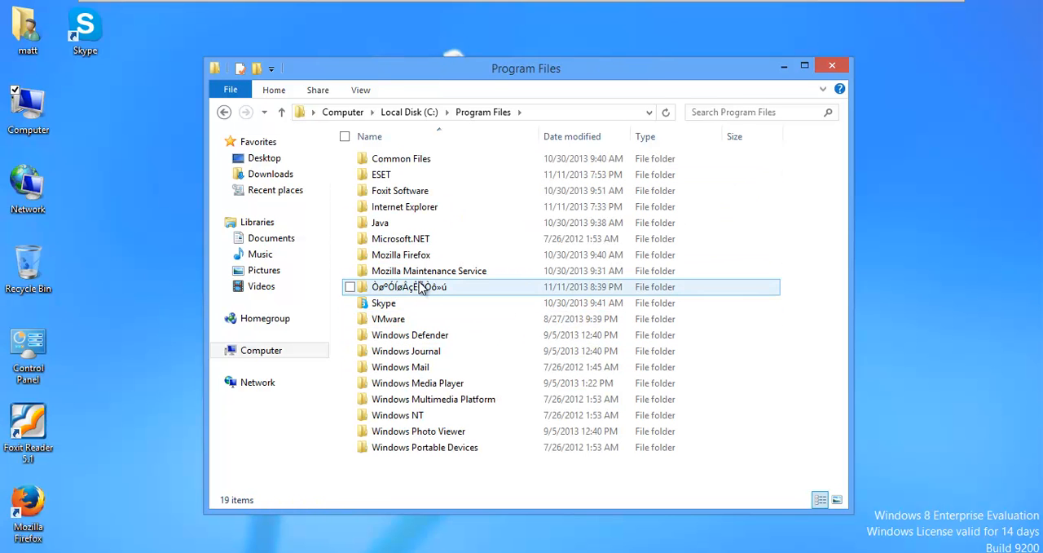
- ESET-scan the adware's program folder (0 infected of 112 objects), then relaunch Firefox
{"action": "left_click", "coordinate": [349, 286]}
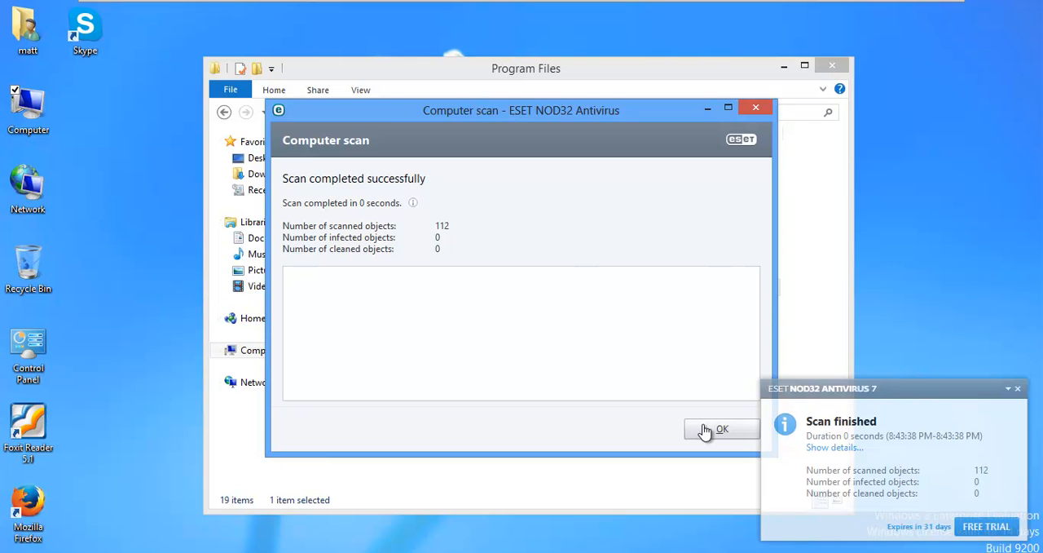
{"action": "left_click", "coordinate": [722, 428]}
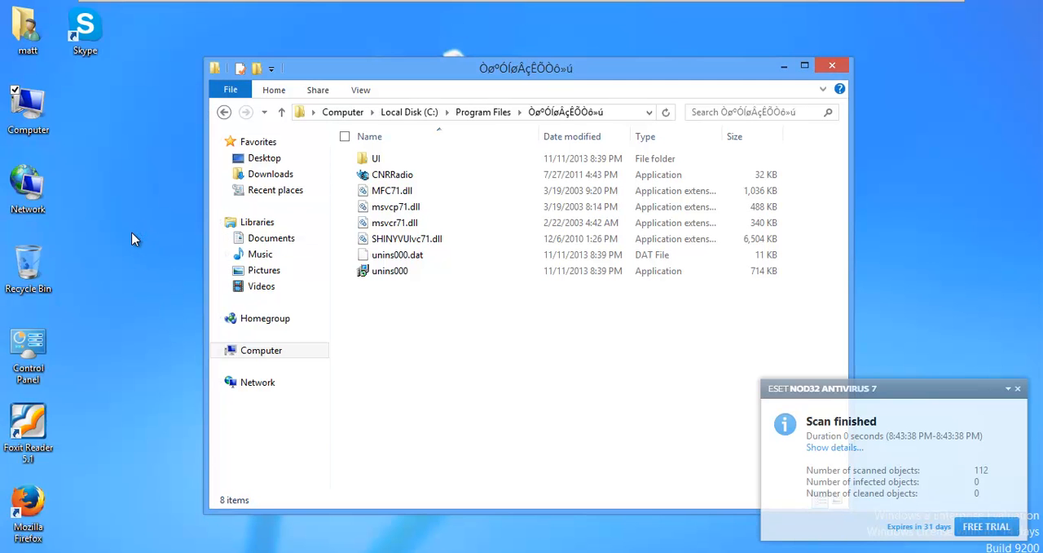
{"action": "double_click", "coordinate": [27, 509]}
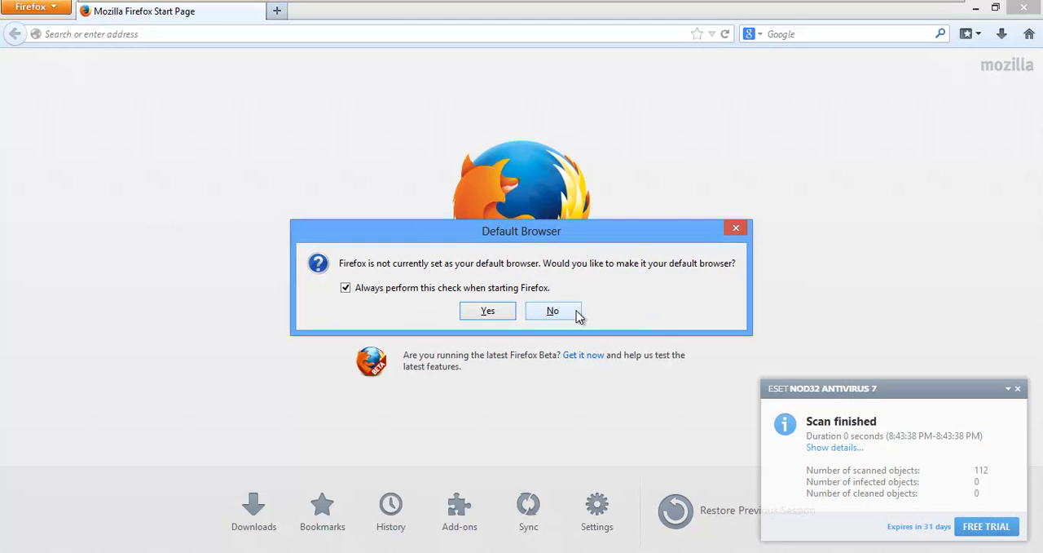
- Decline making Firefox the default browser and close the Skype sign-in window
{"action": "left_click", "coordinate": [553, 310]}
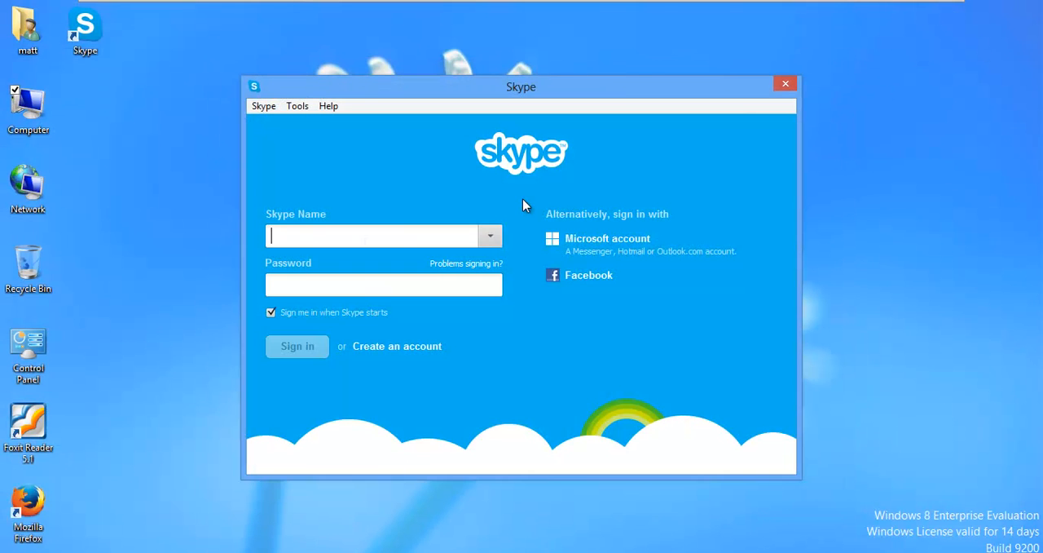
{"action": "left_click", "coordinate": [785, 83]}
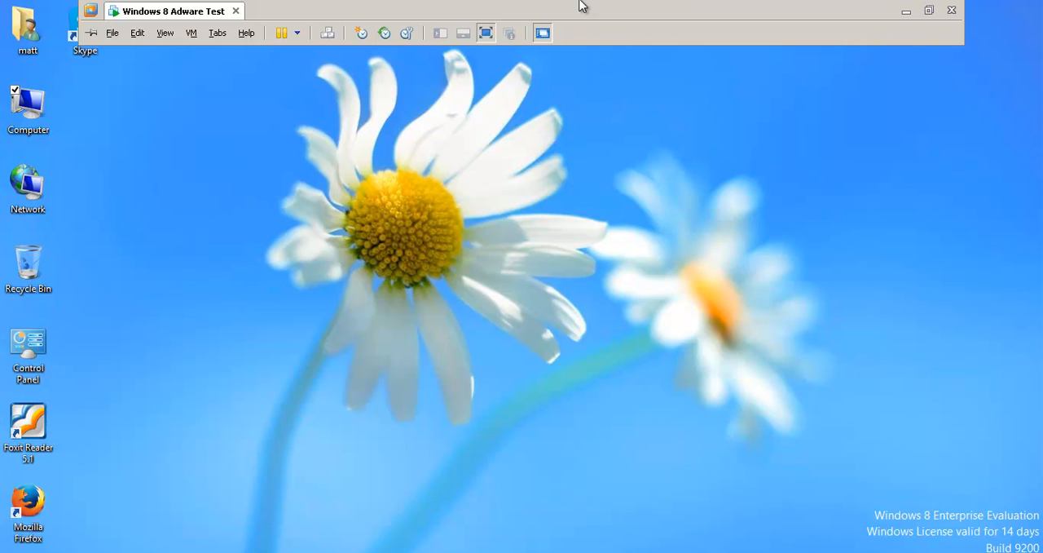
{"action": "mouse_move", "coordinate": [826, 370]}
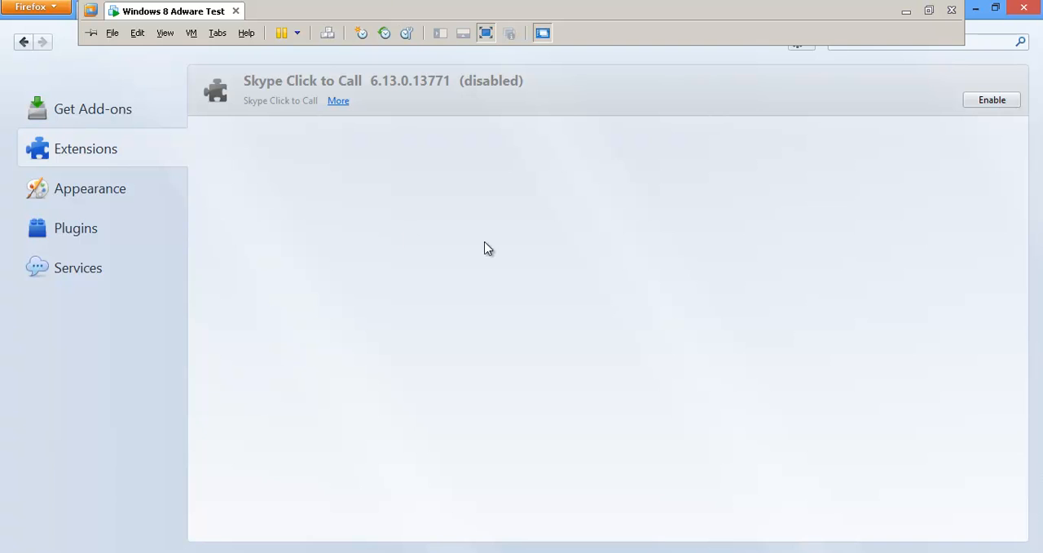
- Close the Firefox window, confirming that both open tabs should close
{"action": "left_click", "coordinate": [467, 10]}
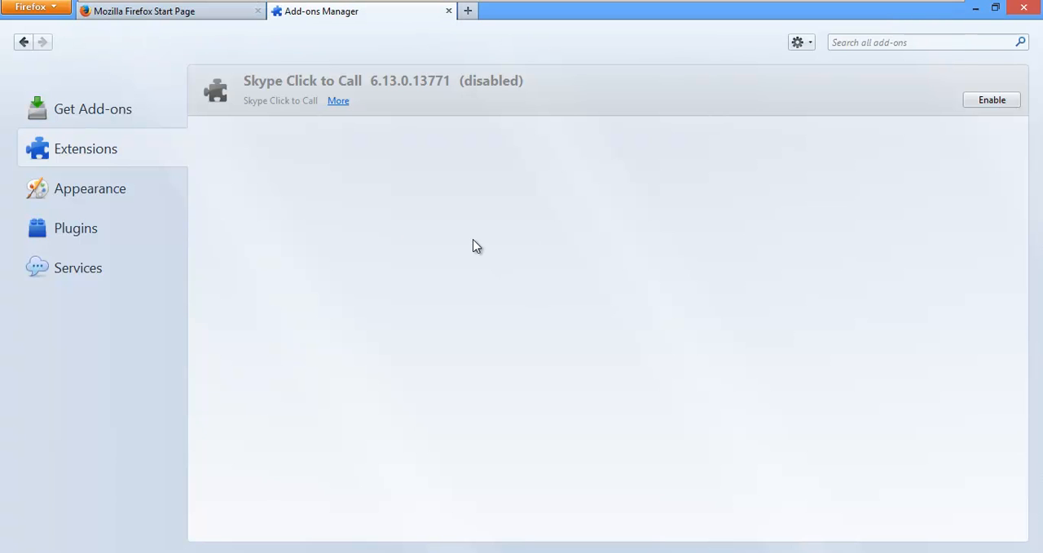
{"action": "mouse_move", "coordinate": [172, 167]}
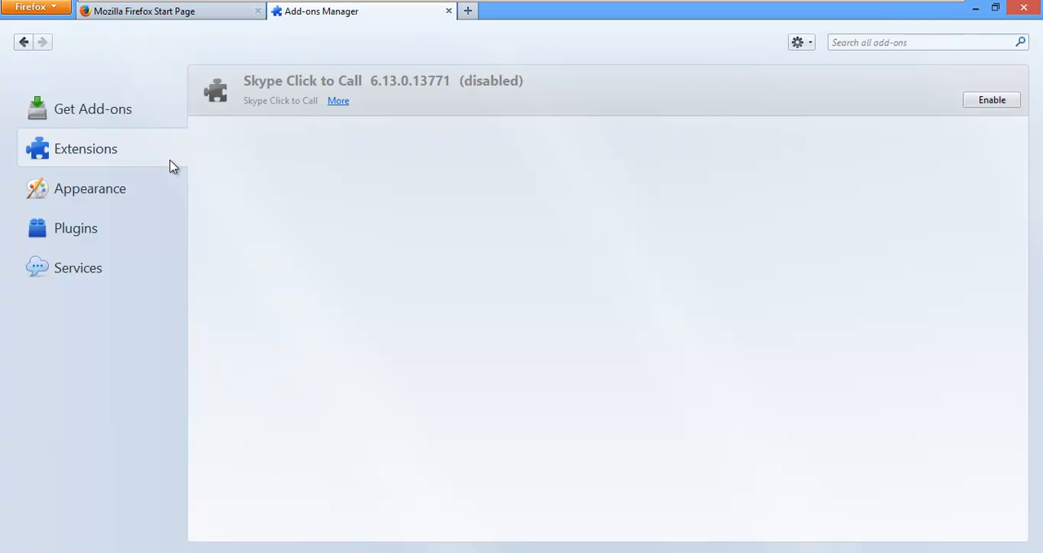
{"action": "mouse_move", "coordinate": [276, 136]}
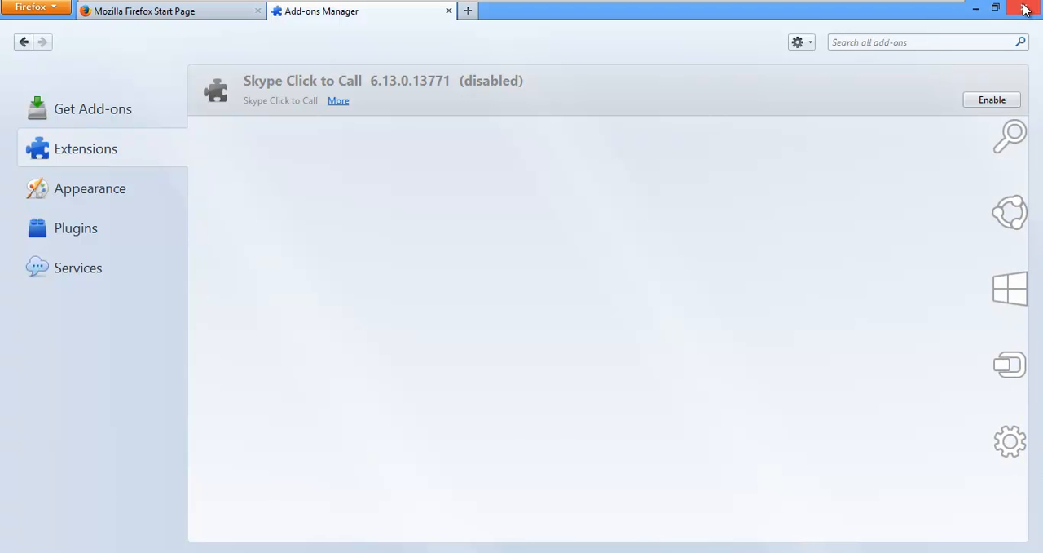
{"action": "left_click", "coordinate": [1025, 8]}
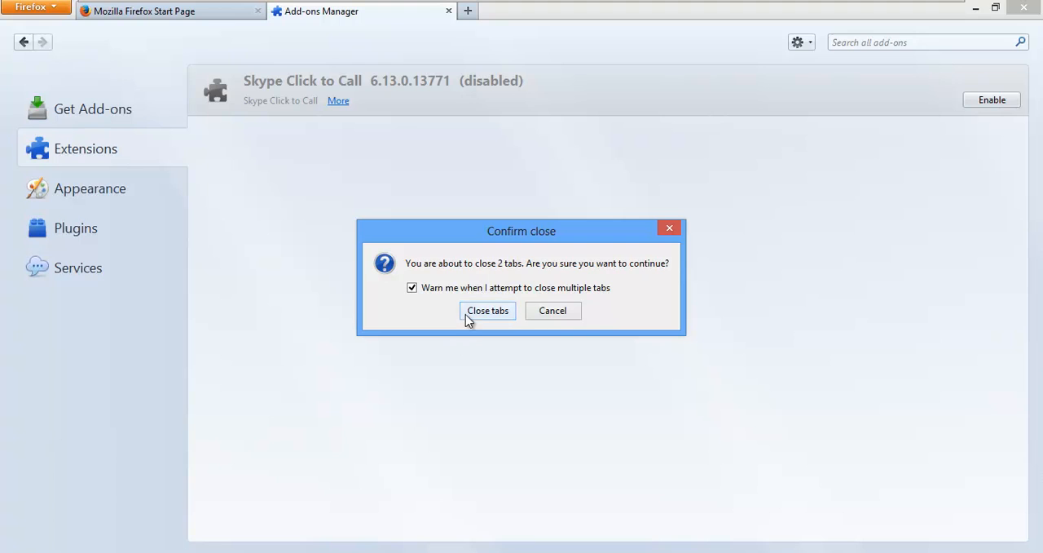
{"action": "left_click", "coordinate": [487, 311]}
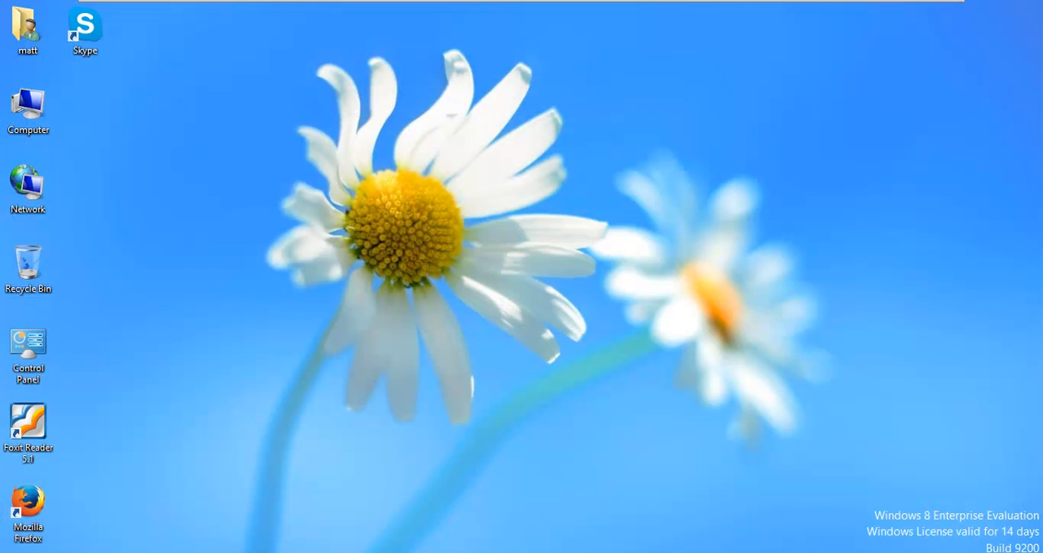
{"action": "mouse_move", "coordinate": [221, 519]}
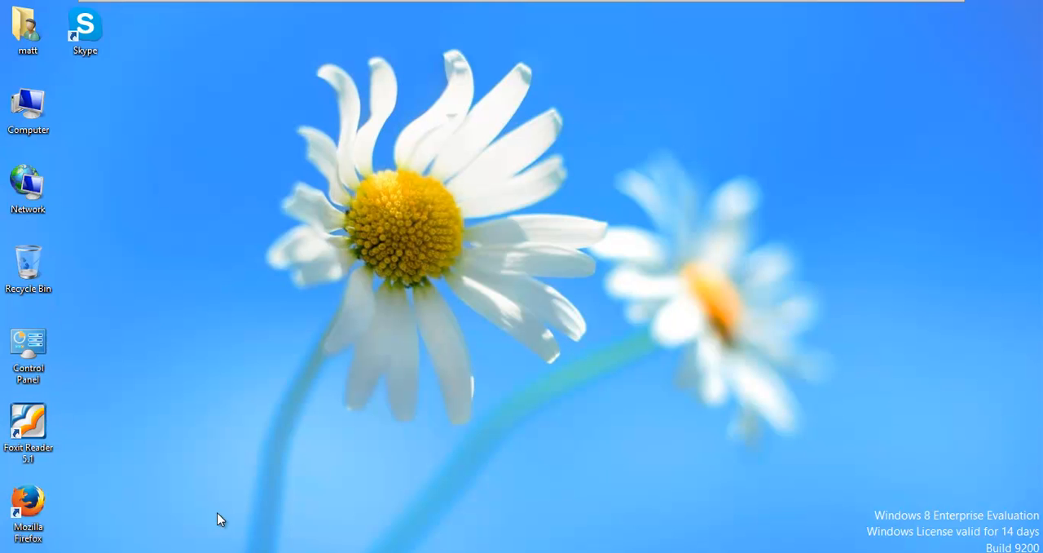
{"action": "mouse_move", "coordinate": [439, 112]}
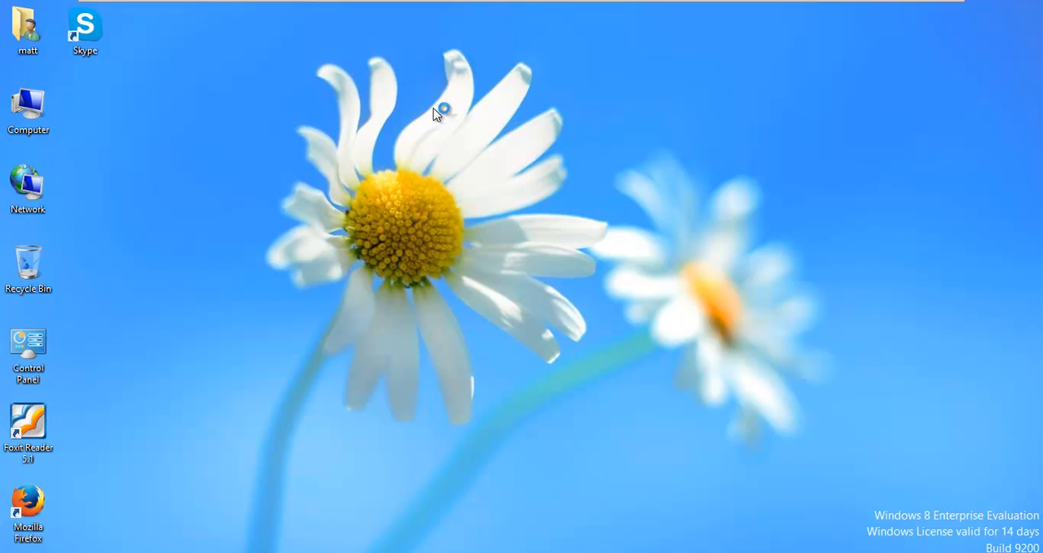
- Relaunch Firefox and search the web for 'tdss killer'
{"action": "double_click", "coordinate": [28, 505]}
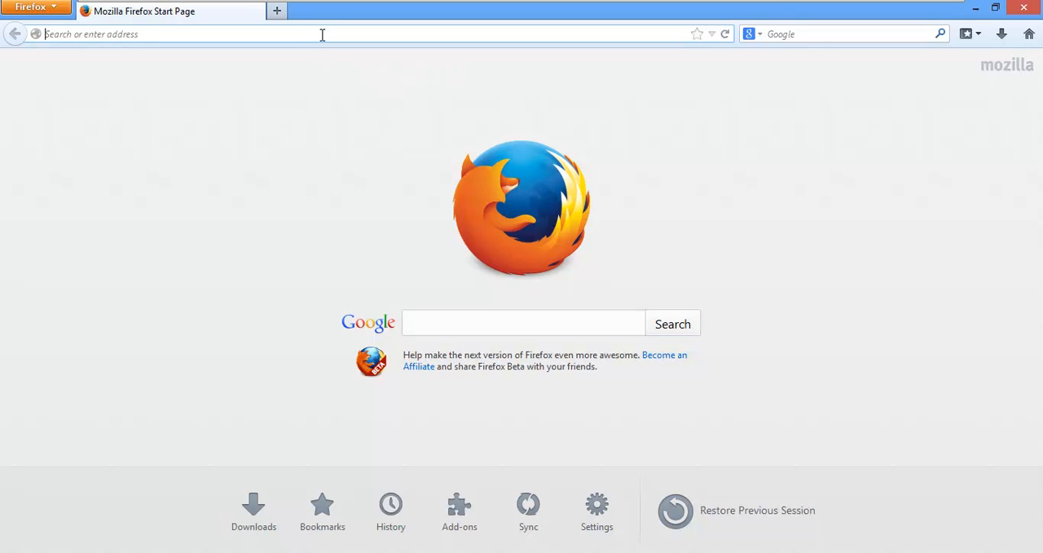
{"action": "type", "text": "tdss"}
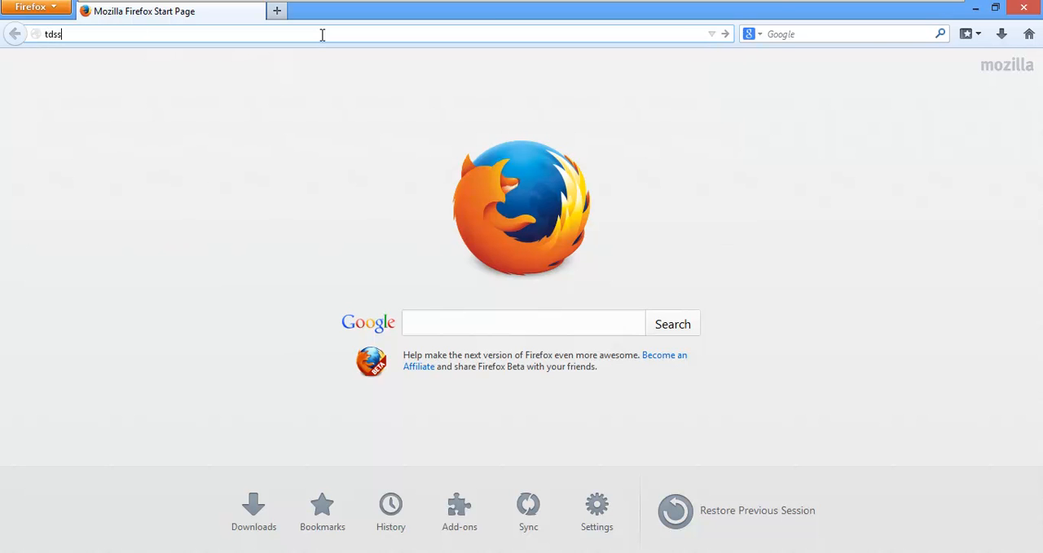
{"action": "type", "text": "kille"}
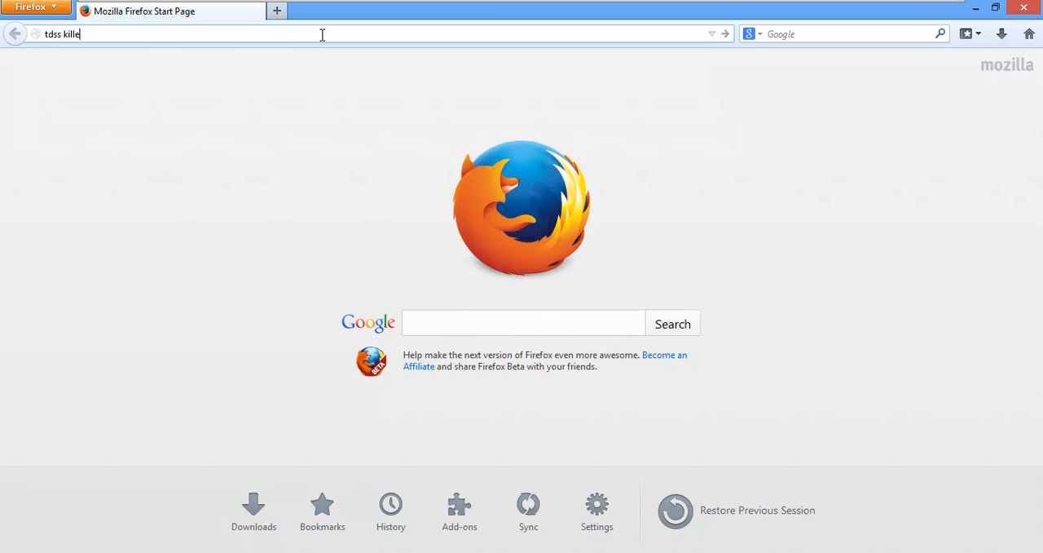
{"action": "key", "text": "Return"}
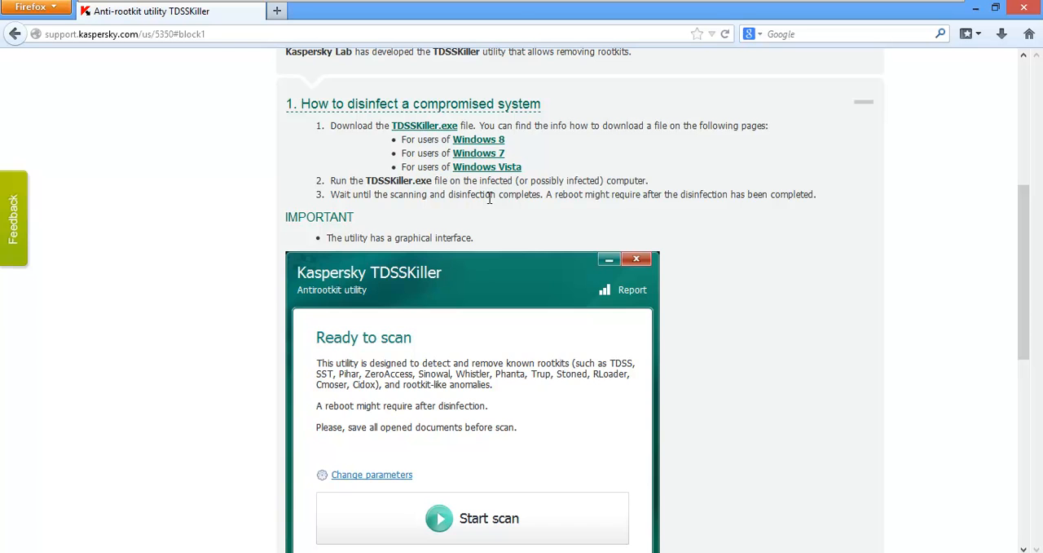
{"action": "mouse_move", "coordinate": [497, 141]}
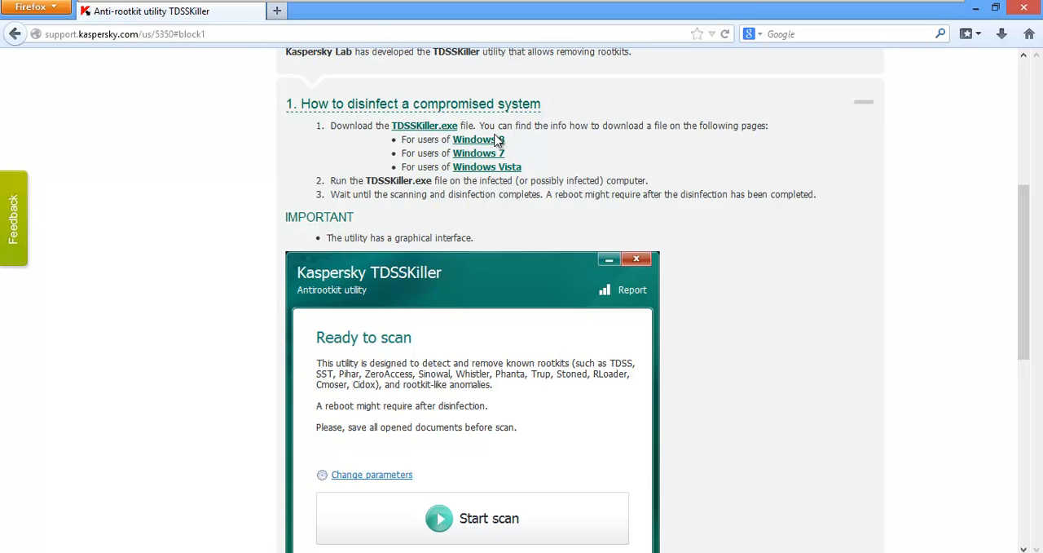
- Open Kaspersky's TDSSKiller Windows 8 page and start downloading tdsskiller.exe
{"action": "left_click", "coordinate": [479, 139]}
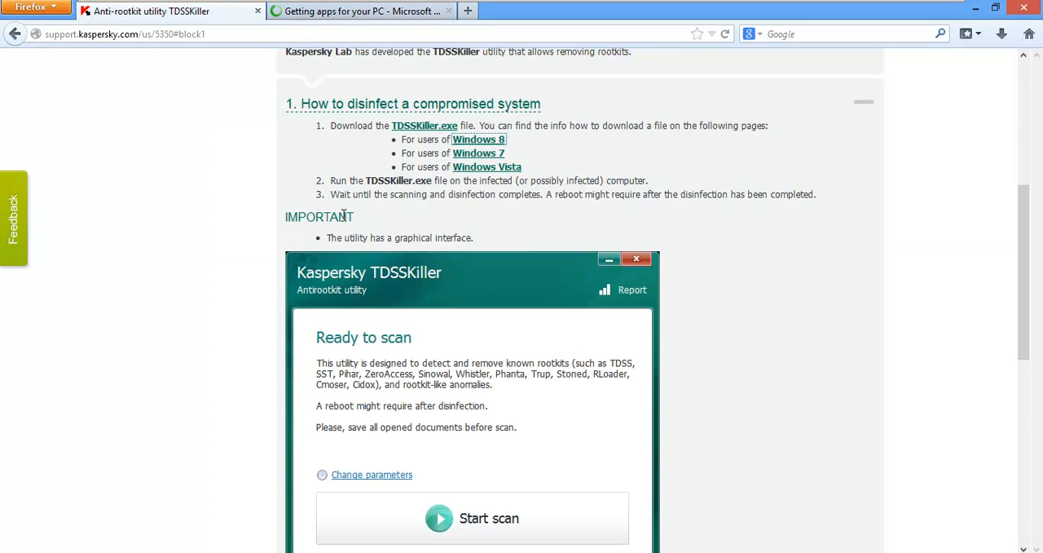
{"action": "scroll", "scroll_direction": "down", "scroll_amount": 3}
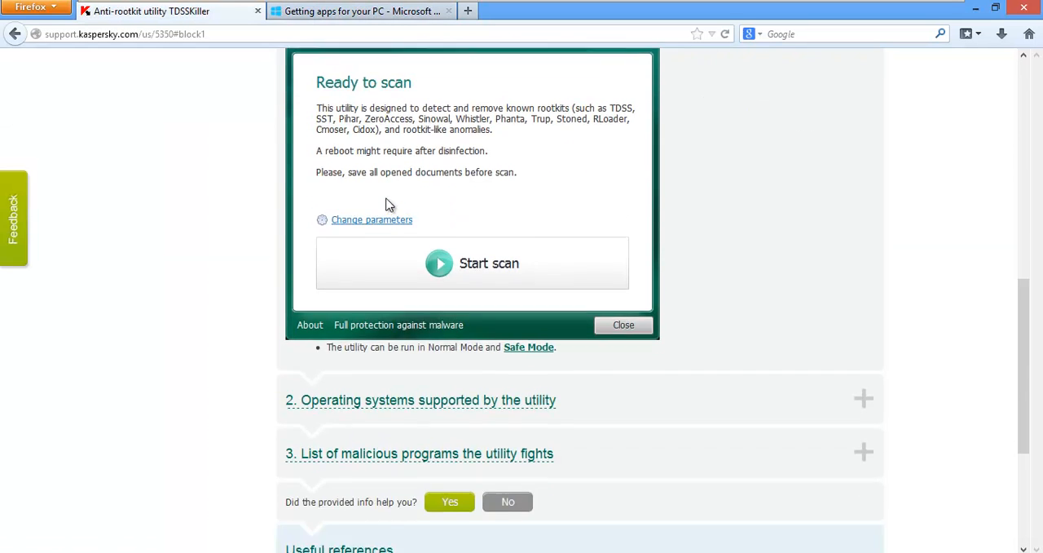
{"action": "scroll", "scroll_direction": "up", "scroll_amount": 3}
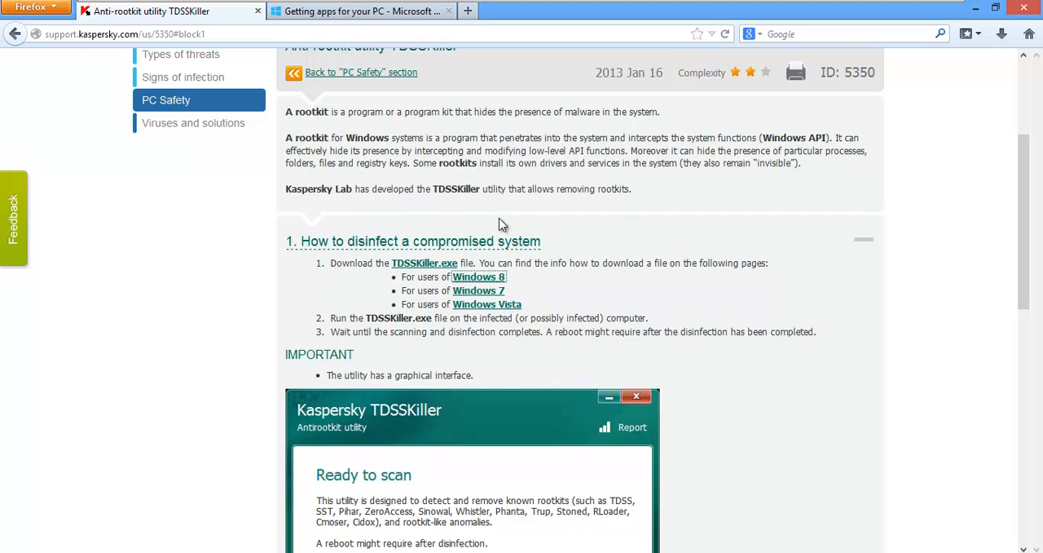
{"action": "mouse_move", "coordinate": [424, 262]}
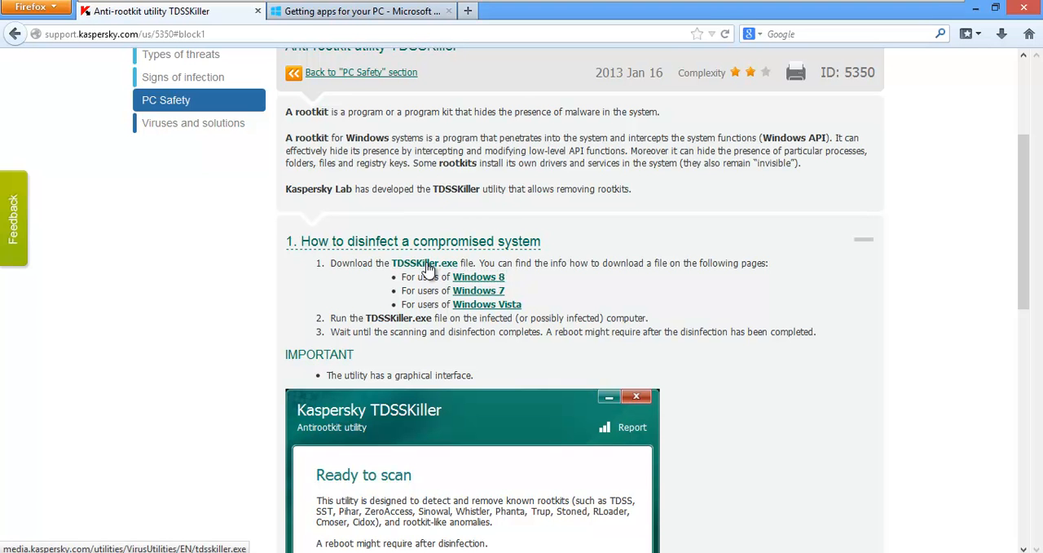
{"action": "mouse_move", "coordinate": [183, 350]}
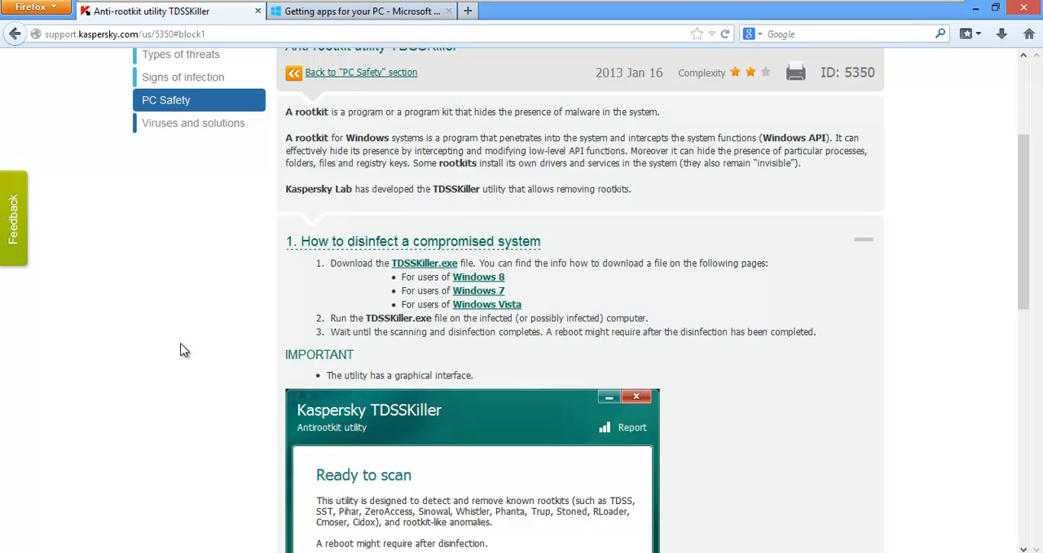
{"action": "left_click", "coordinate": [424, 262]}
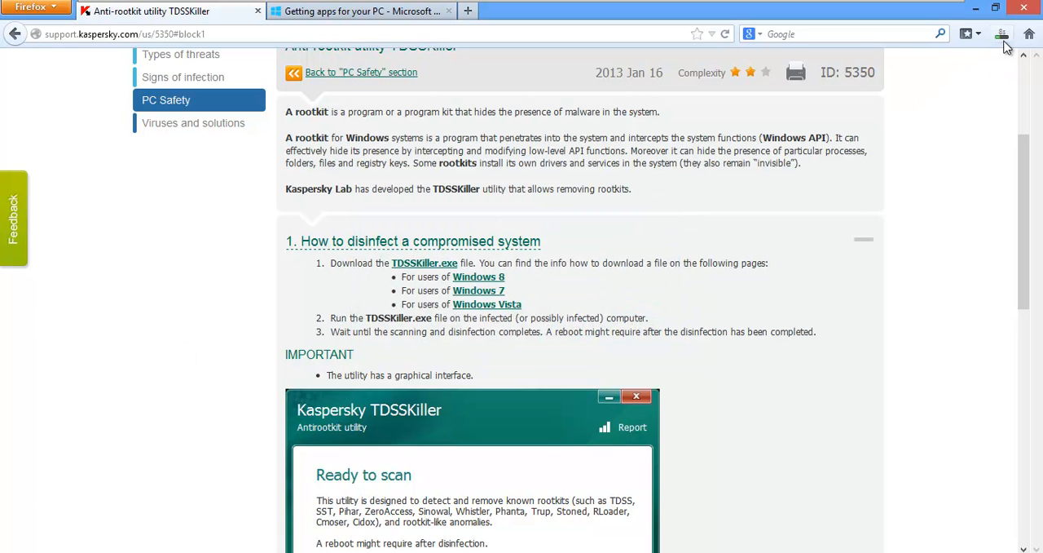
{"action": "left_click", "coordinate": [1002, 33]}
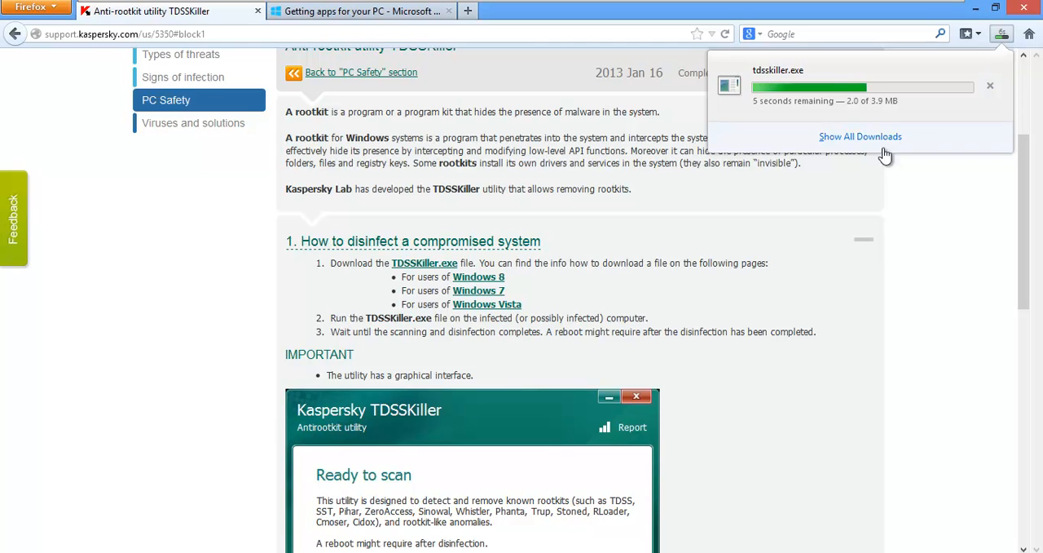
- Locate tdsskiller.exe in the Downloads folder and run it to its license agreement
{"action": "left_click", "coordinate": [859, 136]}
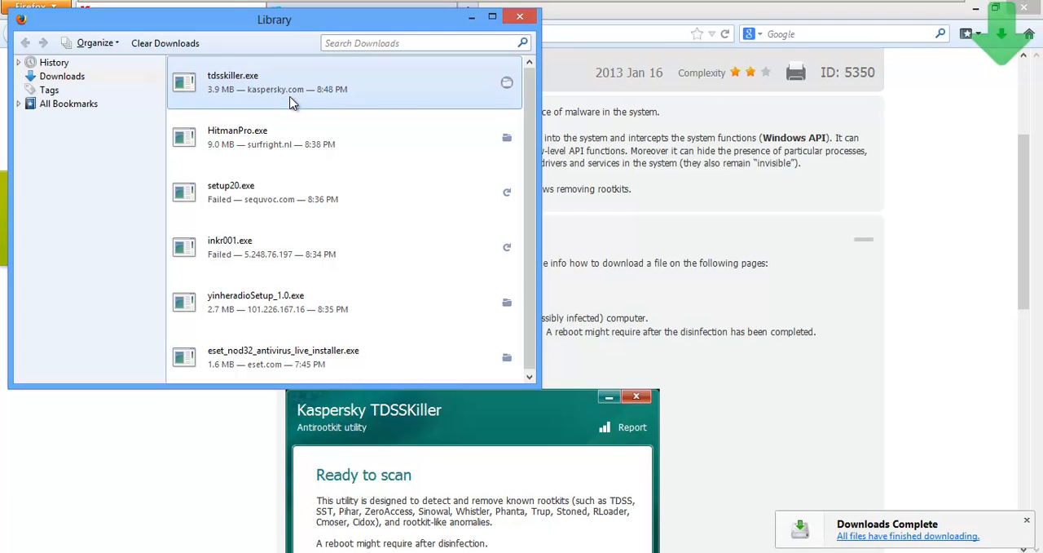
{"action": "right_click", "coordinate": [293, 81]}
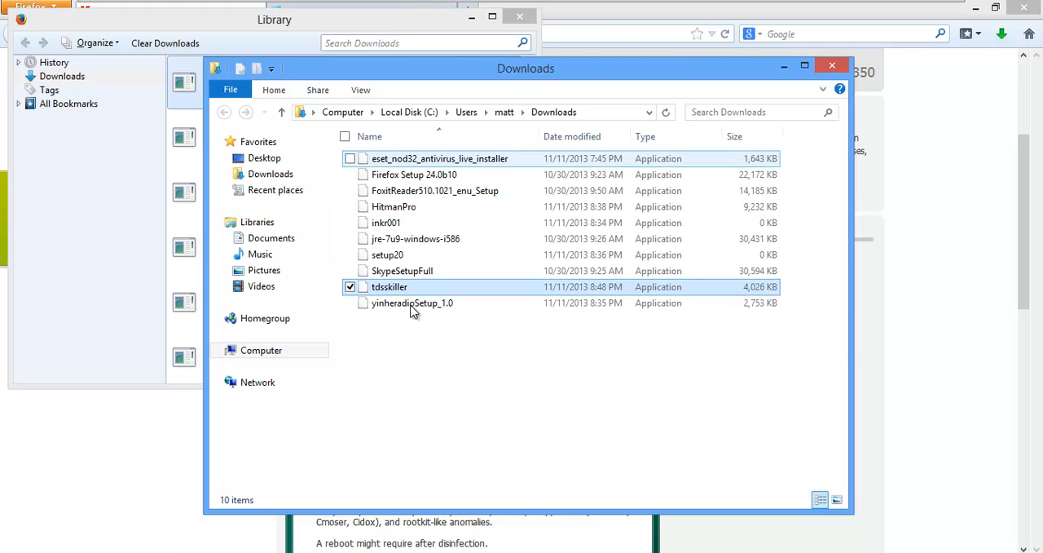
{"action": "right_click", "coordinate": [389, 286]}
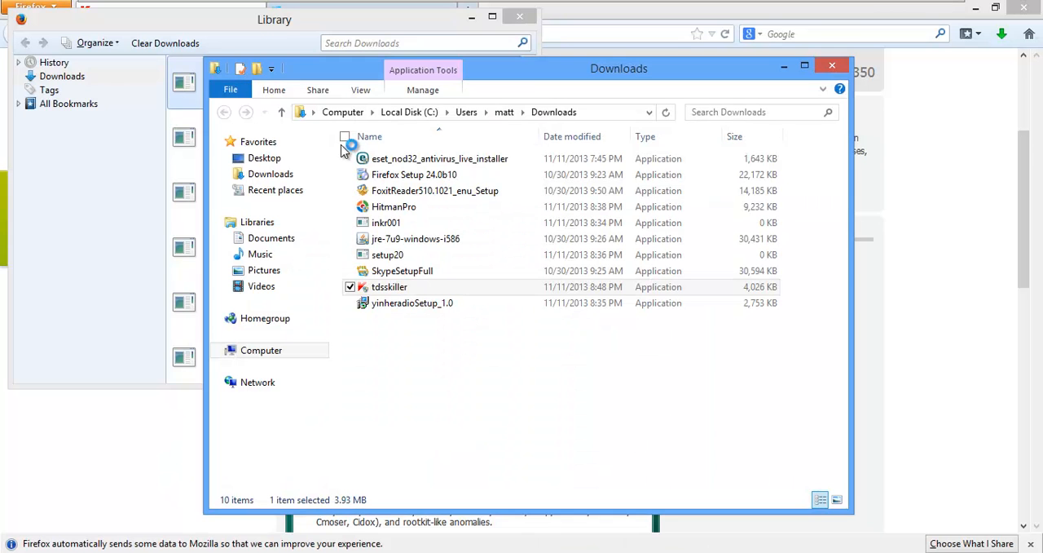
{"action": "double_click", "coordinate": [388, 287]}
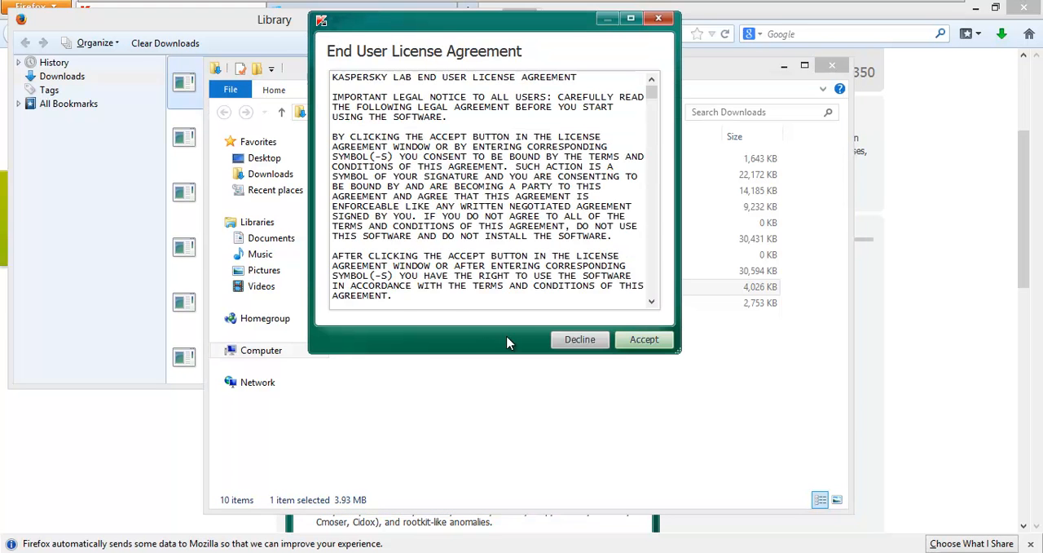
- Accept the license and scan 438 objects with no threats found, then close TDSSKiller and the Library
{"action": "left_click", "coordinate": [643, 339]}
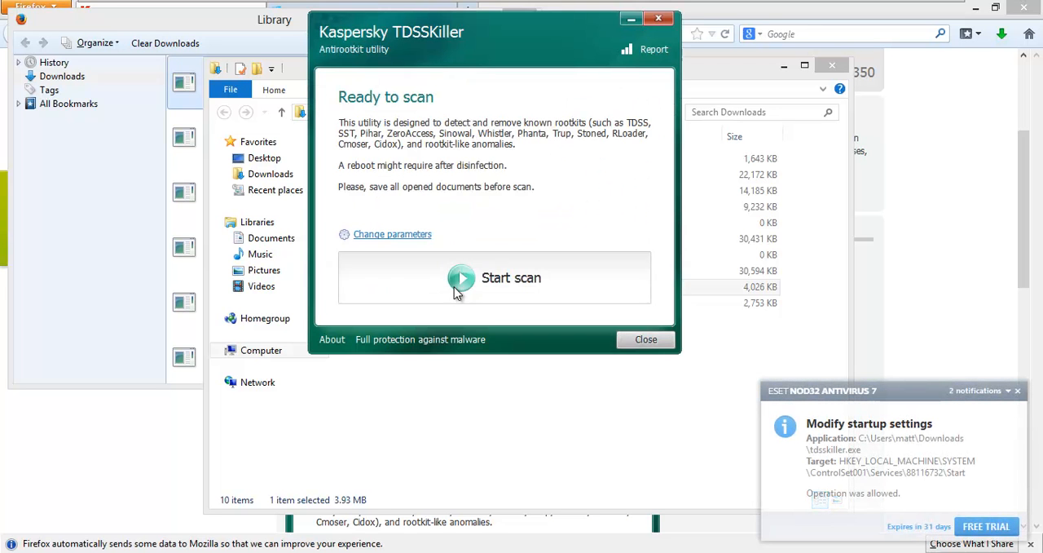
{"action": "left_click", "coordinate": [495, 278]}
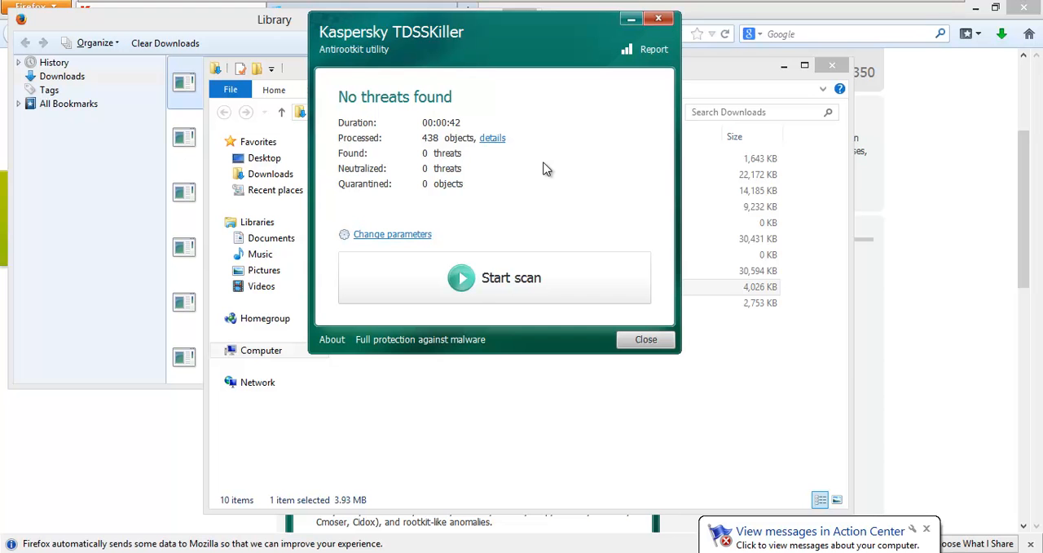
{"action": "mouse_move", "coordinate": [646, 339]}
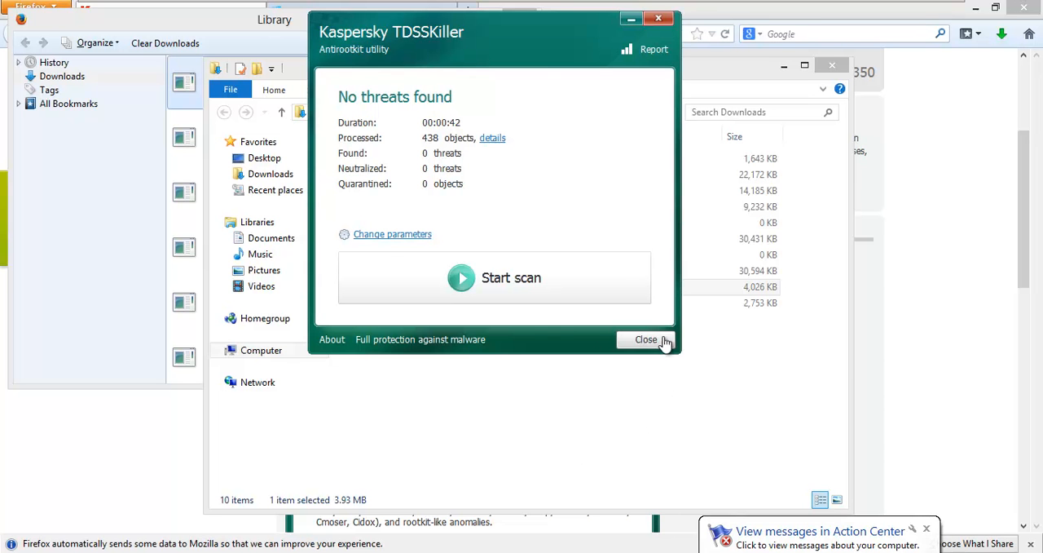
{"action": "left_click", "coordinate": [646, 339]}
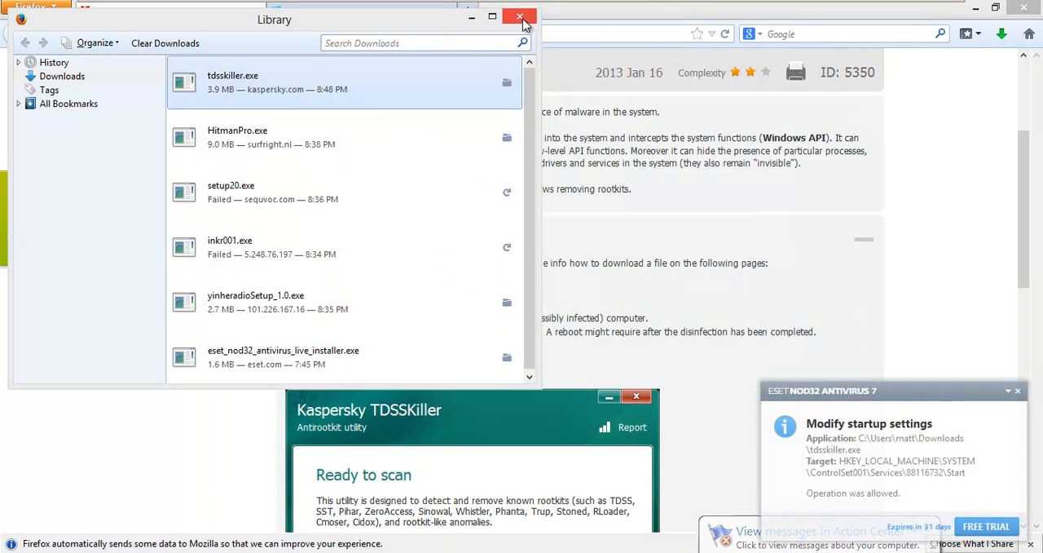
{"action": "left_click", "coordinate": [519, 17]}
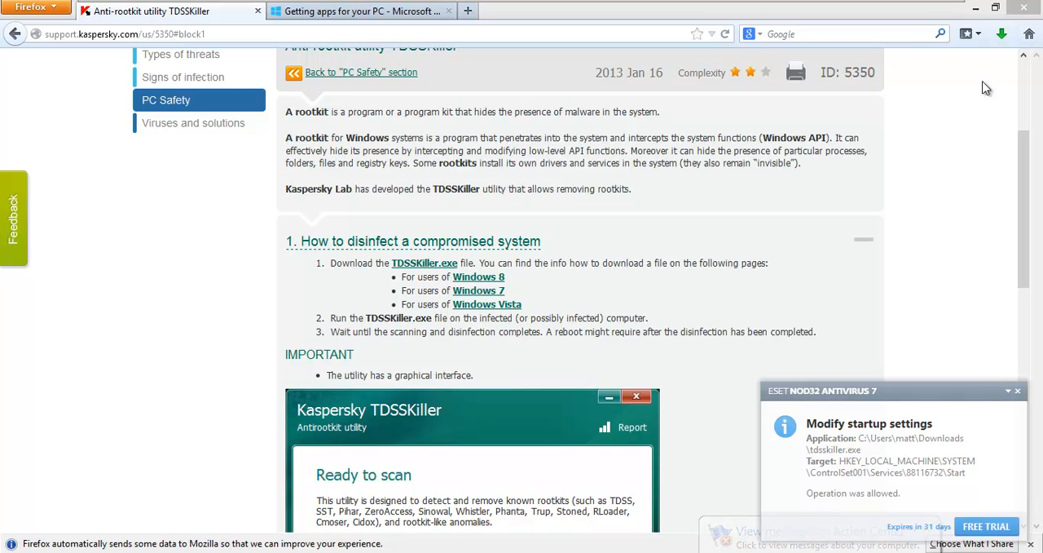